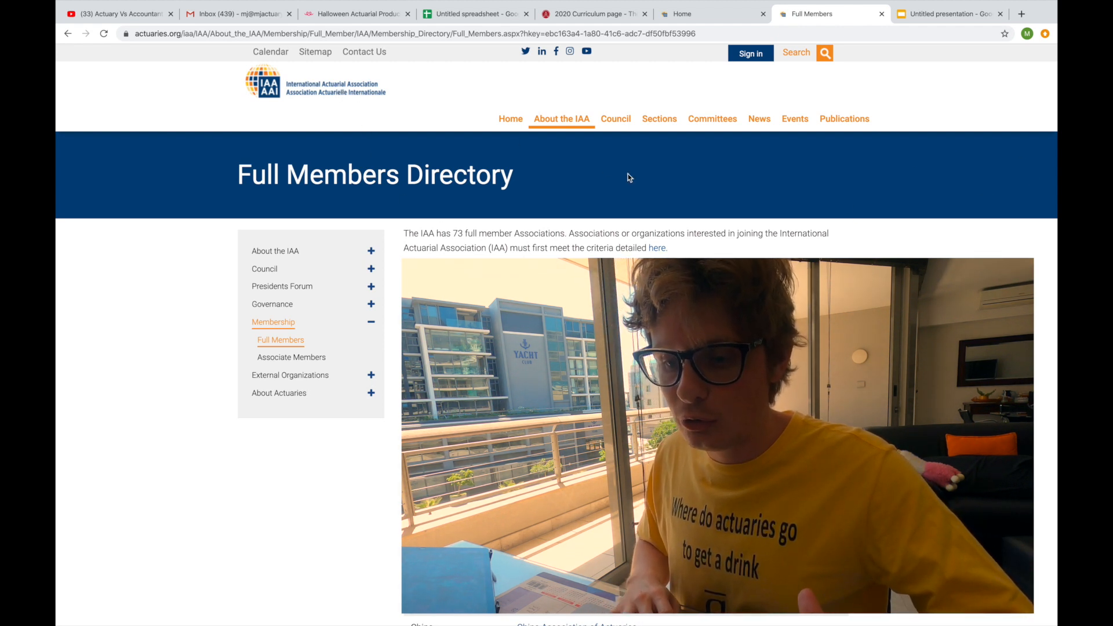
Review the Greek association's details, then return to the actuary-counts spreadsheet.
scroll(down, 3)
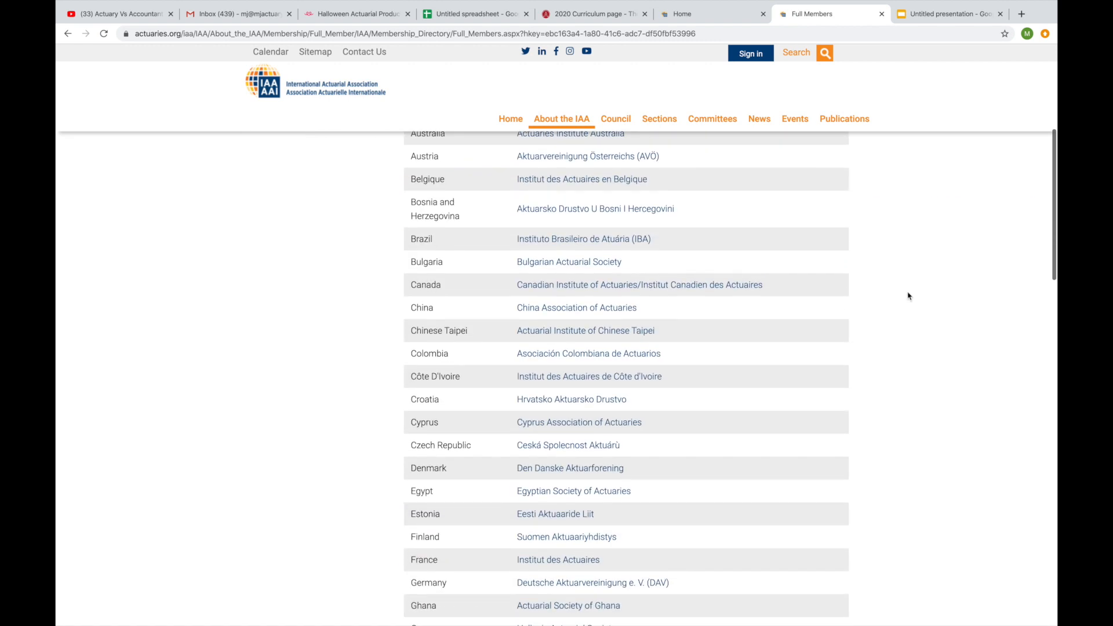
scroll(down, 3)
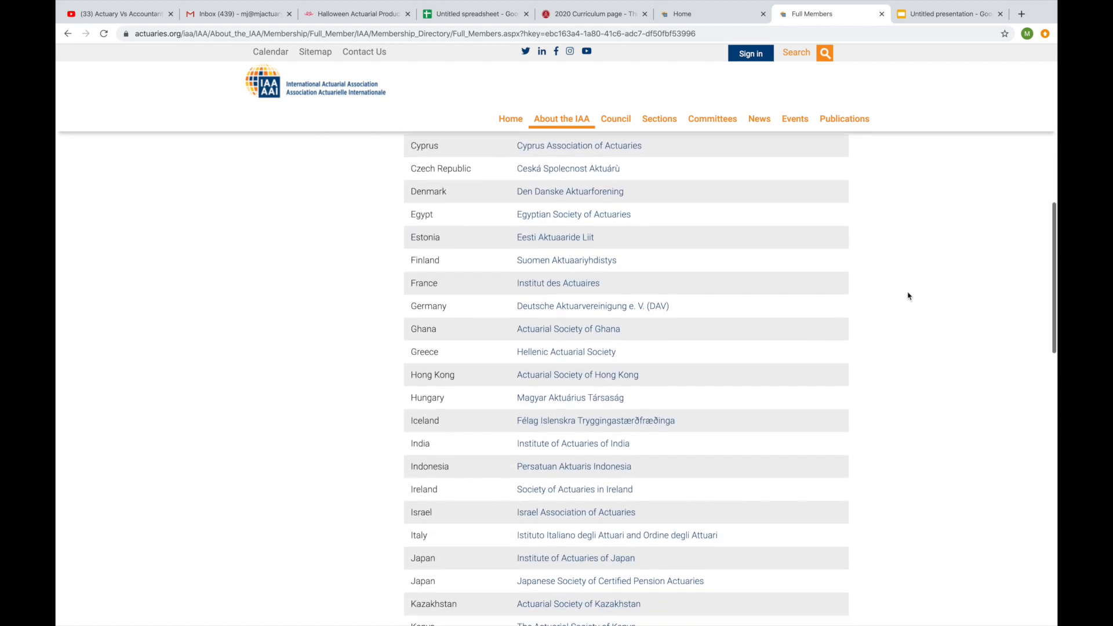
click(566, 353)
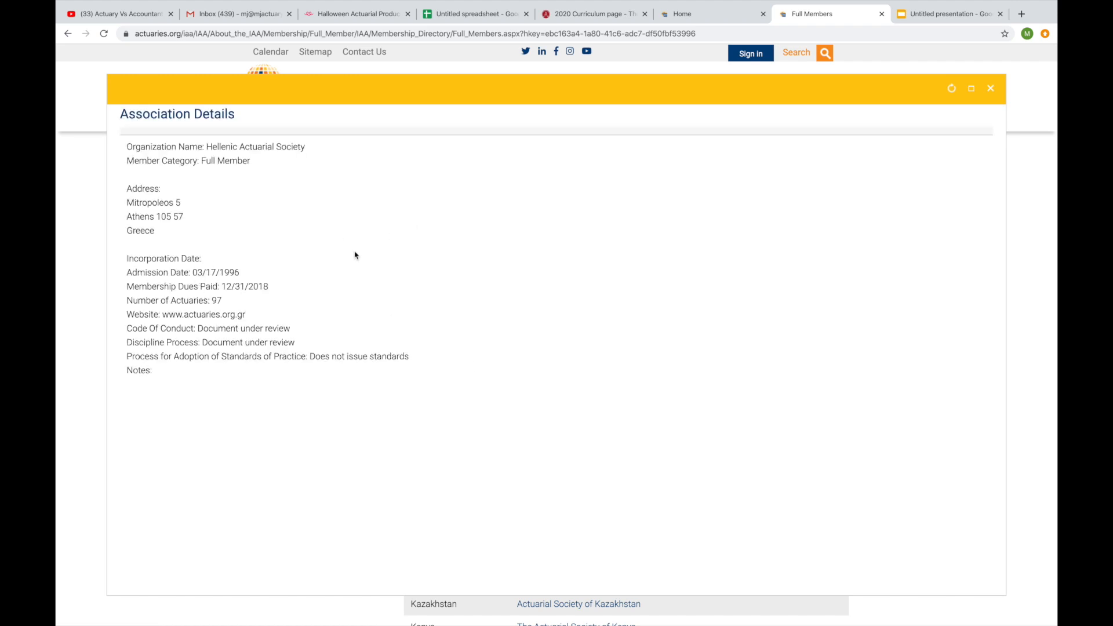
mouse_move(218, 306)
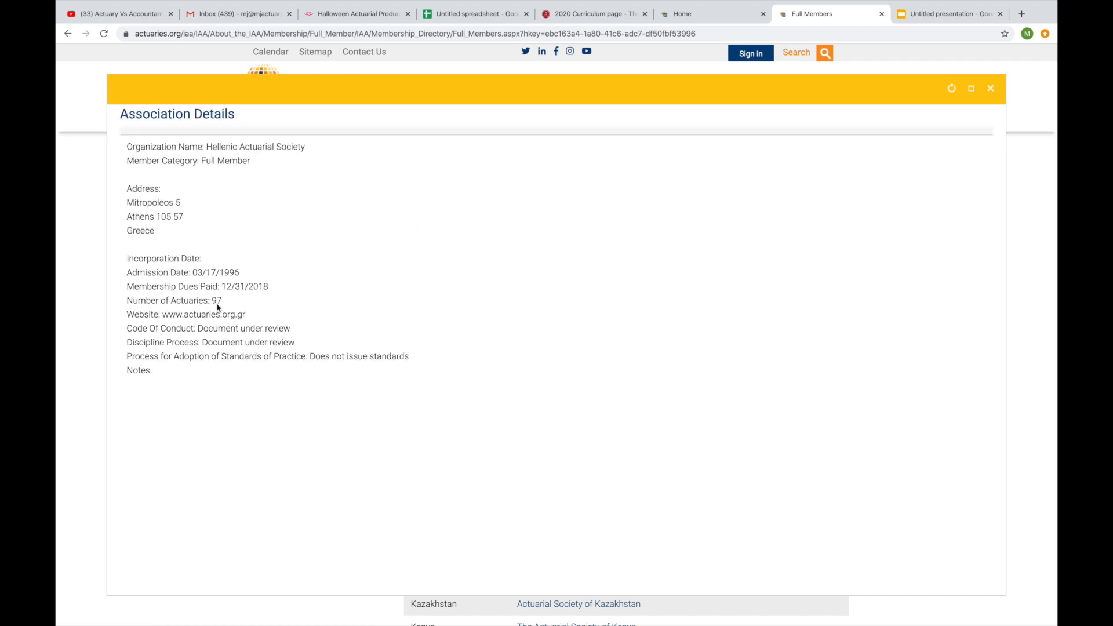
click(990, 88)
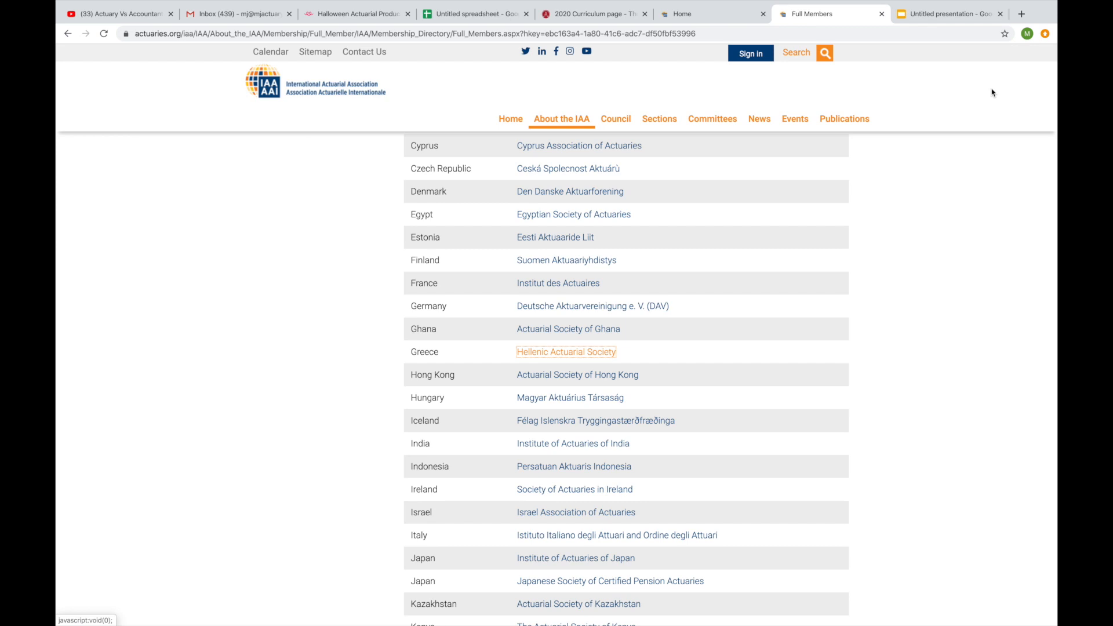
click(485, 13)
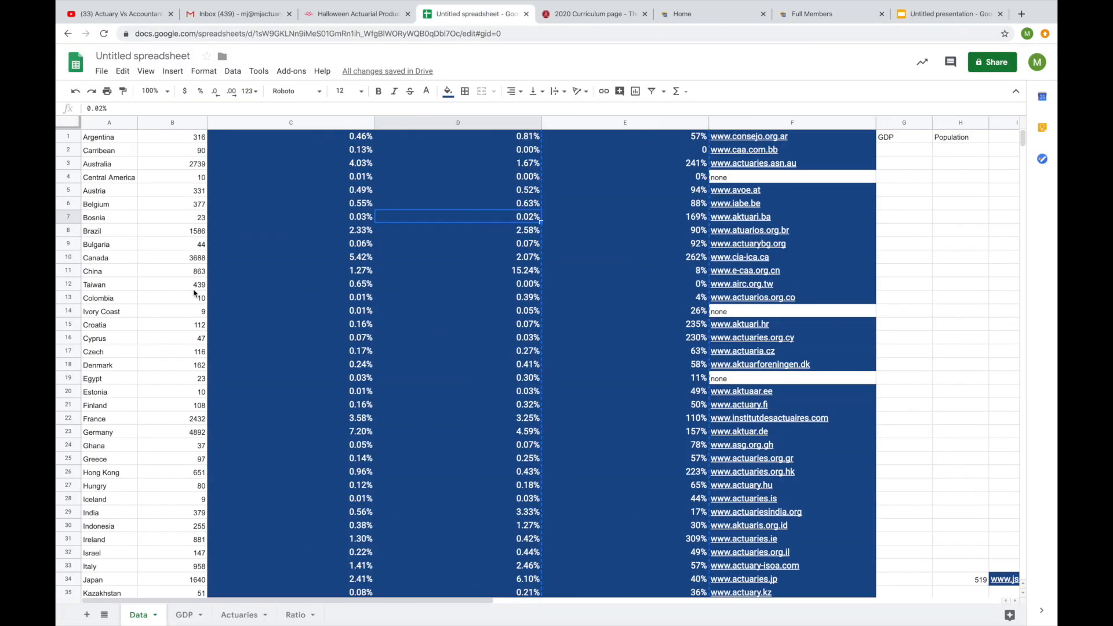
Switch to the GDP sheet with its world heat maps and select China in the country list.
scroll(down, 3)
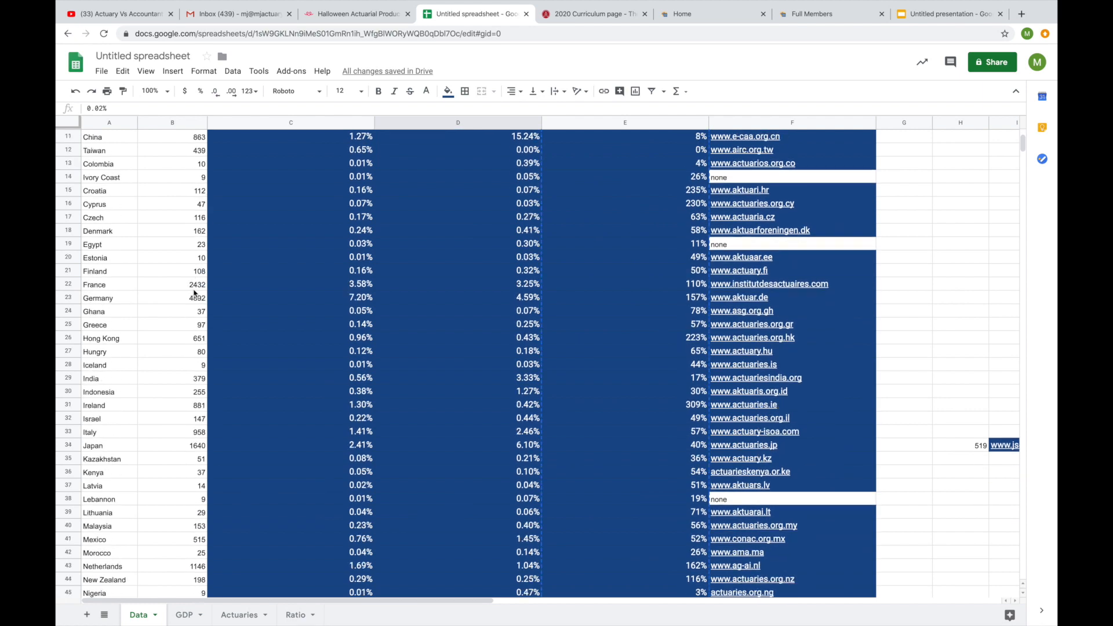
scroll(down, 3)
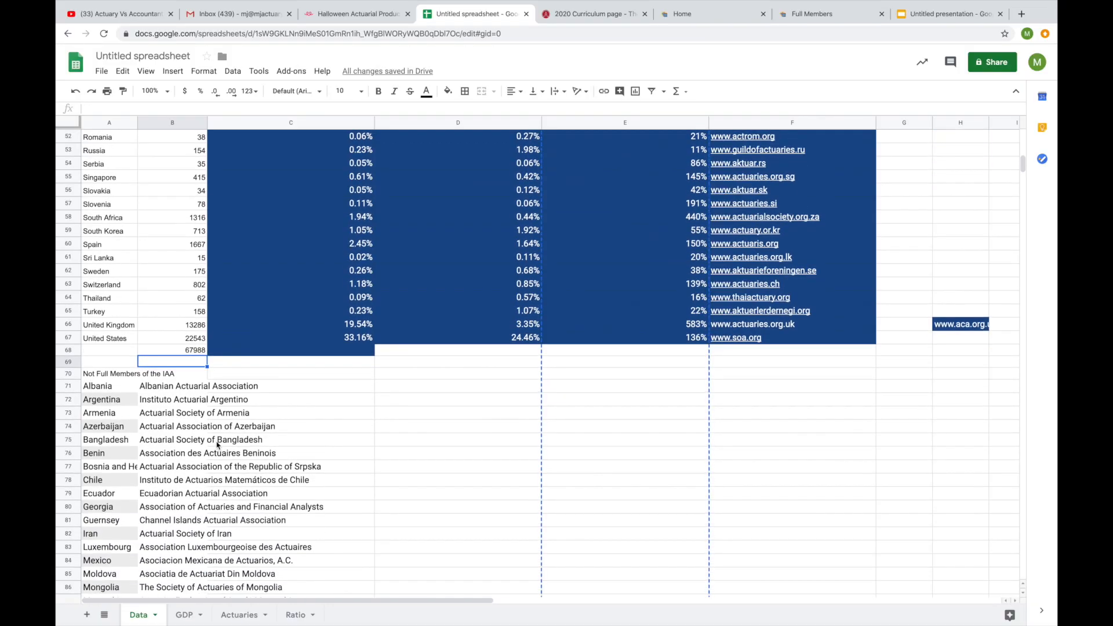
scroll(down, 3)
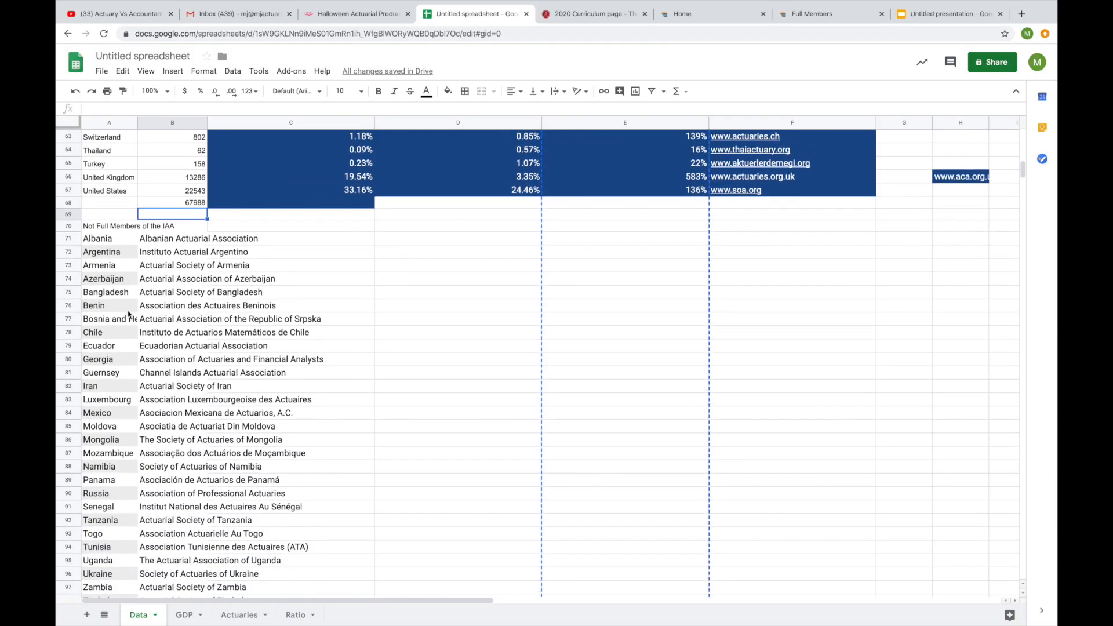
scroll(down, 3)
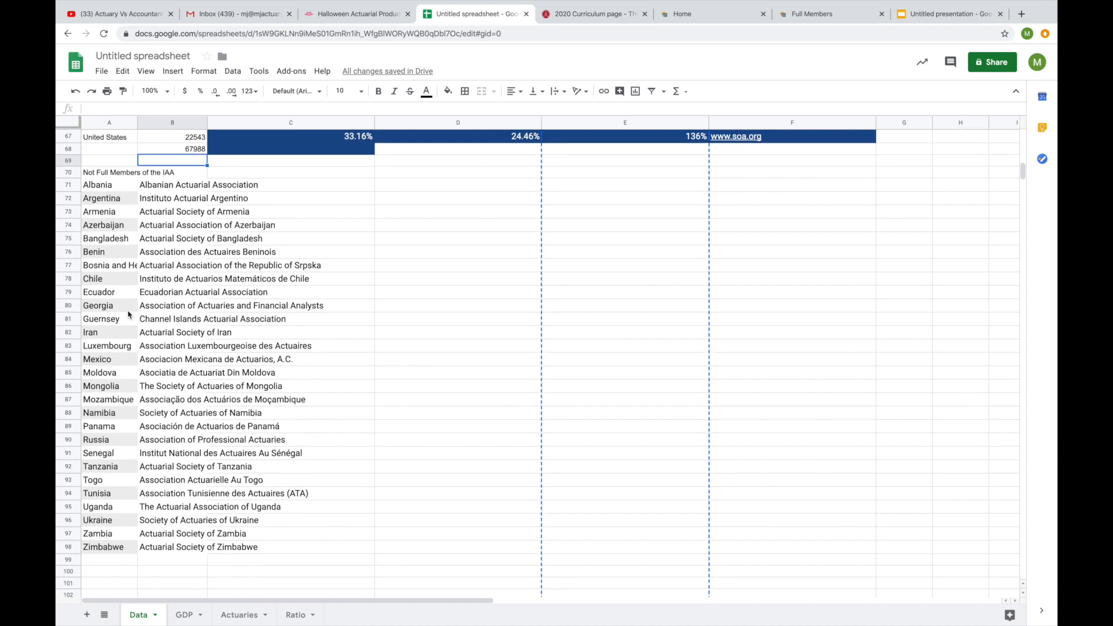
mouse_move(116, 176)
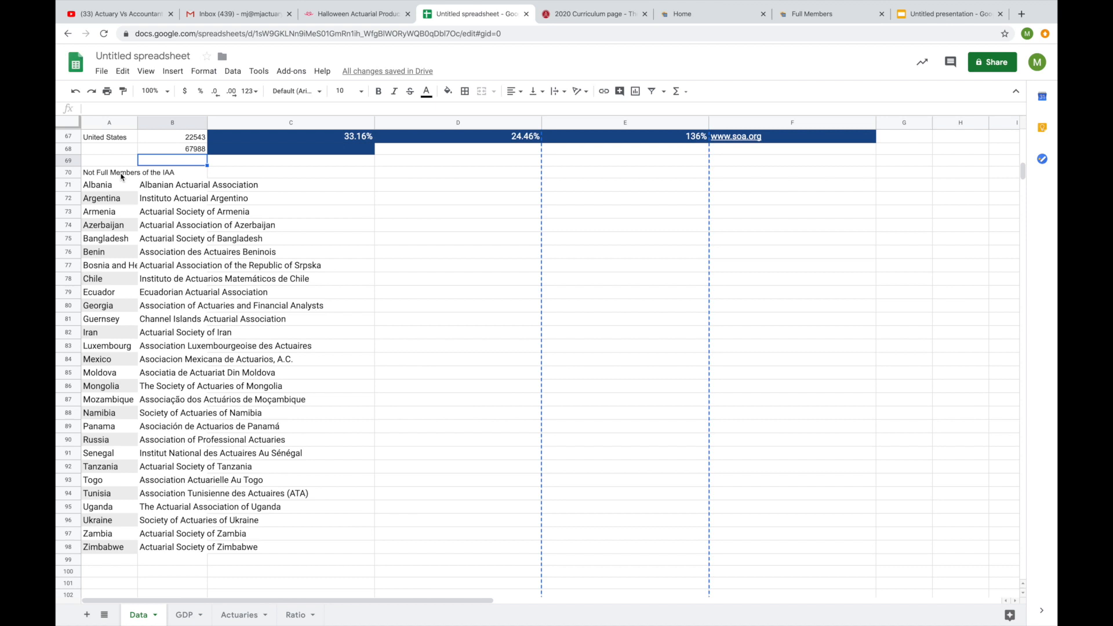
mouse_move(164, 321)
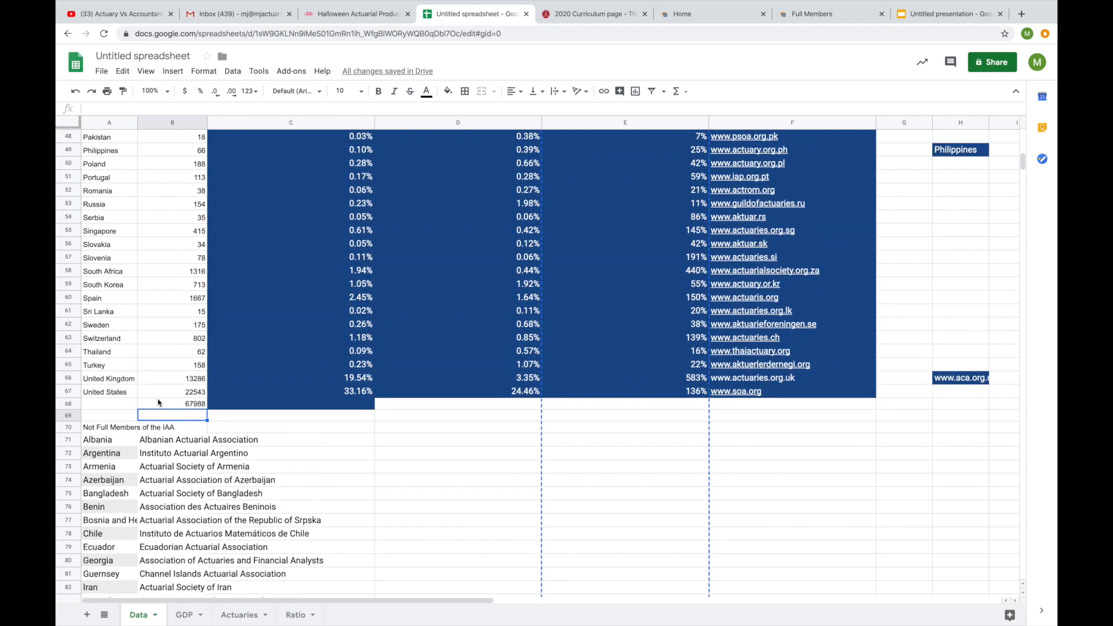
scroll(up, 3)
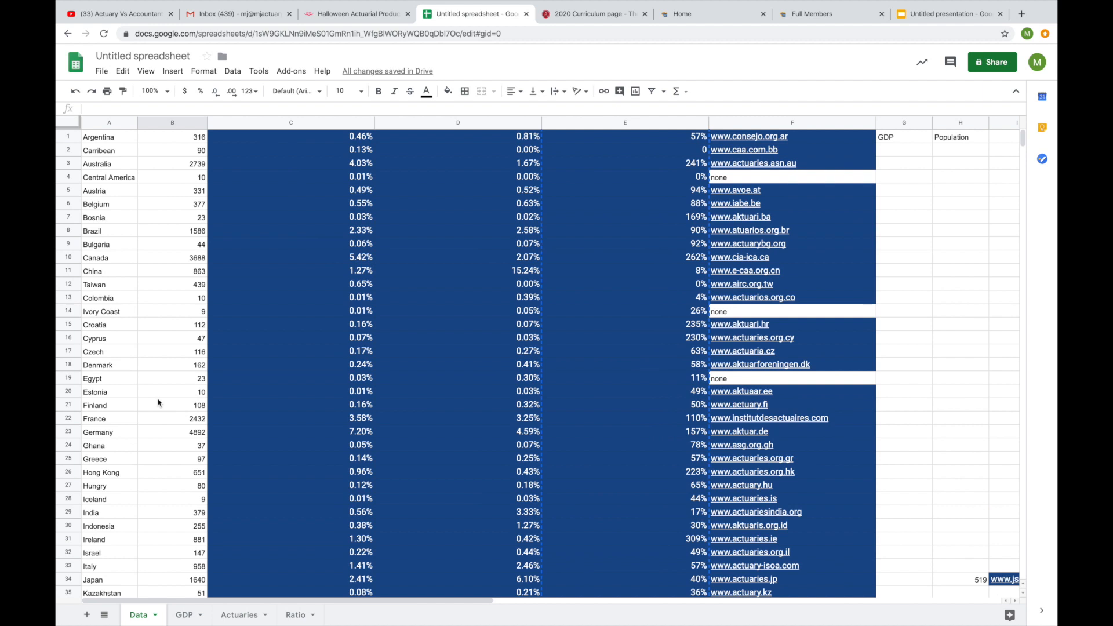
mouse_move(285, 201)
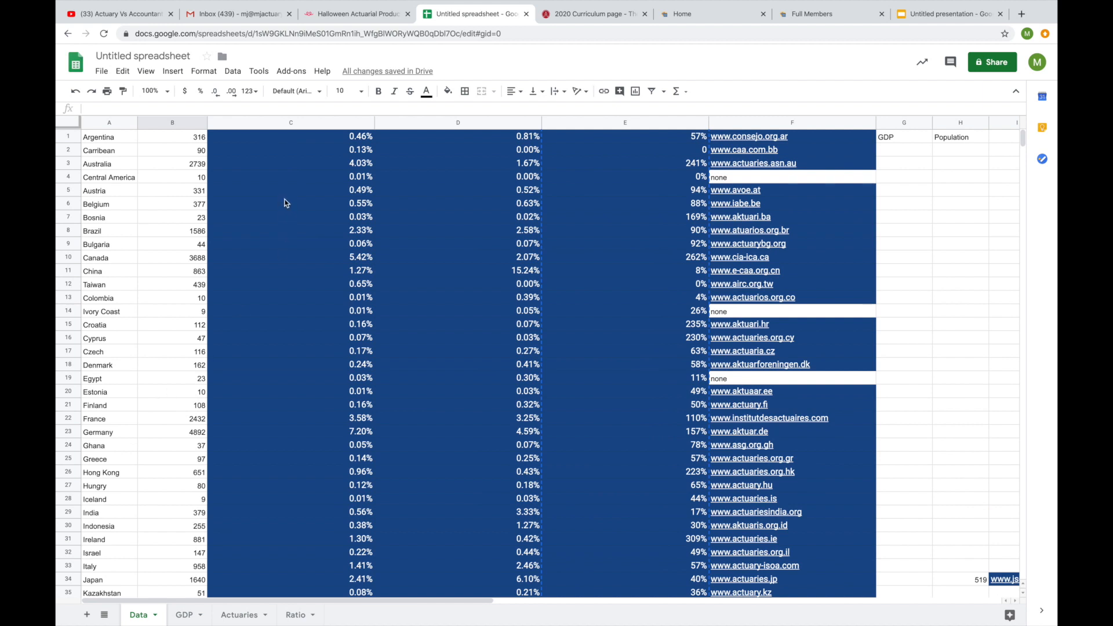
mouse_move(333, 138)
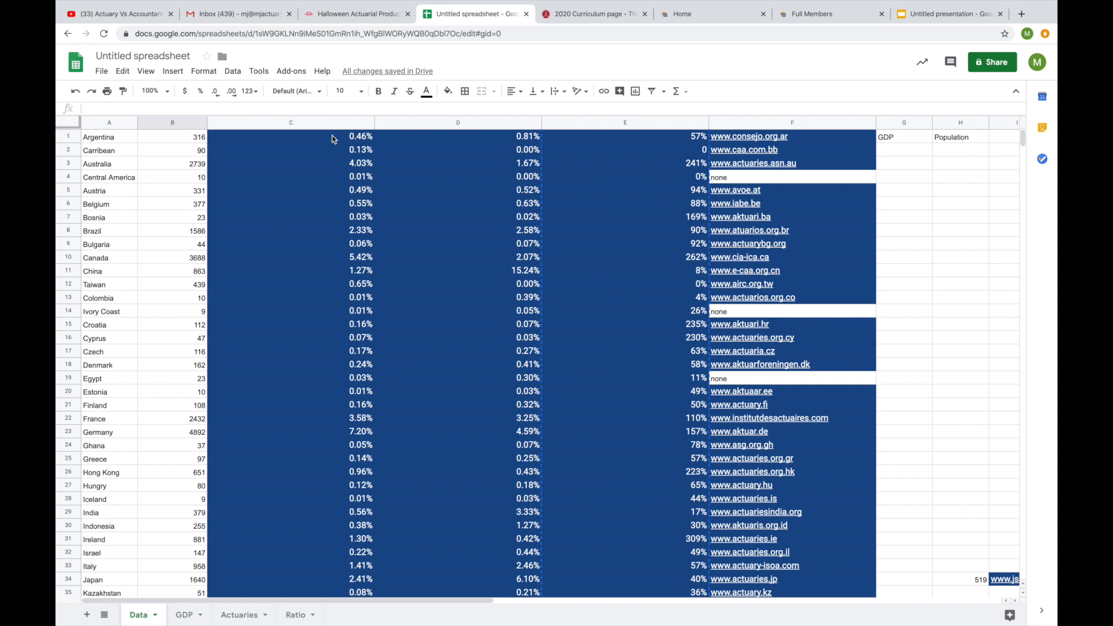
mouse_move(234, 143)
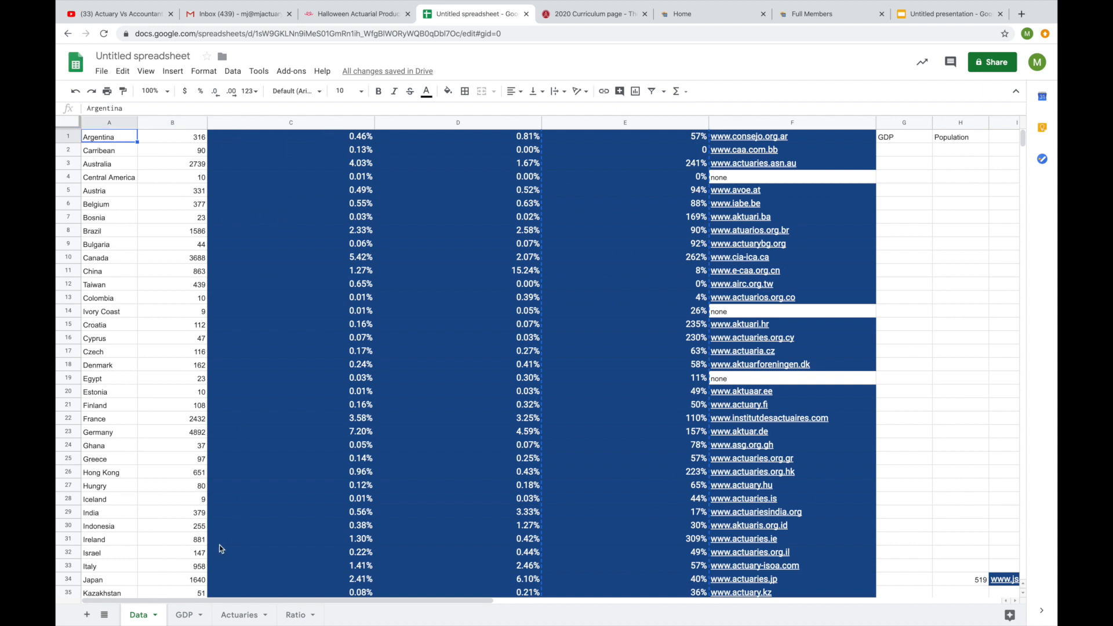
click(200, 614)
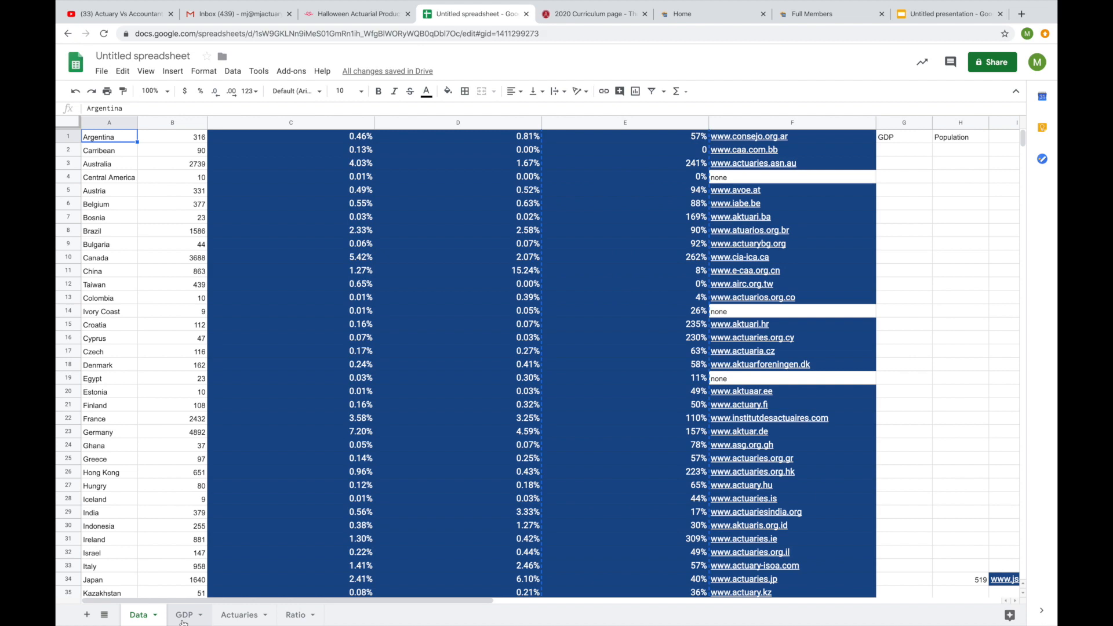
click(185, 614)
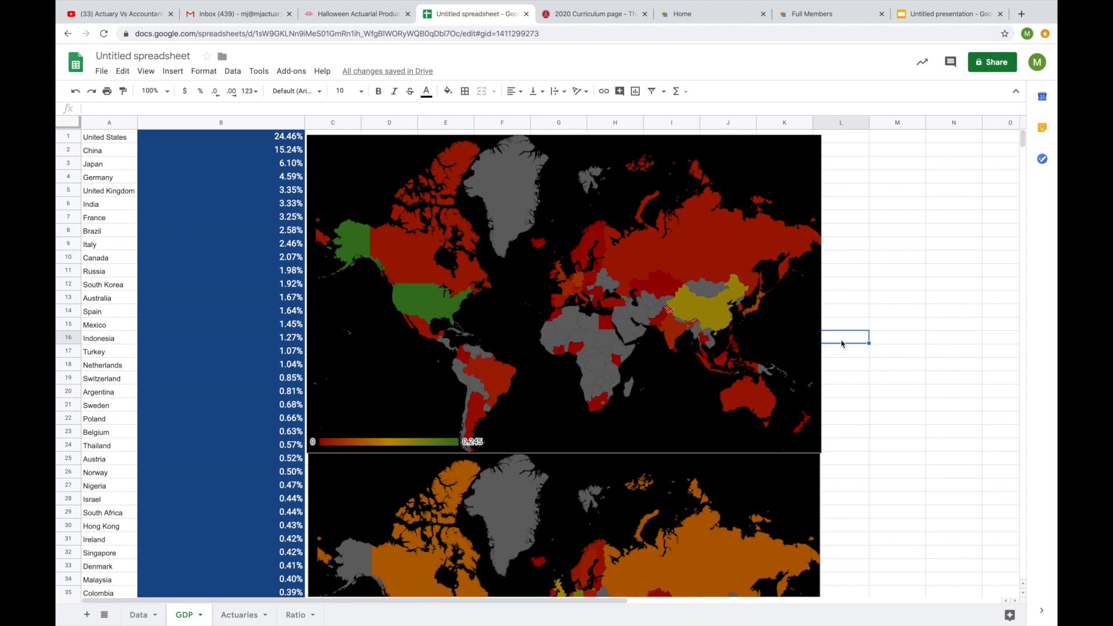
mouse_move(558, 195)
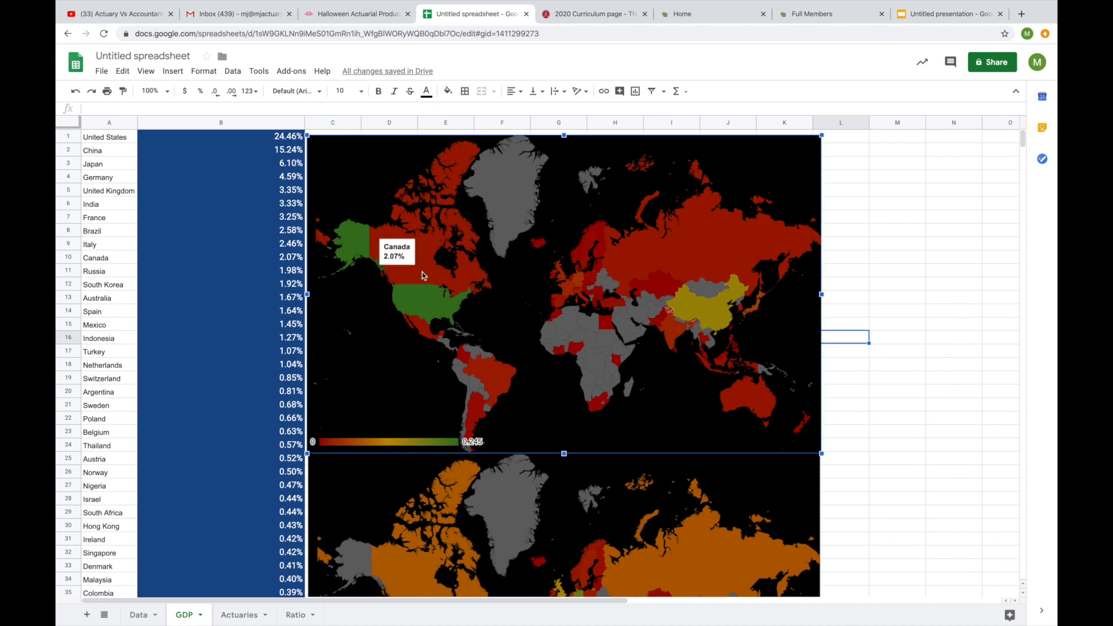
mouse_move(411, 262)
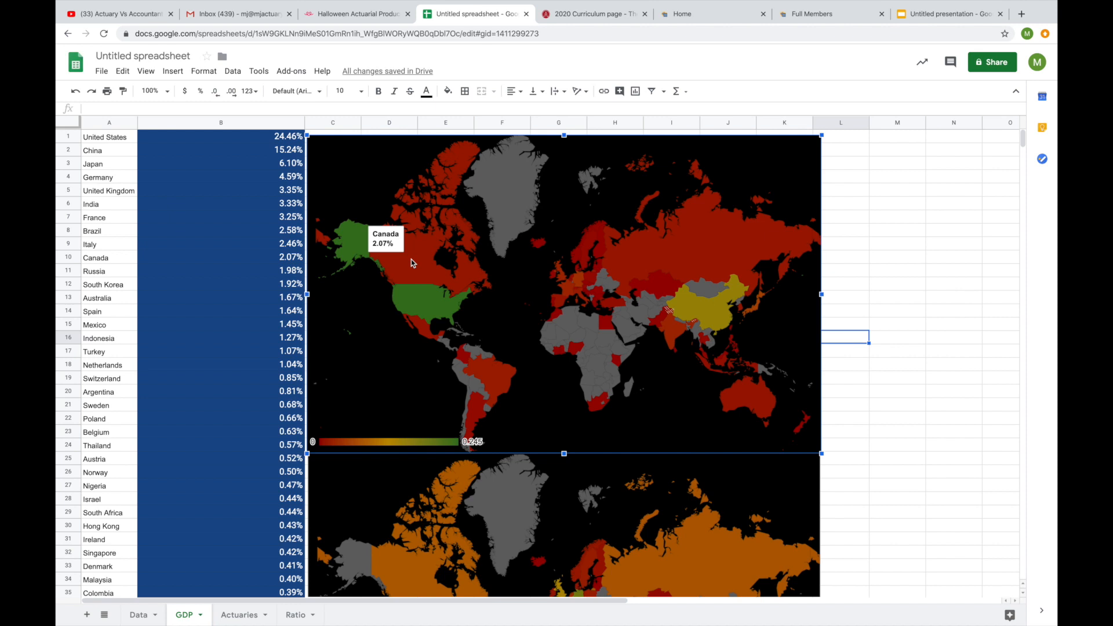
mouse_move(428, 307)
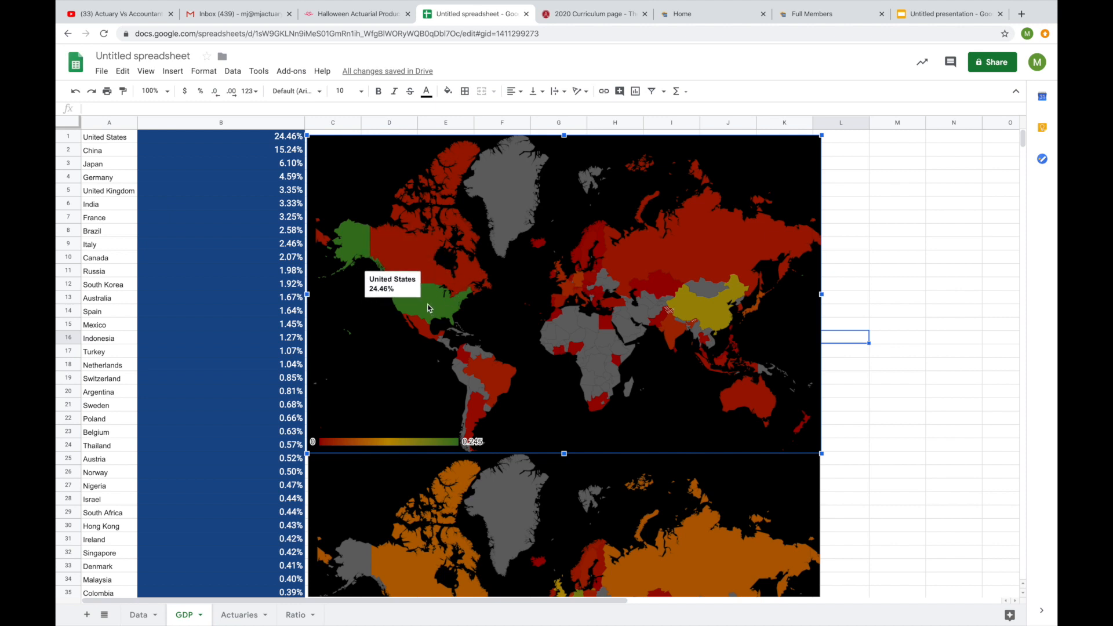
mouse_move(794, 232)
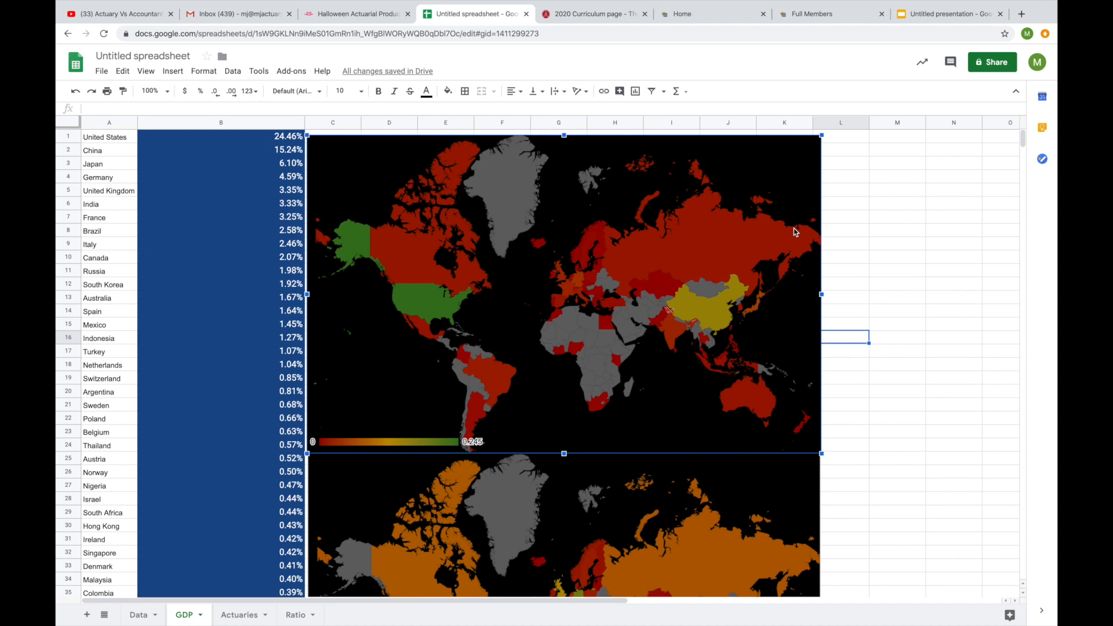
mouse_move(700, 311)
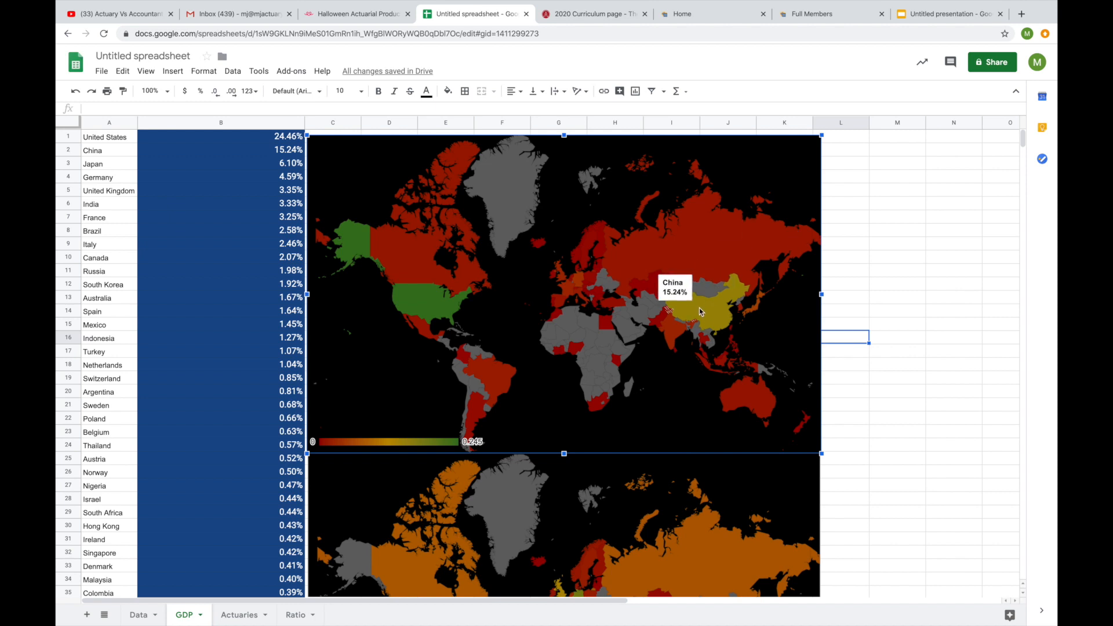
mouse_move(114, 222)
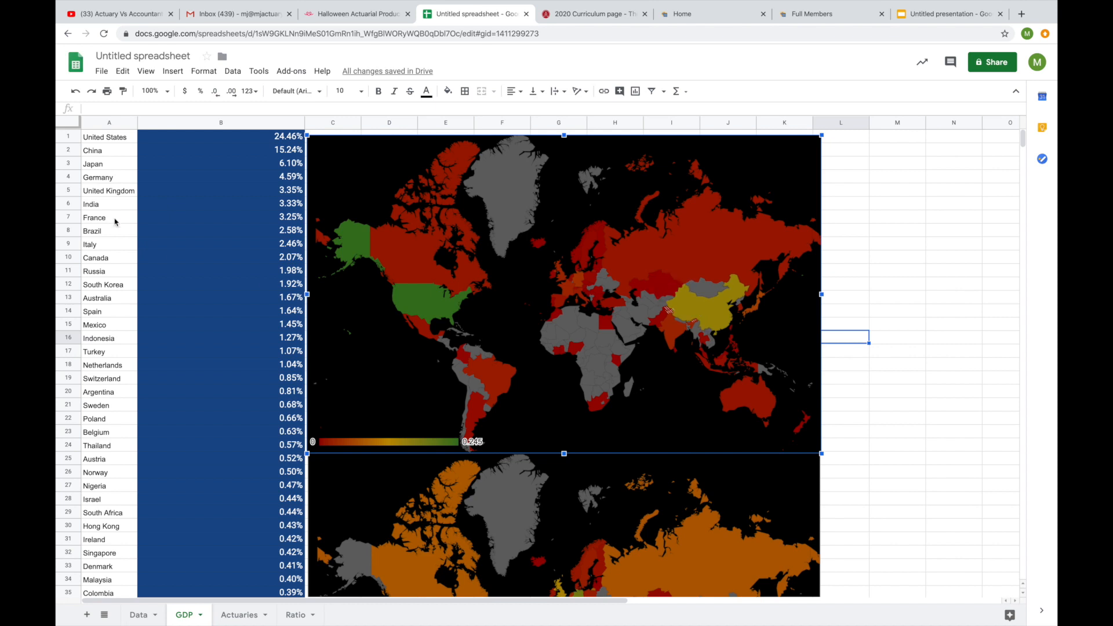
click(92, 149)
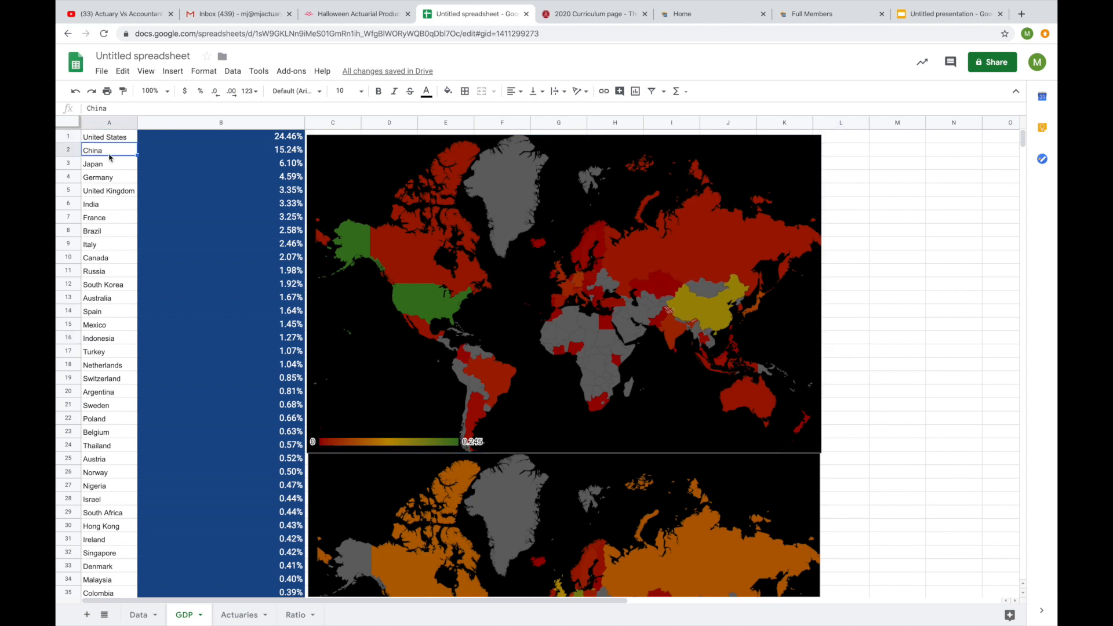
mouse_move(546, 229)
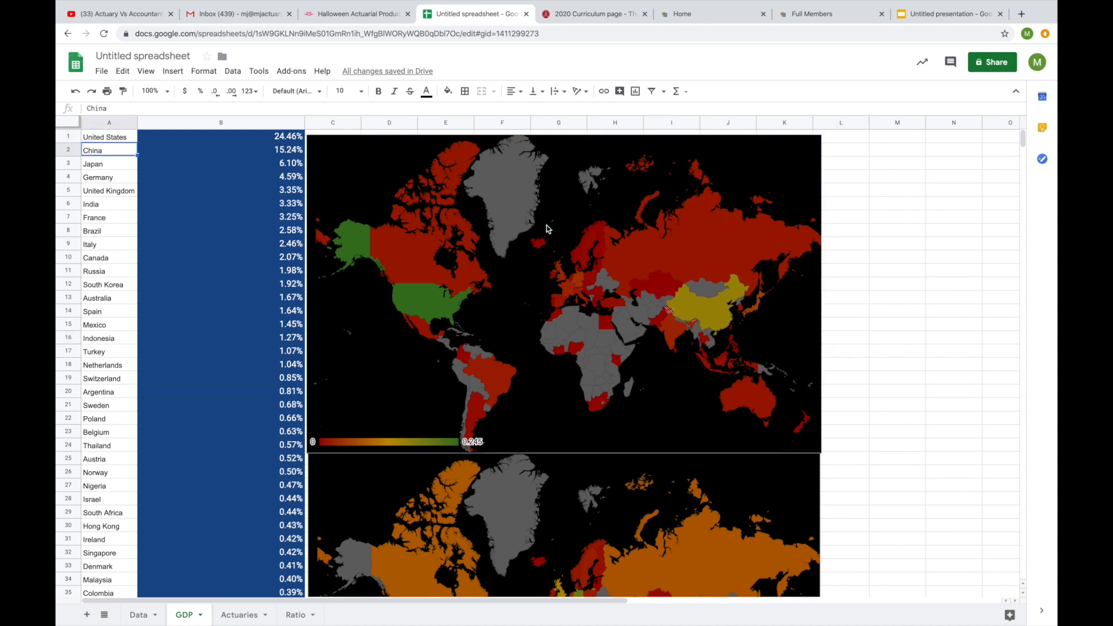
Check the GDP shares of China, United Kingdom, Brazil and Canada, then move to the Actuaries sheet.
scroll(down, 3)
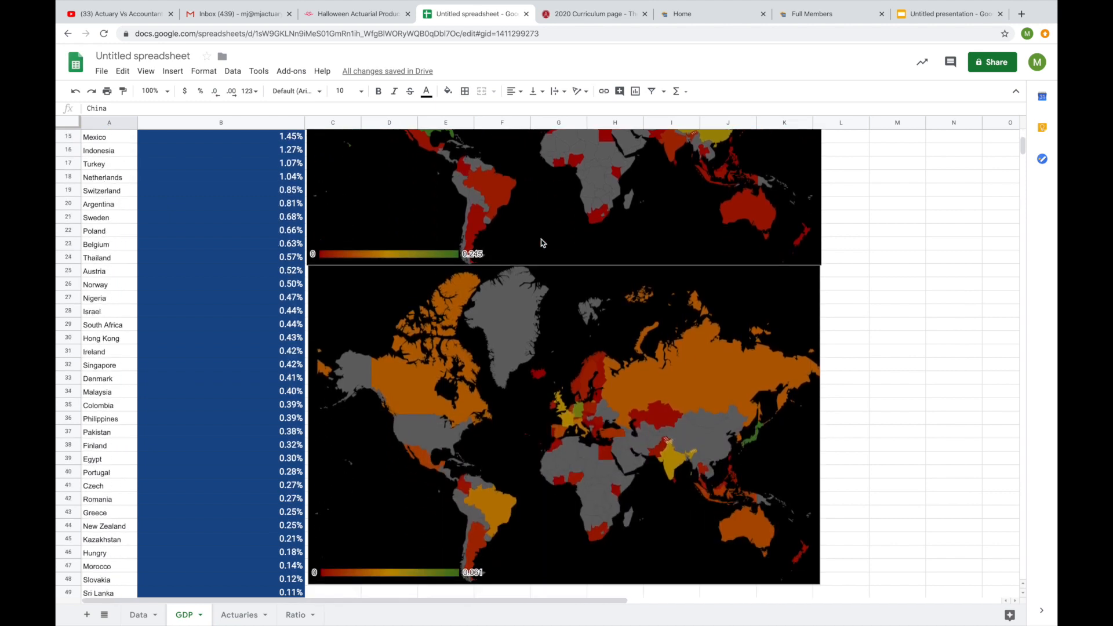
scroll(down, 3)
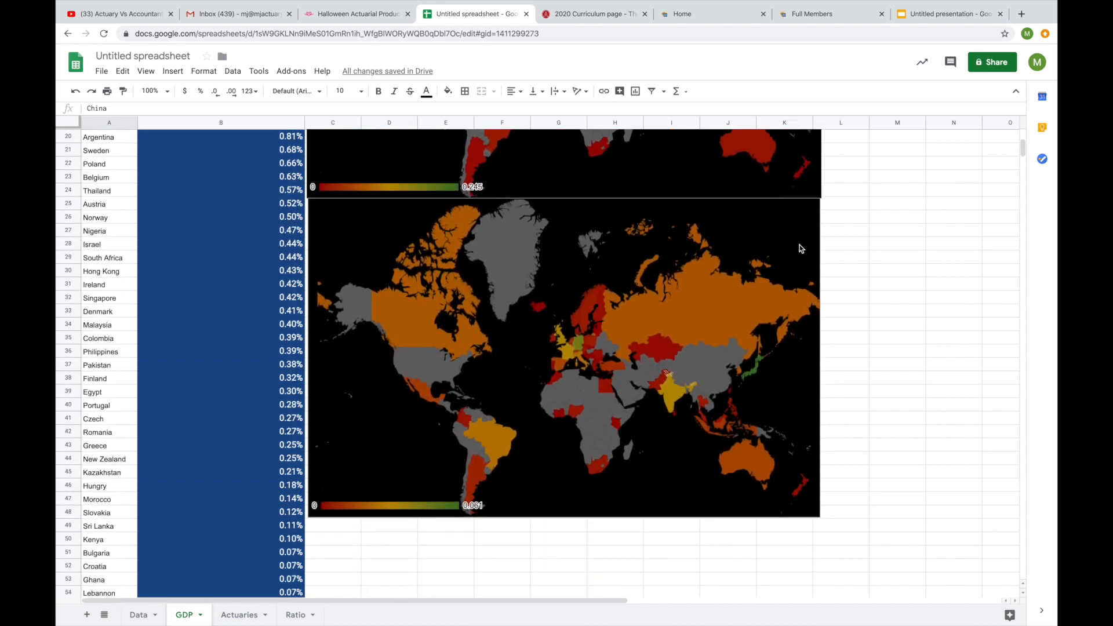
mouse_move(823, 261)
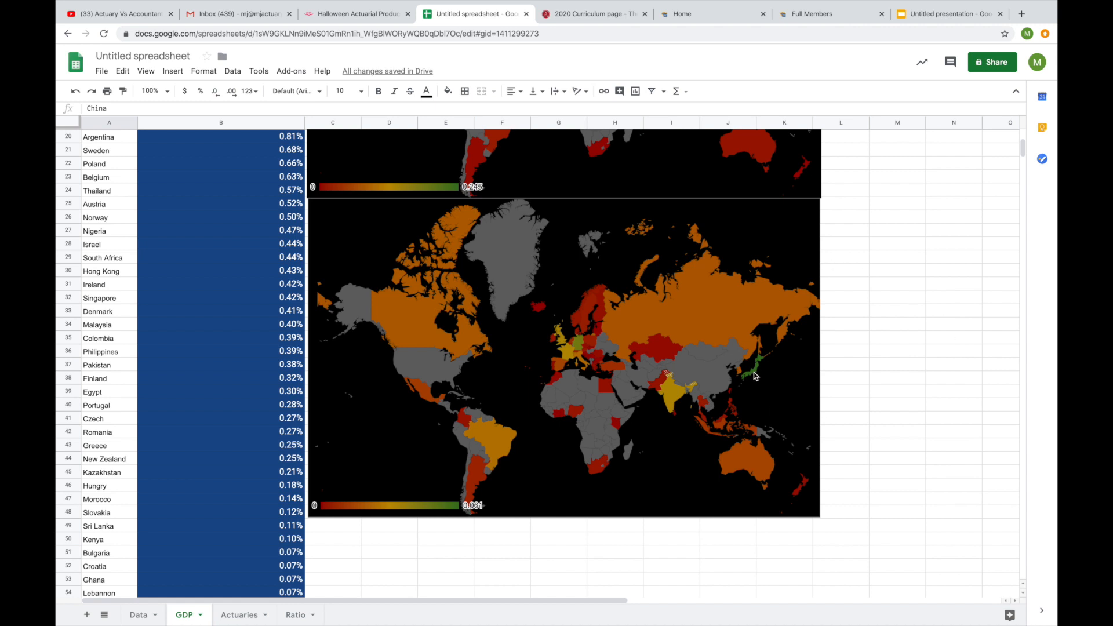
mouse_move(570, 341)
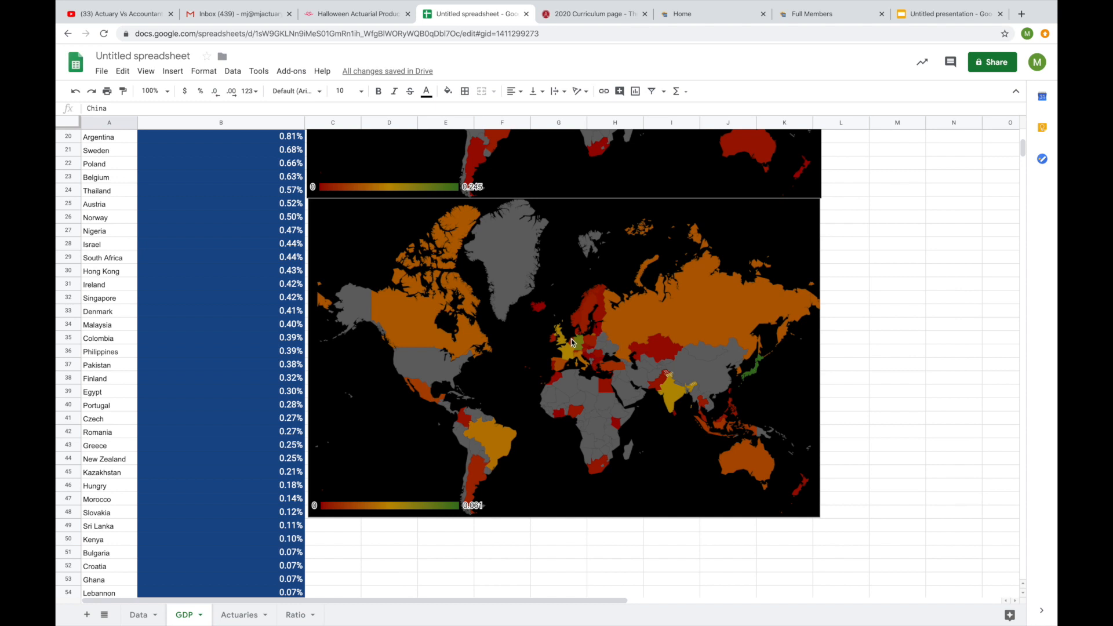
click(220, 230)
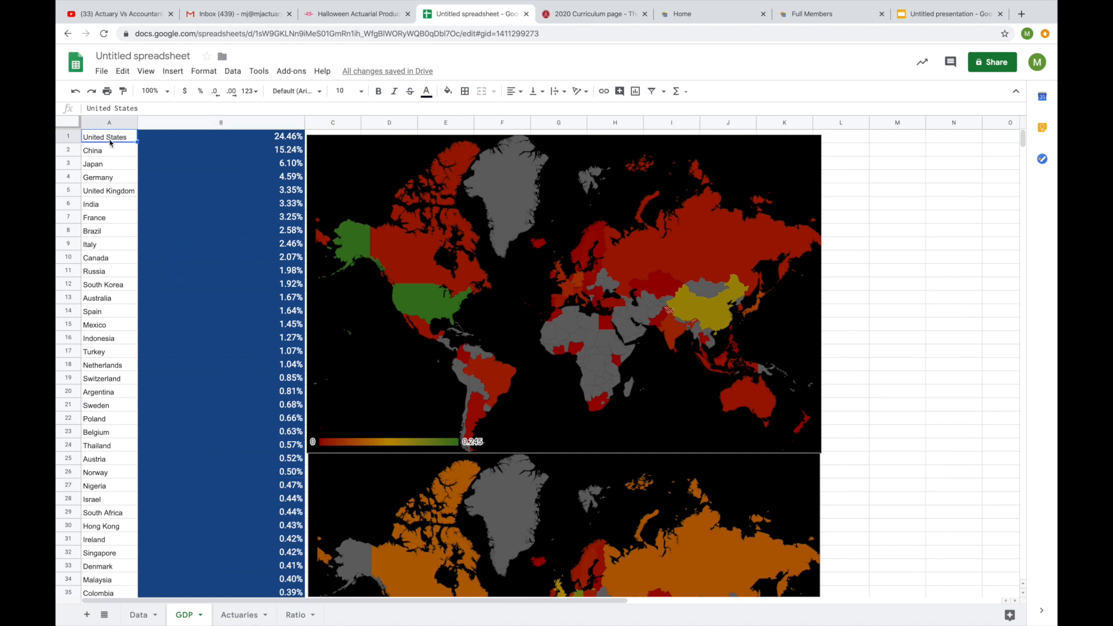
click(93, 149)
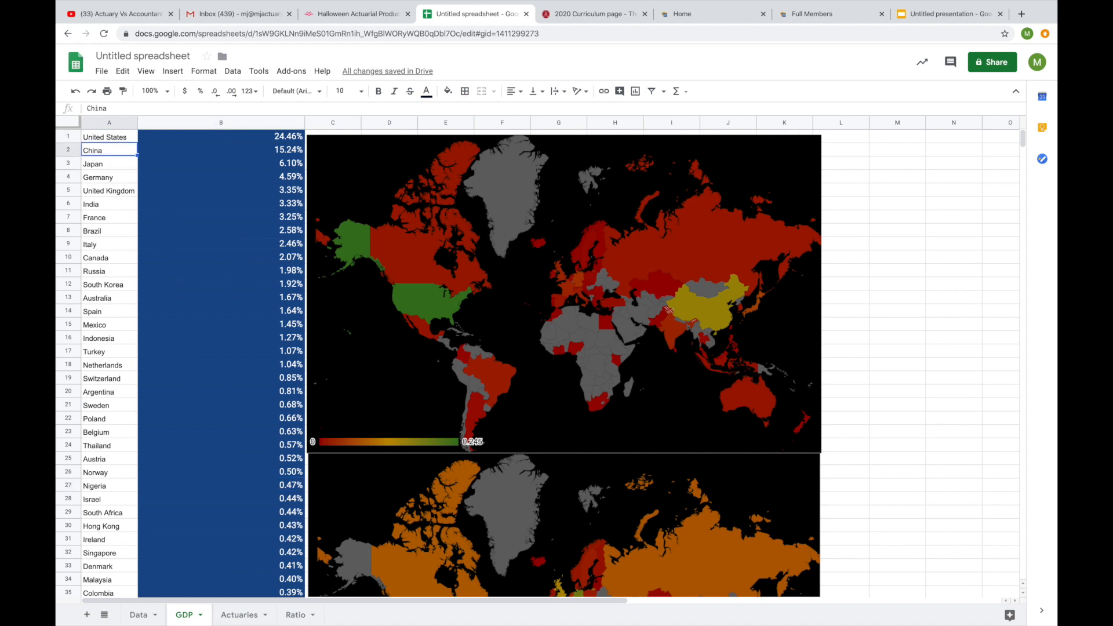
click(108, 190)
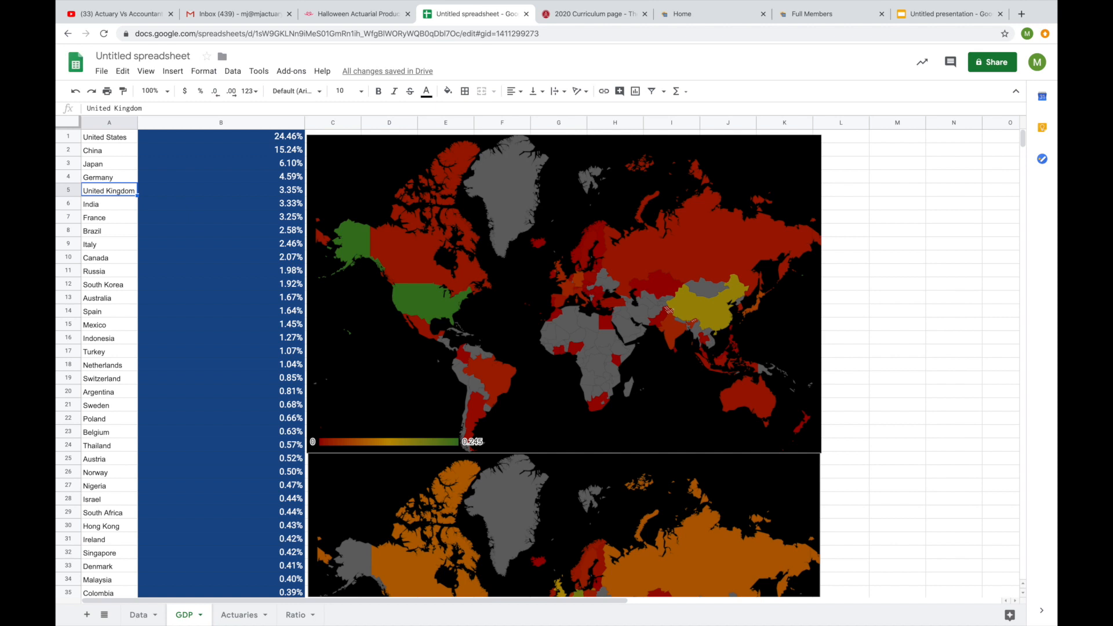
click(93, 230)
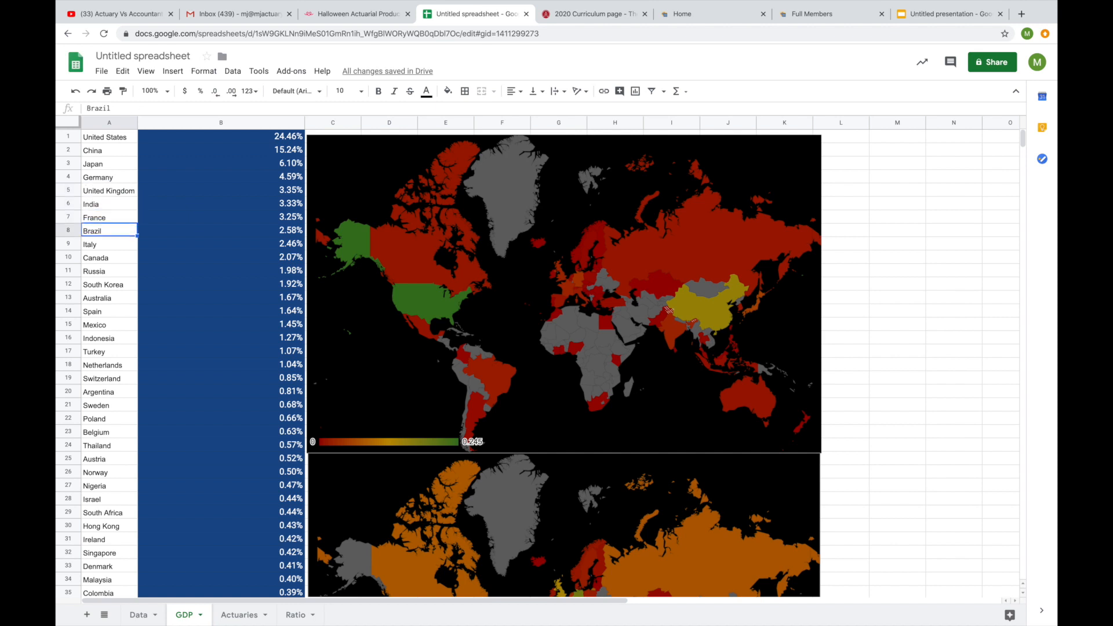
click(95, 257)
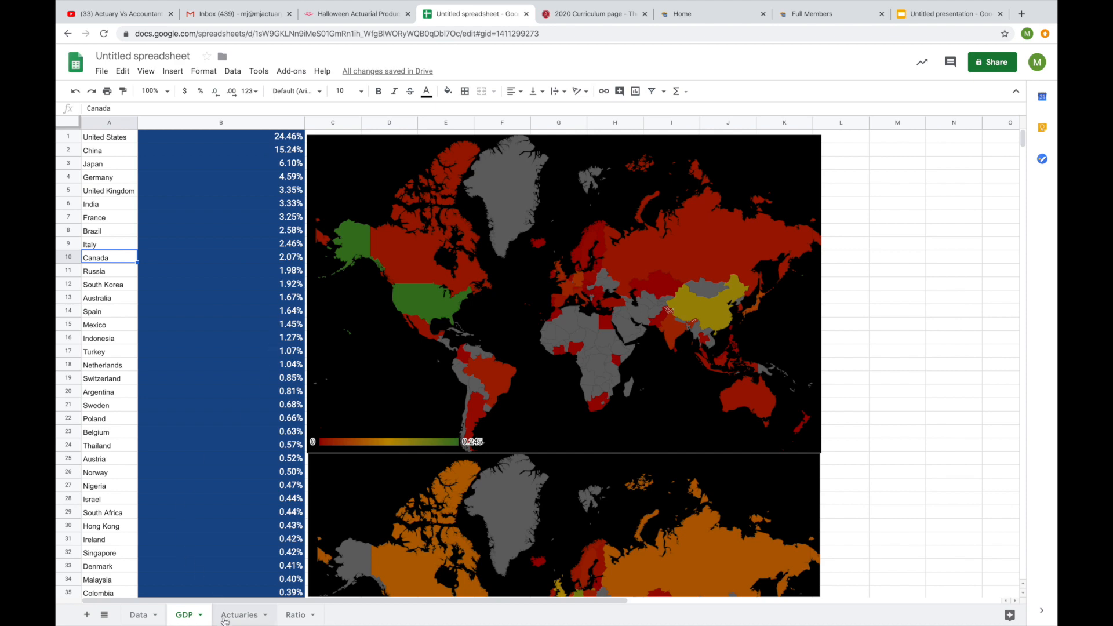
click(239, 614)
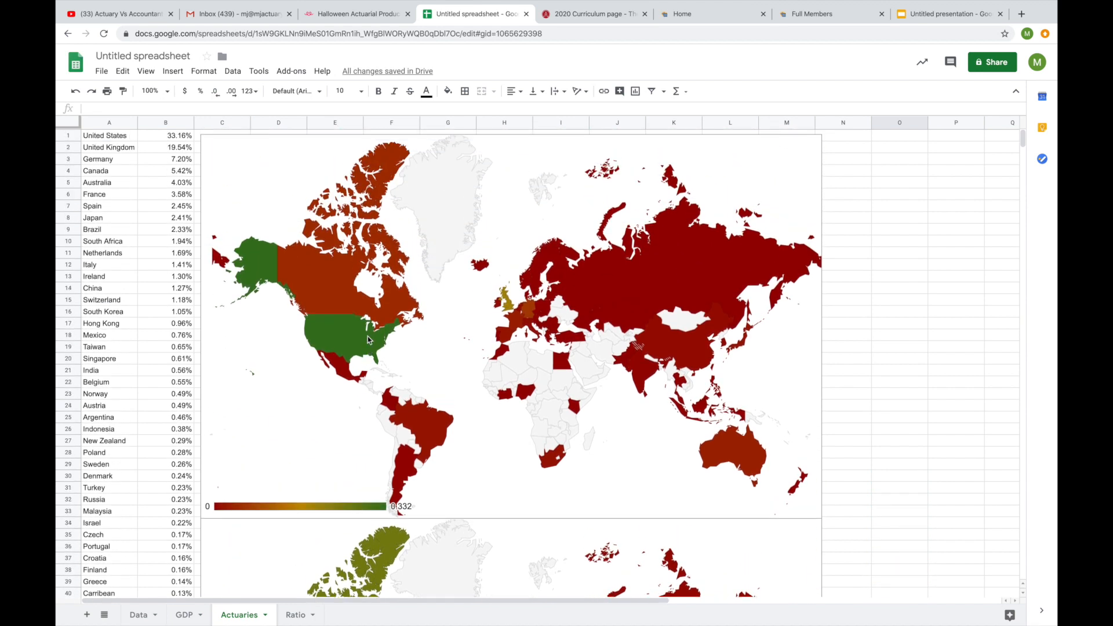
click(104, 134)
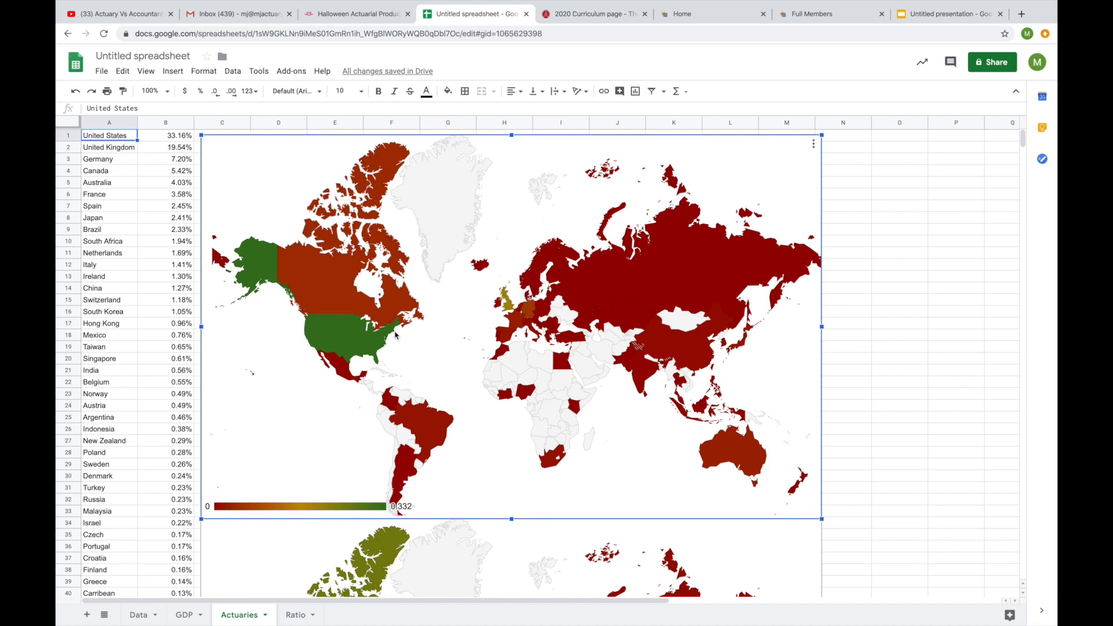
mouse_move(130, 227)
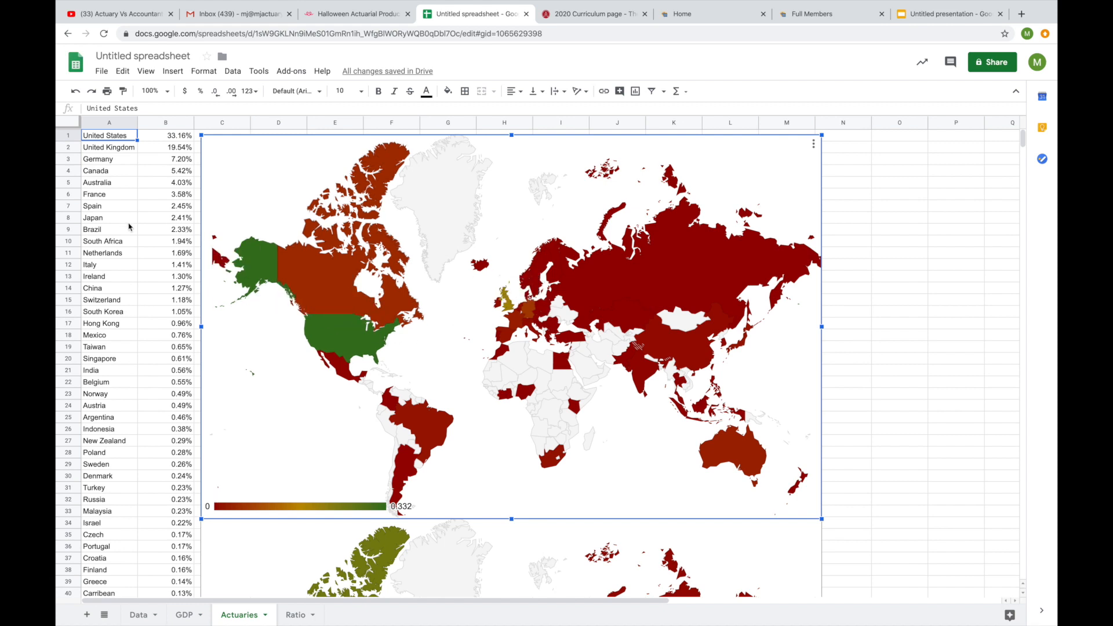
mouse_move(667, 345)
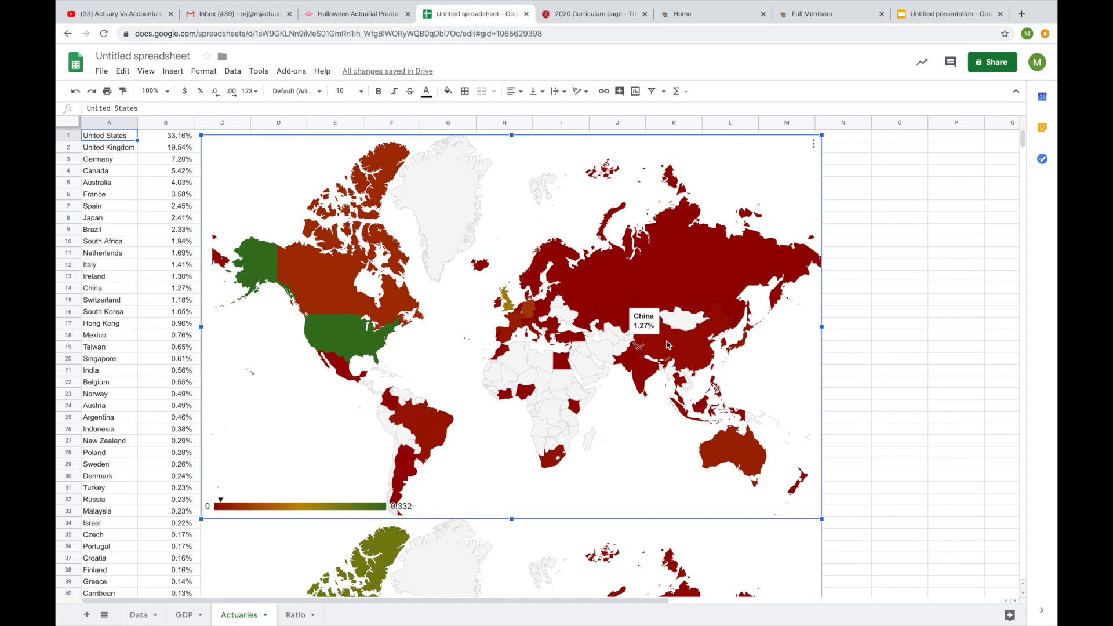
mouse_move(128, 174)
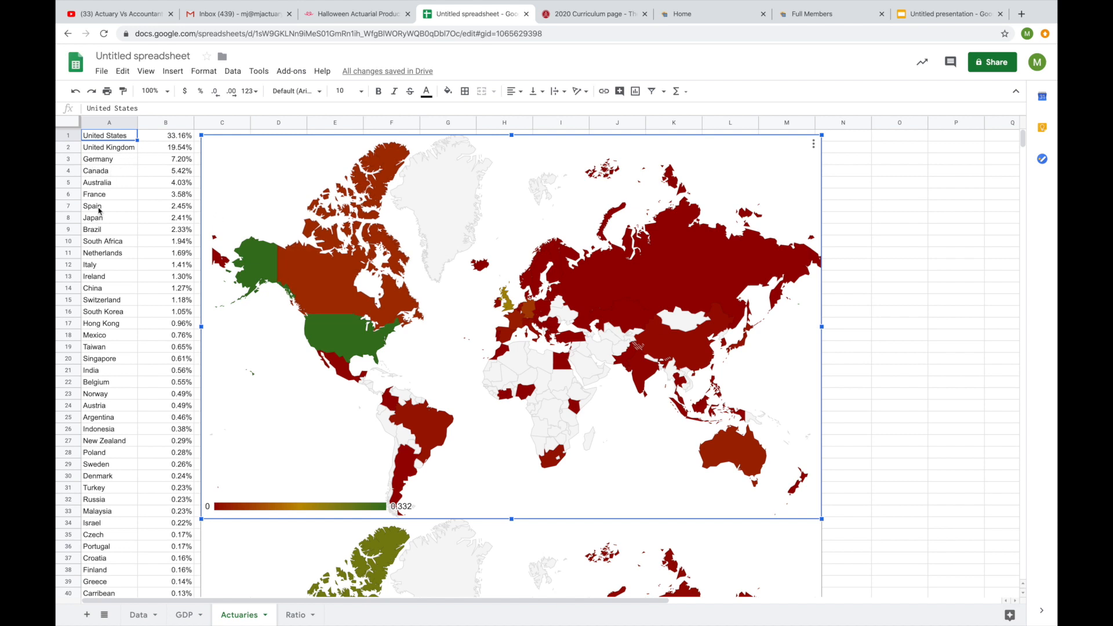
mouse_move(88, 150)
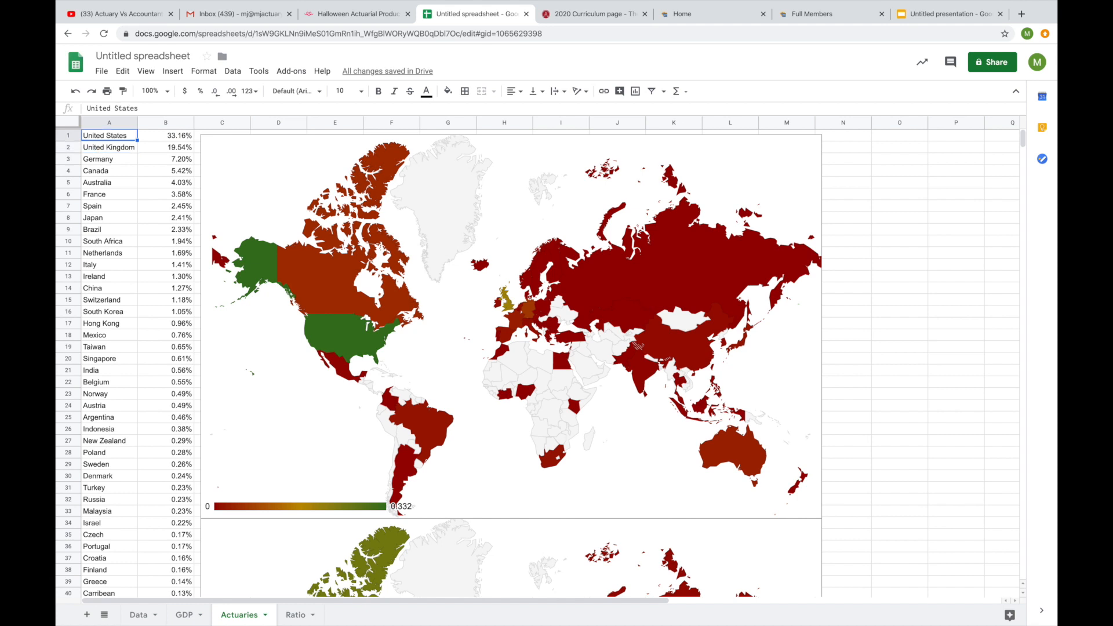
Check the actuary shares of Germany, France and South Africa, then move to the Ratio sheet.
click(98, 158)
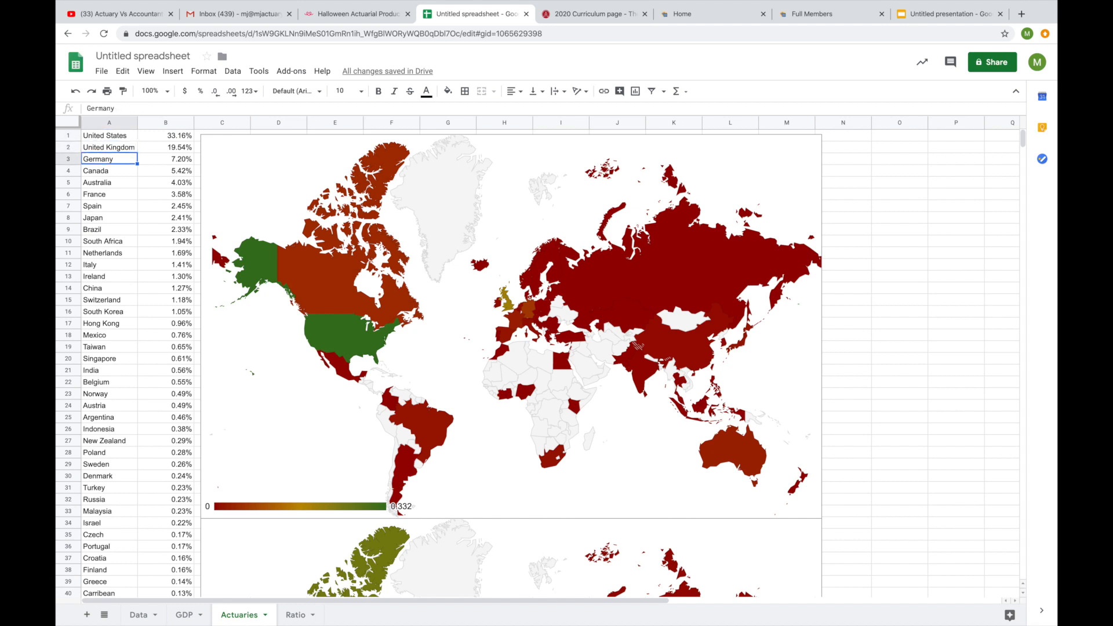
click(107, 193)
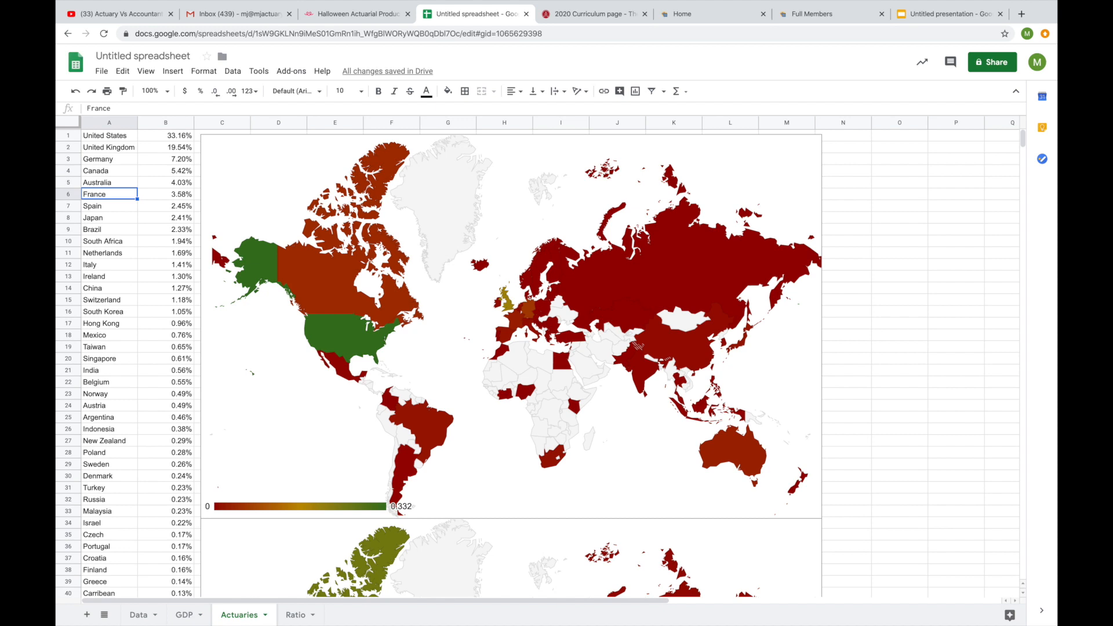
click(109, 241)
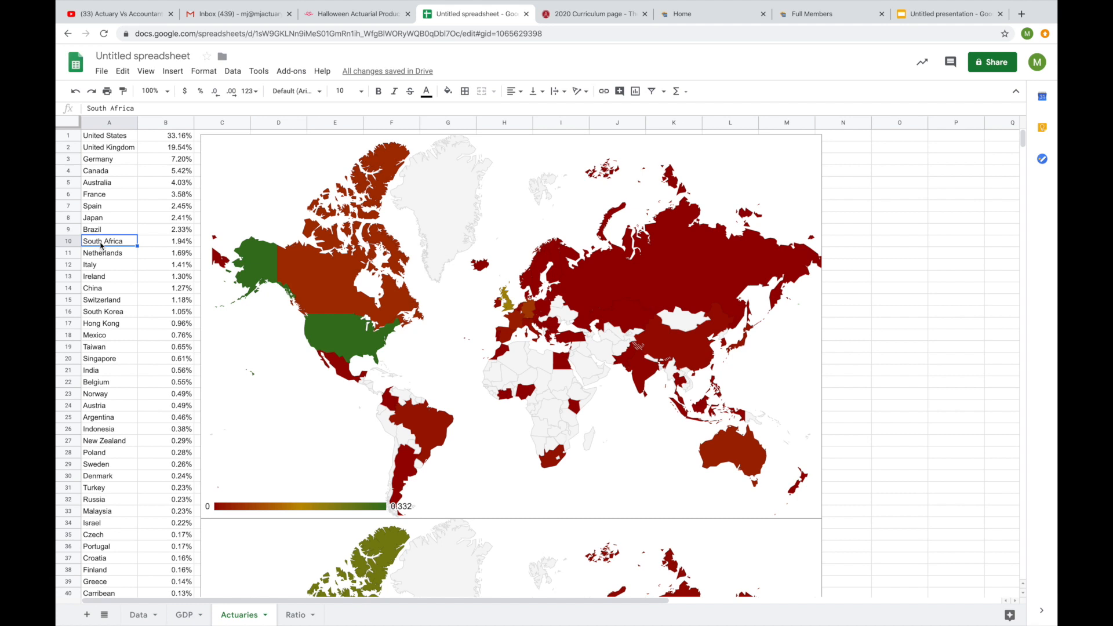
mouse_move(269, 373)
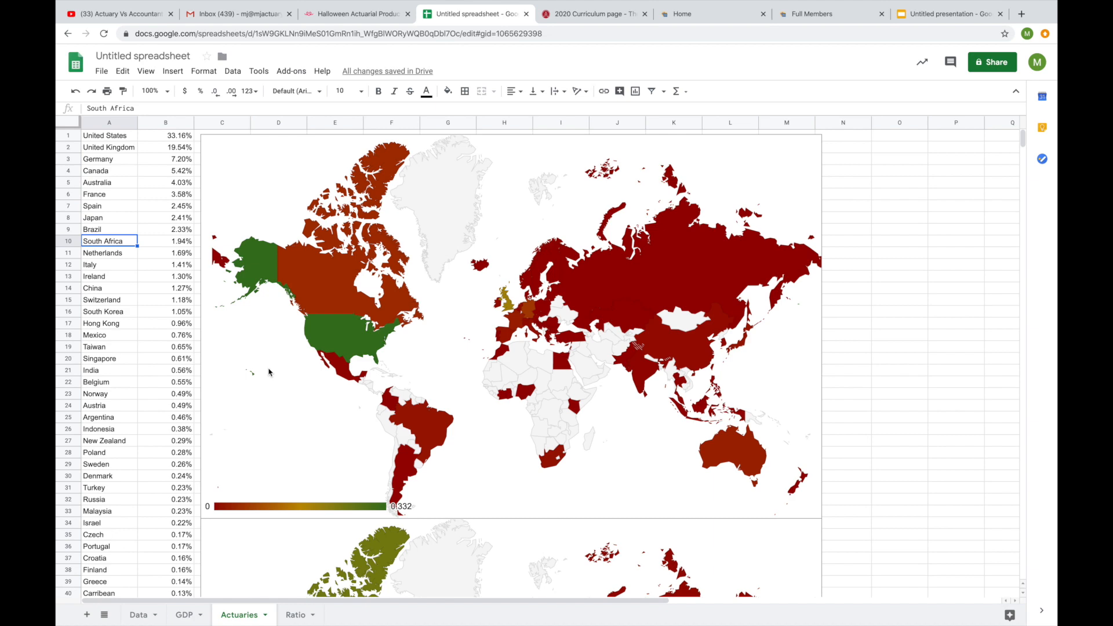
mouse_move(410, 527)
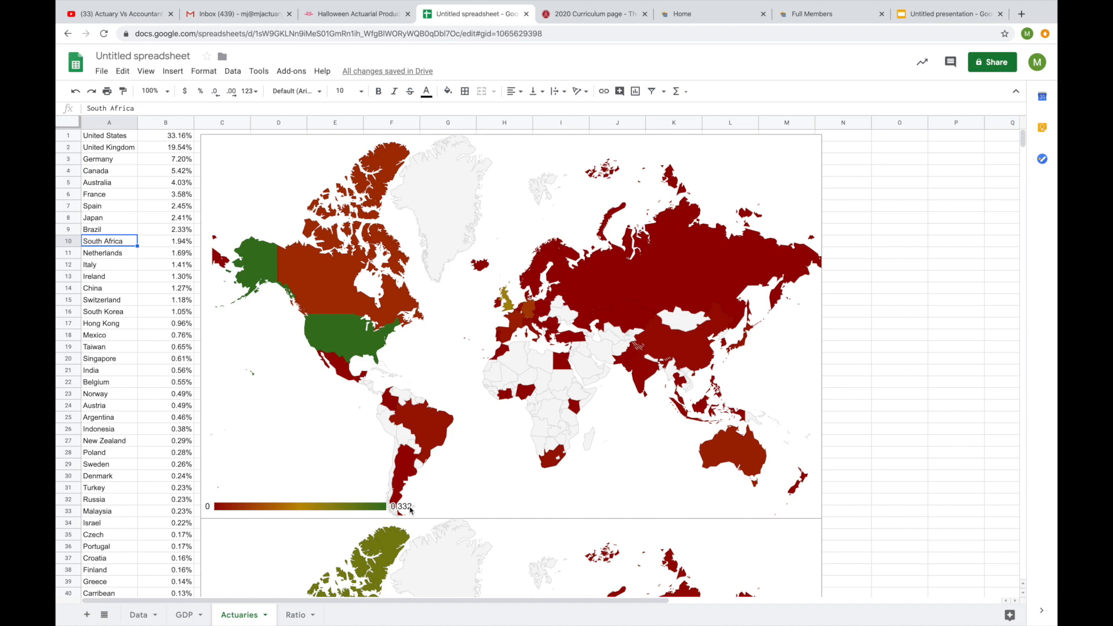
click(295, 614)
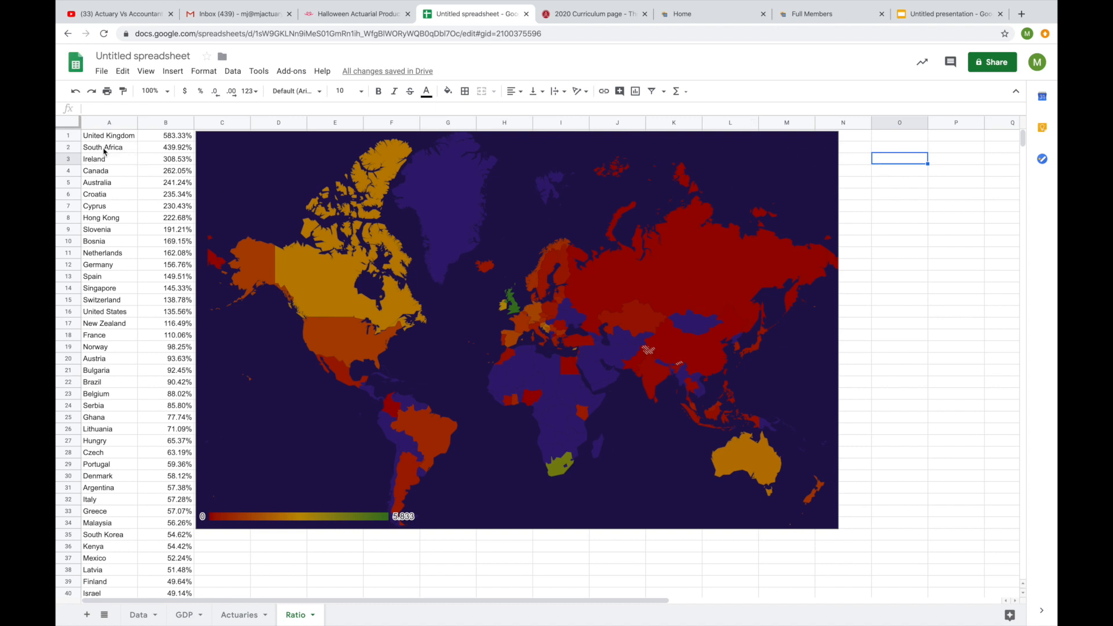
click(164, 147)
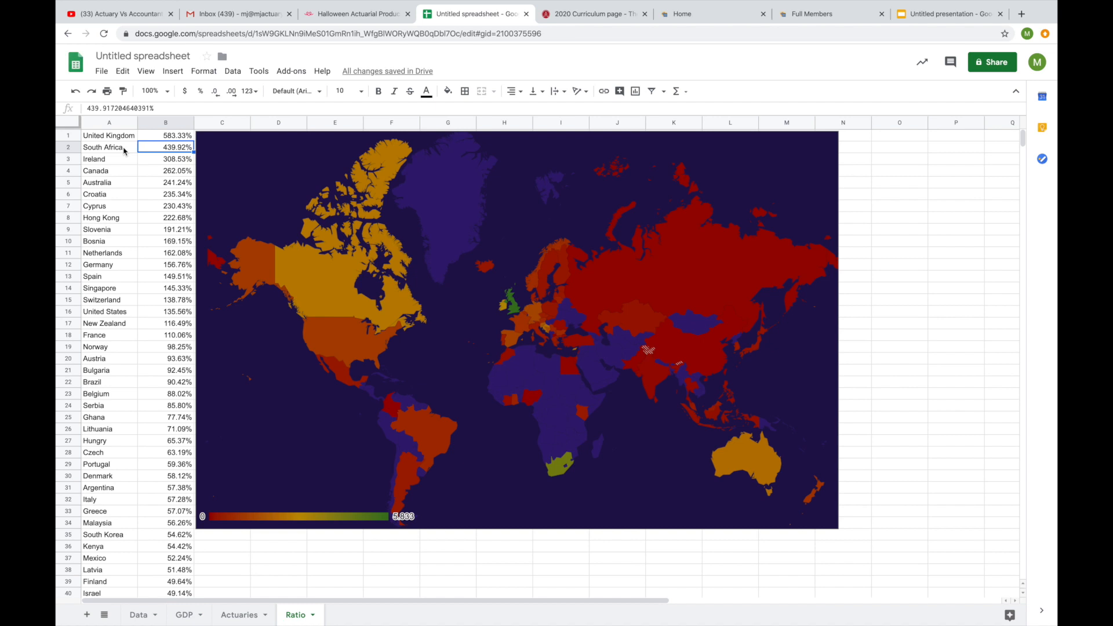
click(107, 134)
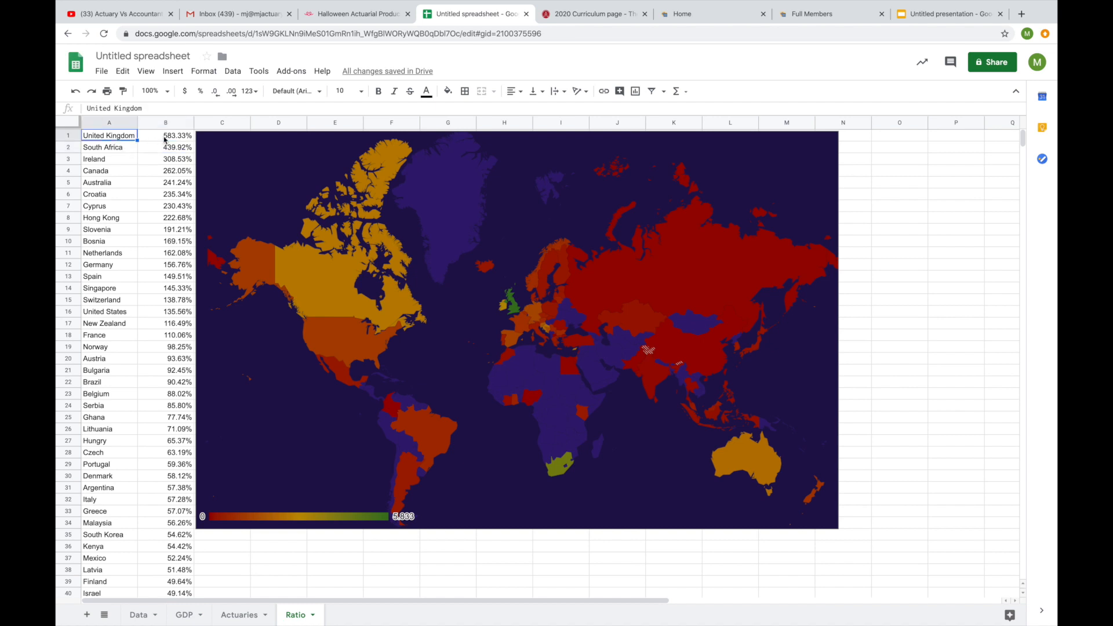
click(165, 135)
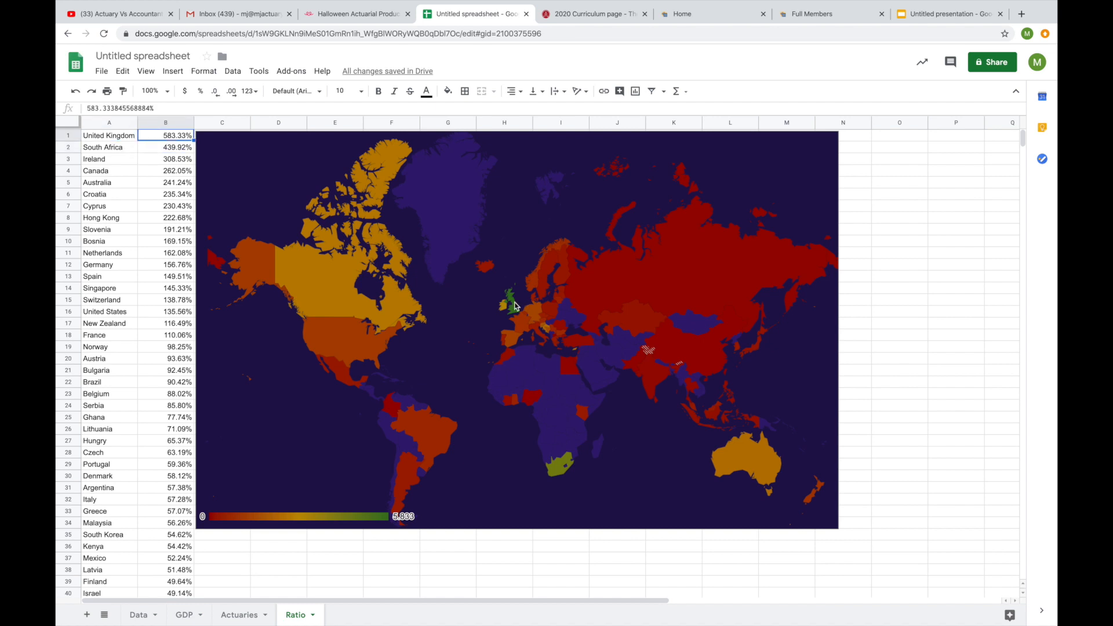
click(515, 306)
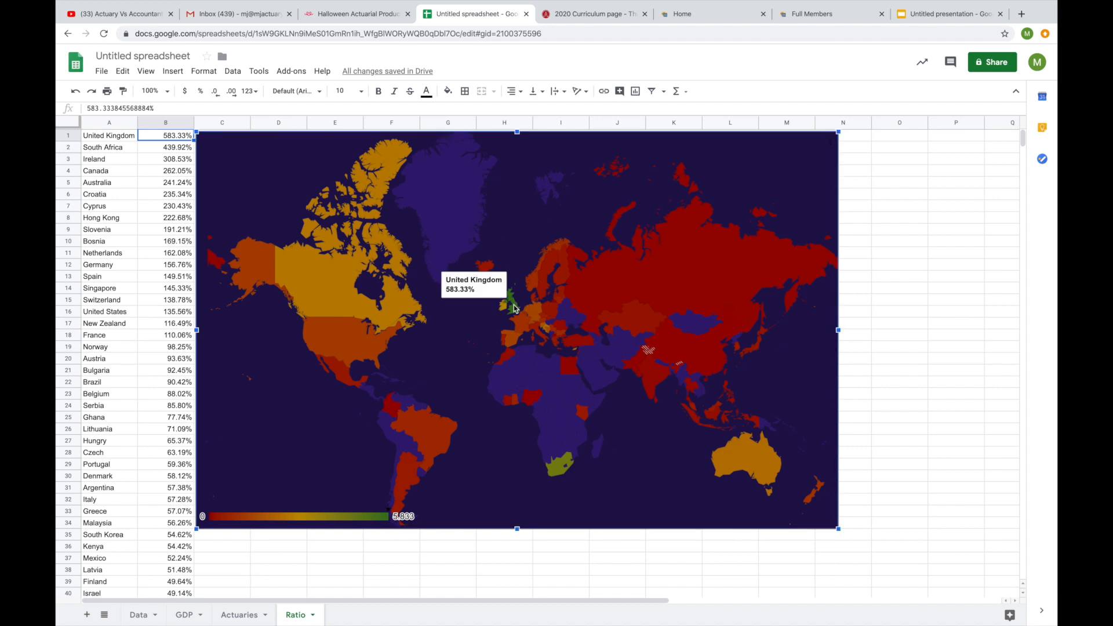
mouse_move(521, 245)
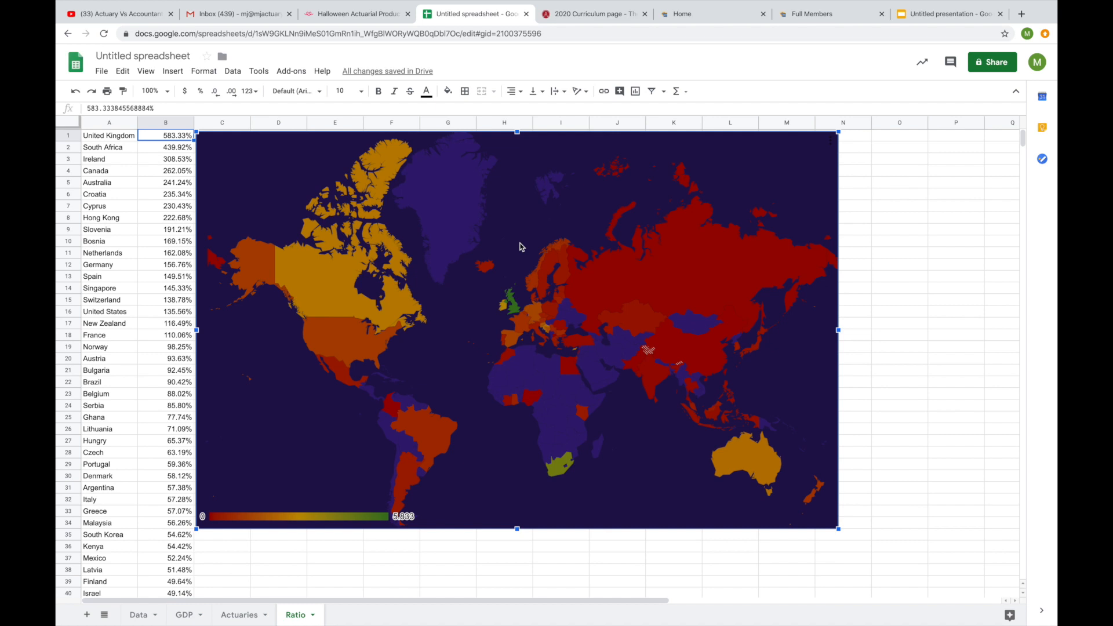
mouse_move(654, 378)
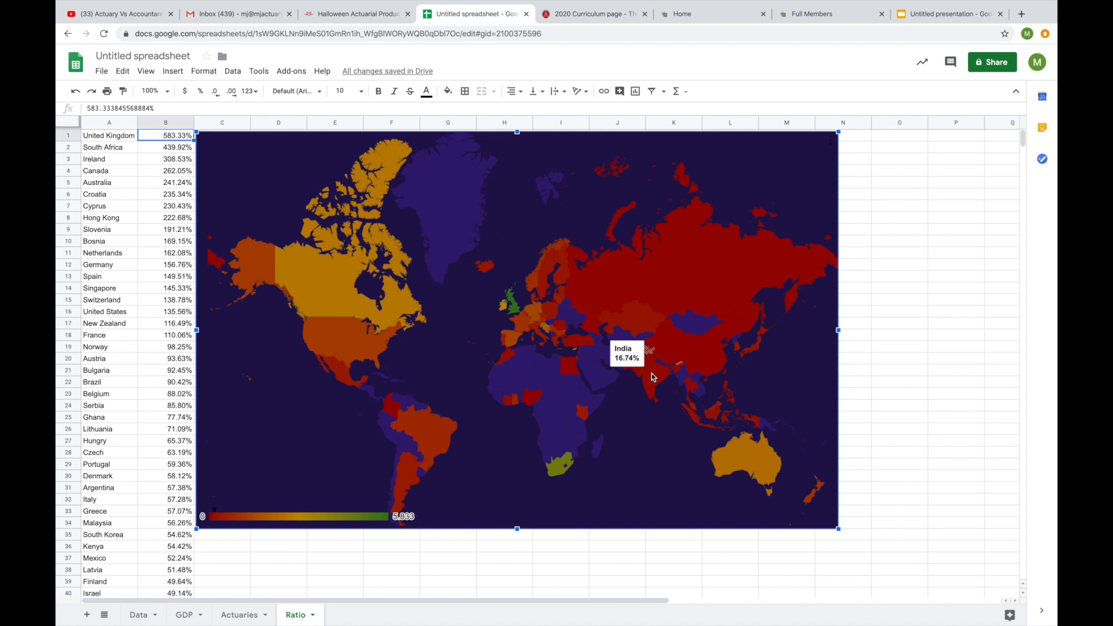
mouse_move(661, 381)
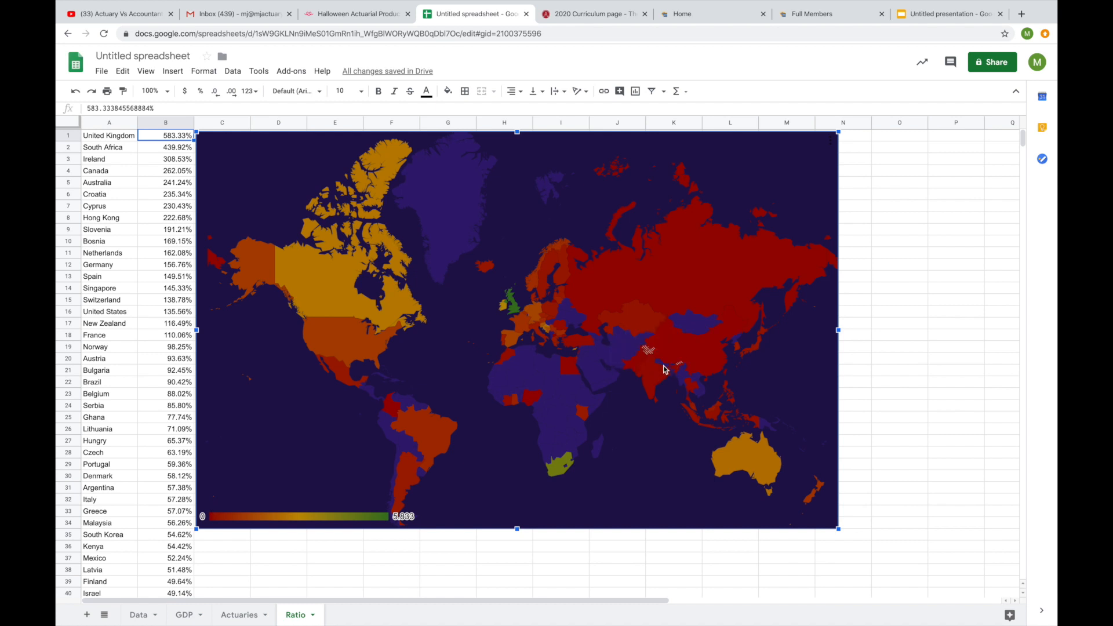
mouse_move(661, 373)
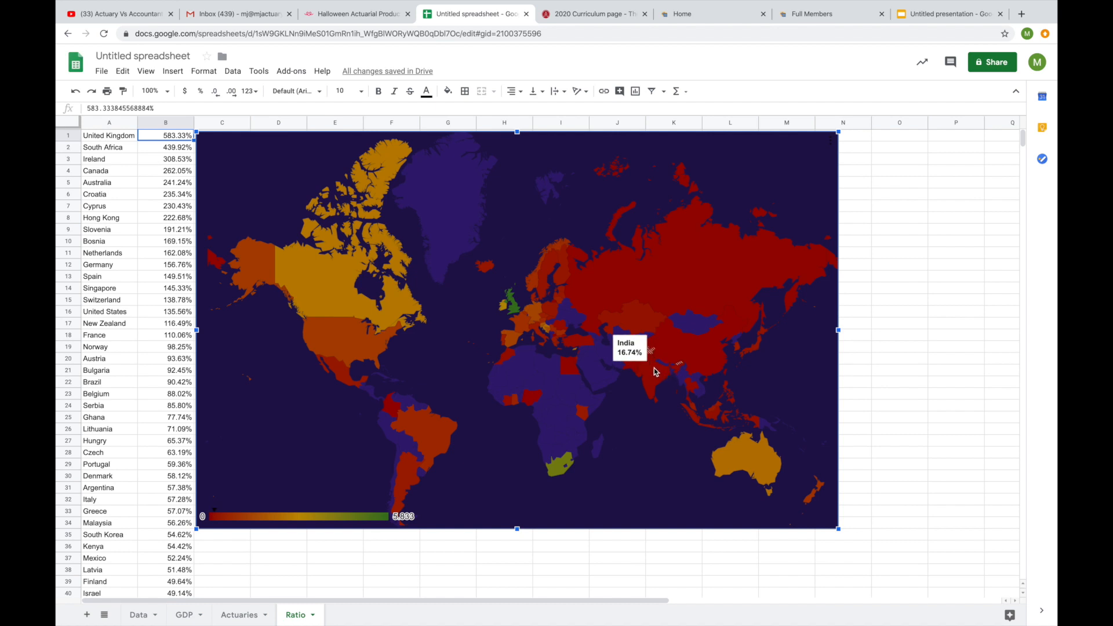
scroll(down, 3)
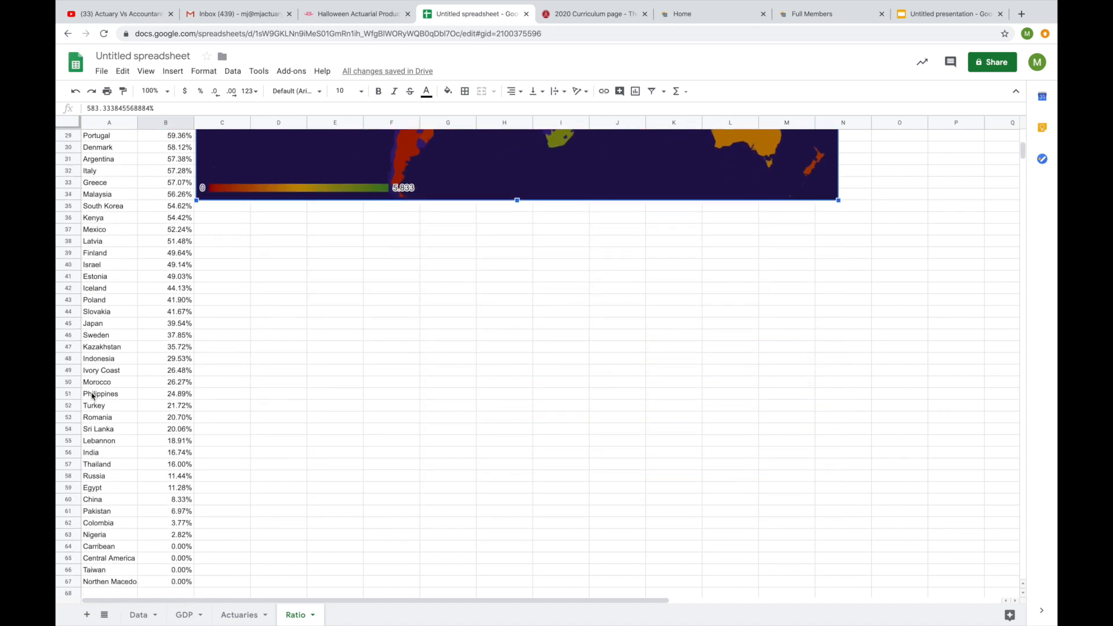
scroll(down, 3)
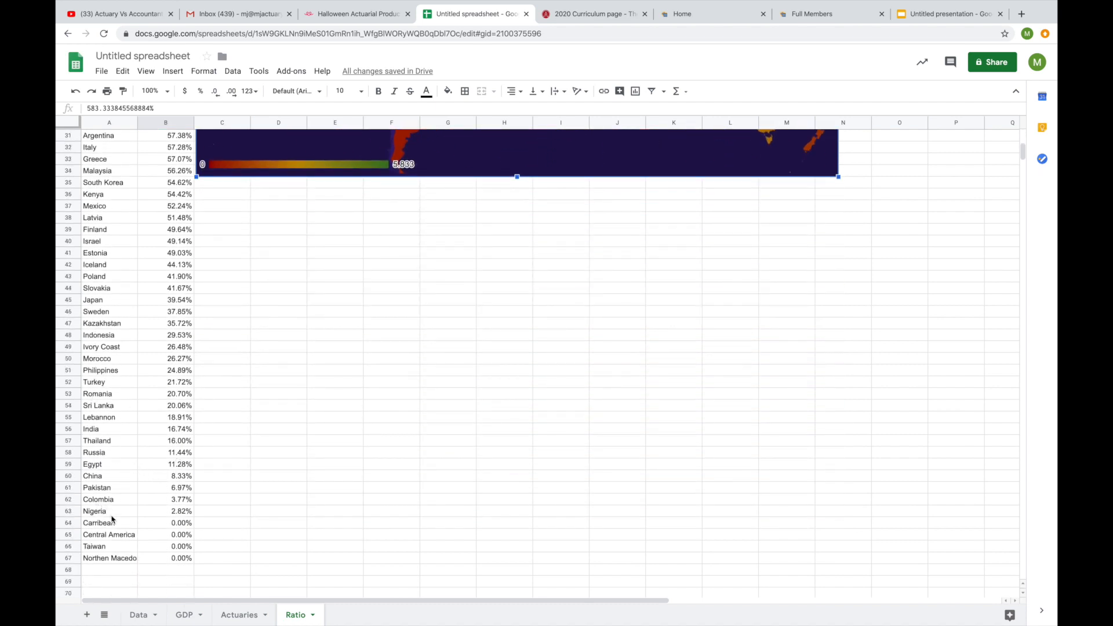
click(162, 546)
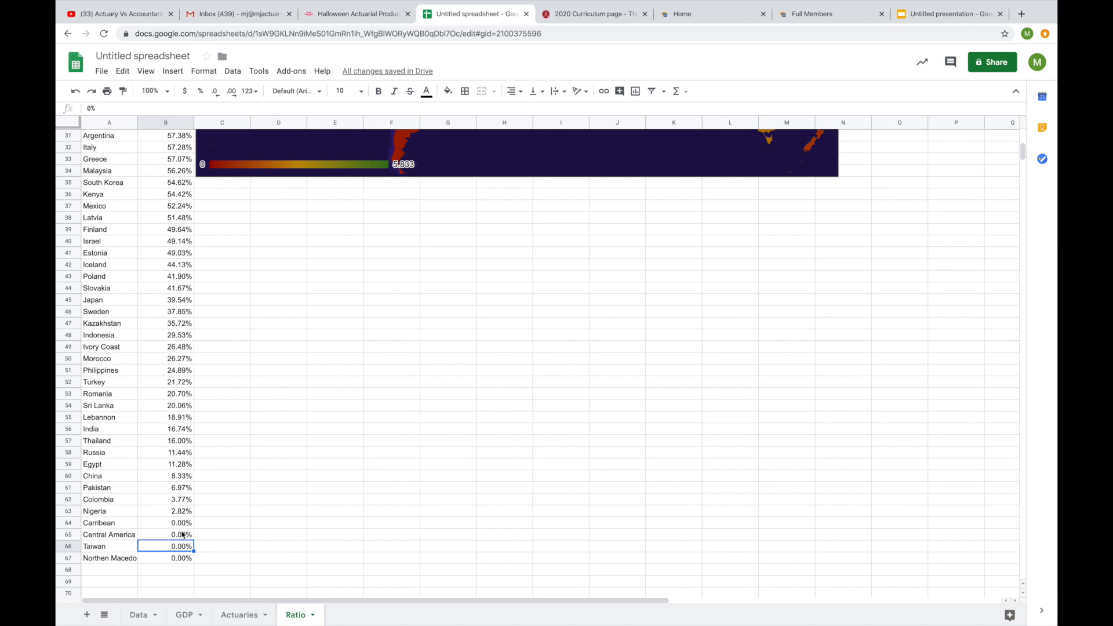
mouse_move(161, 564)
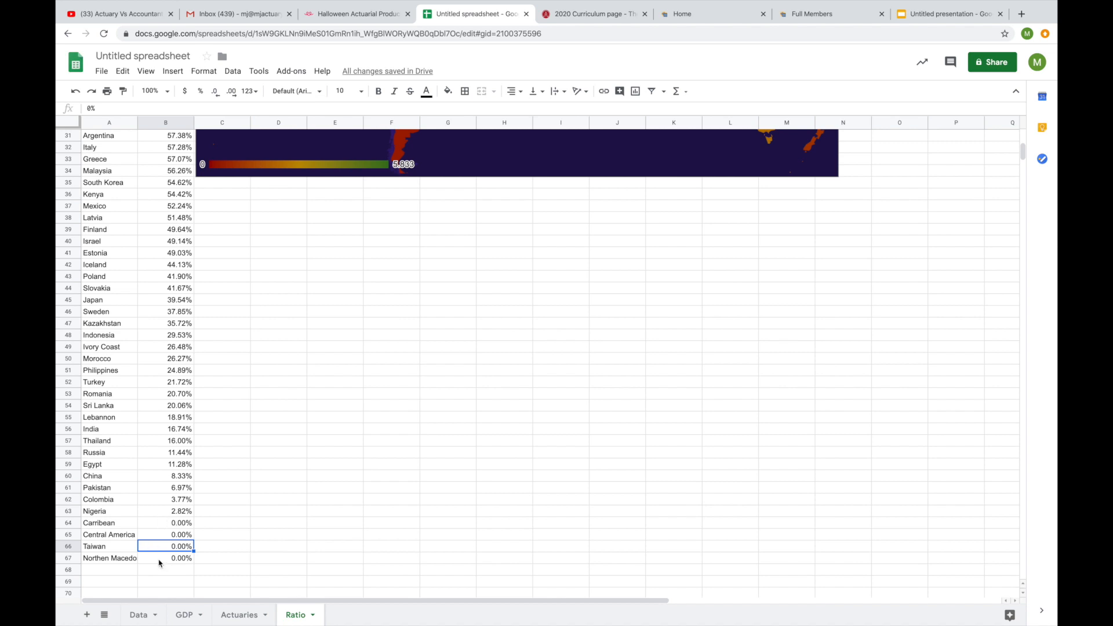
click(162, 557)
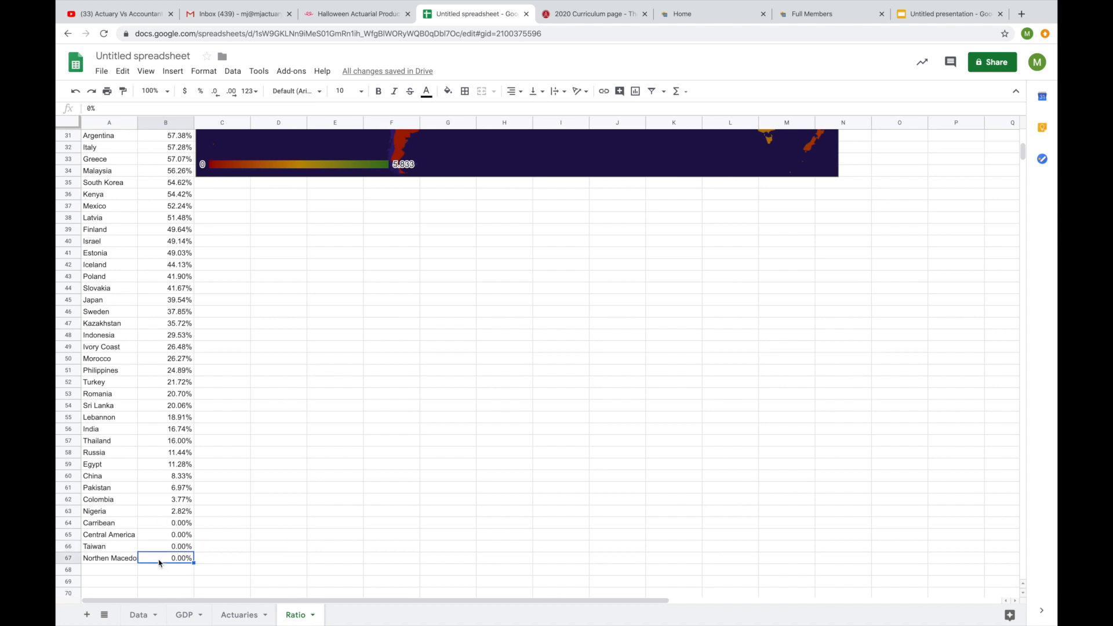
mouse_move(167, 475)
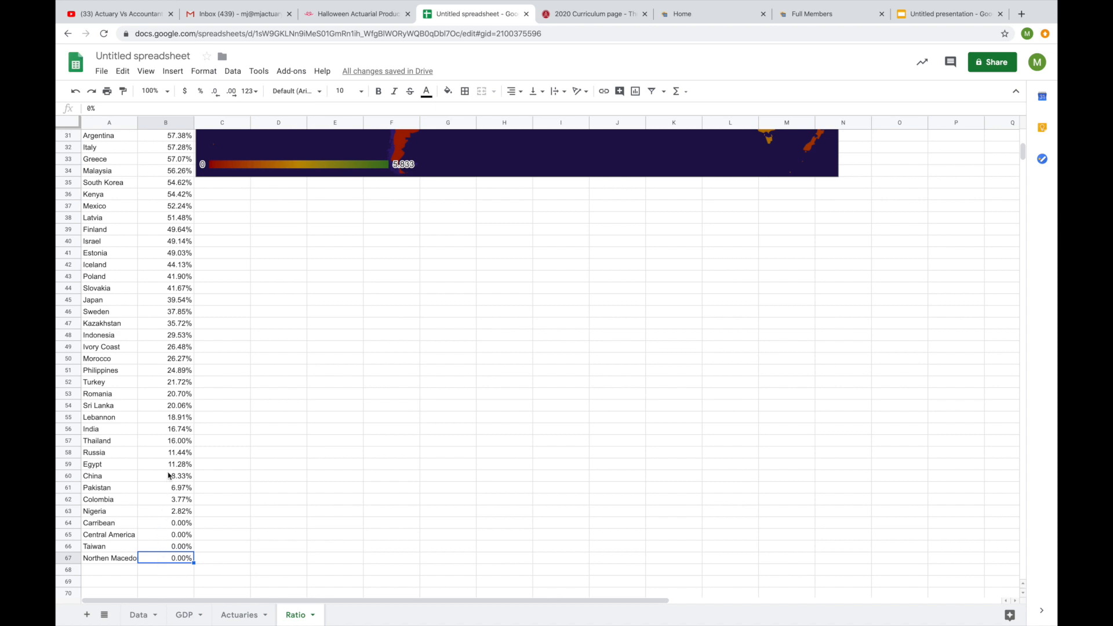
mouse_move(195, 414)
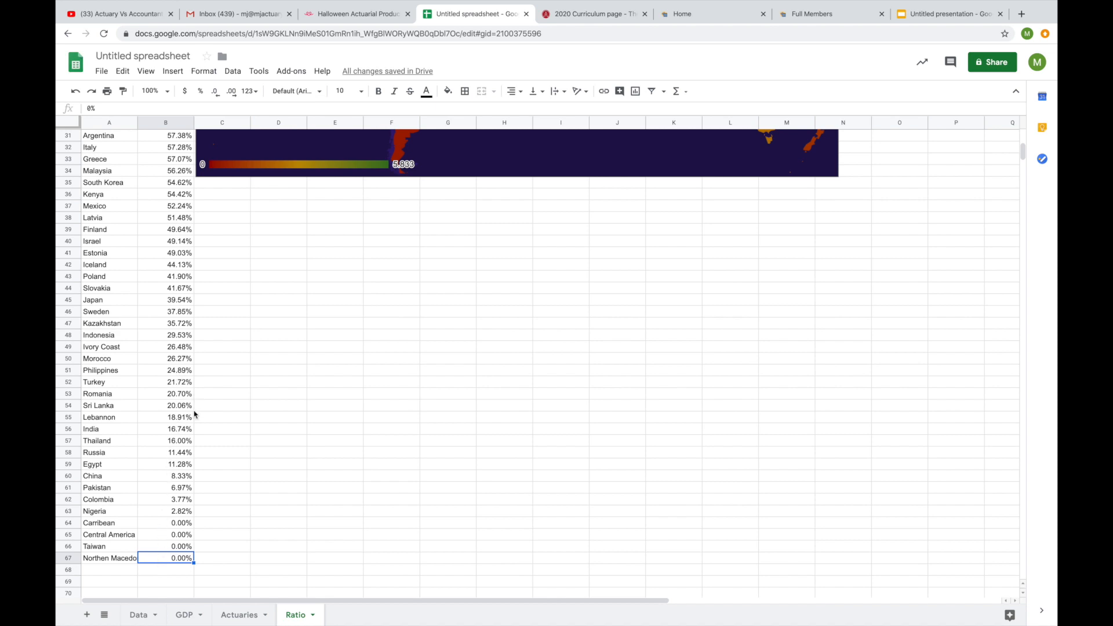
click(105, 429)
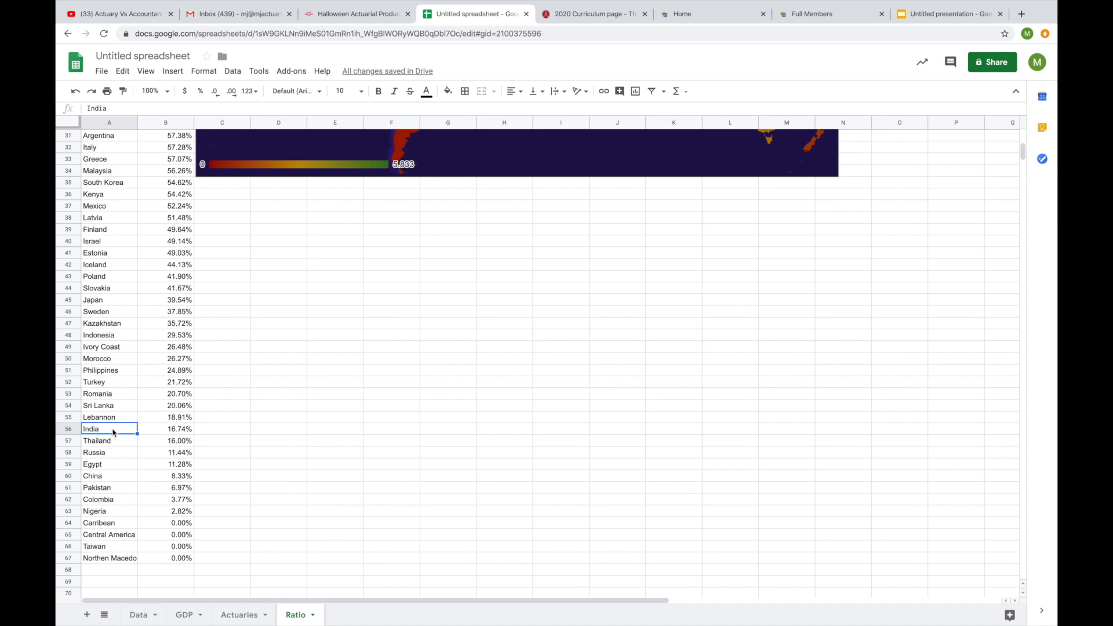
click(168, 429)
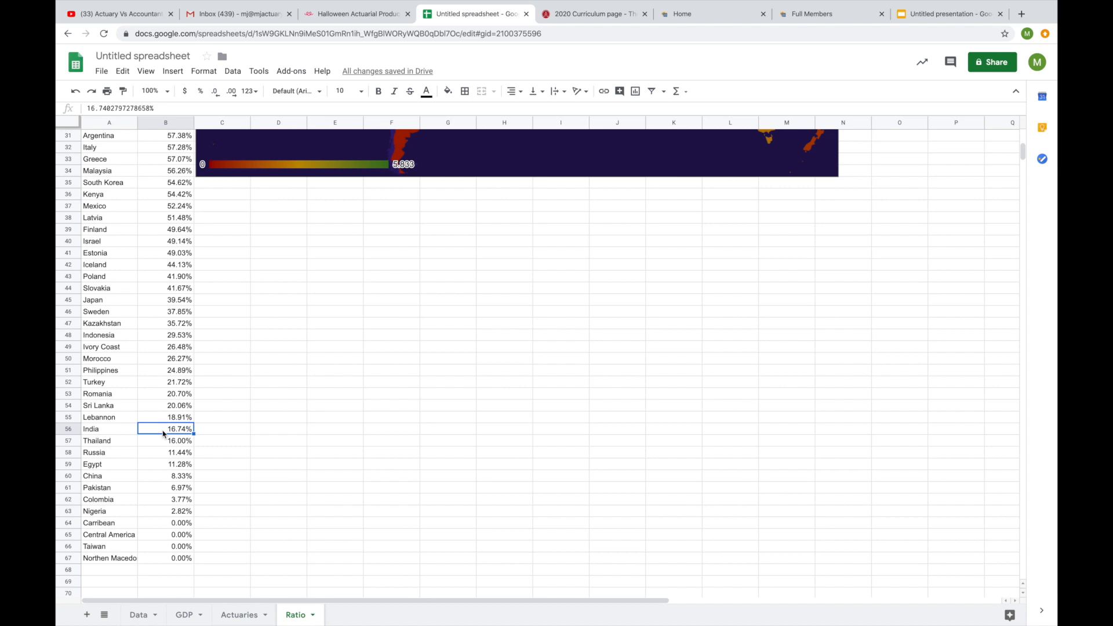
click(164, 475)
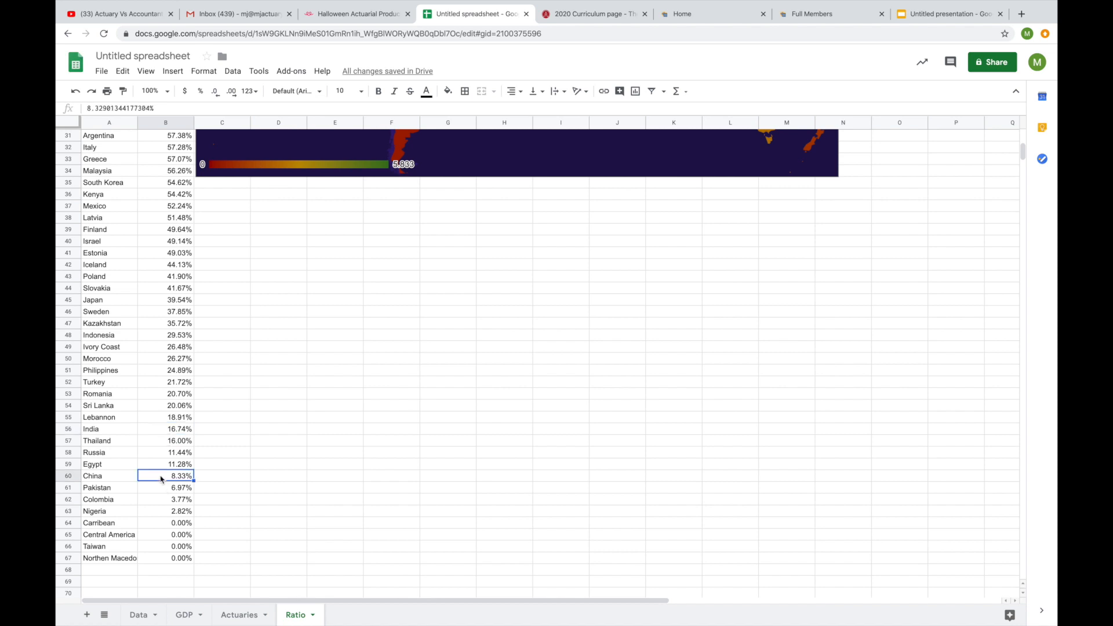
mouse_move(157, 484)
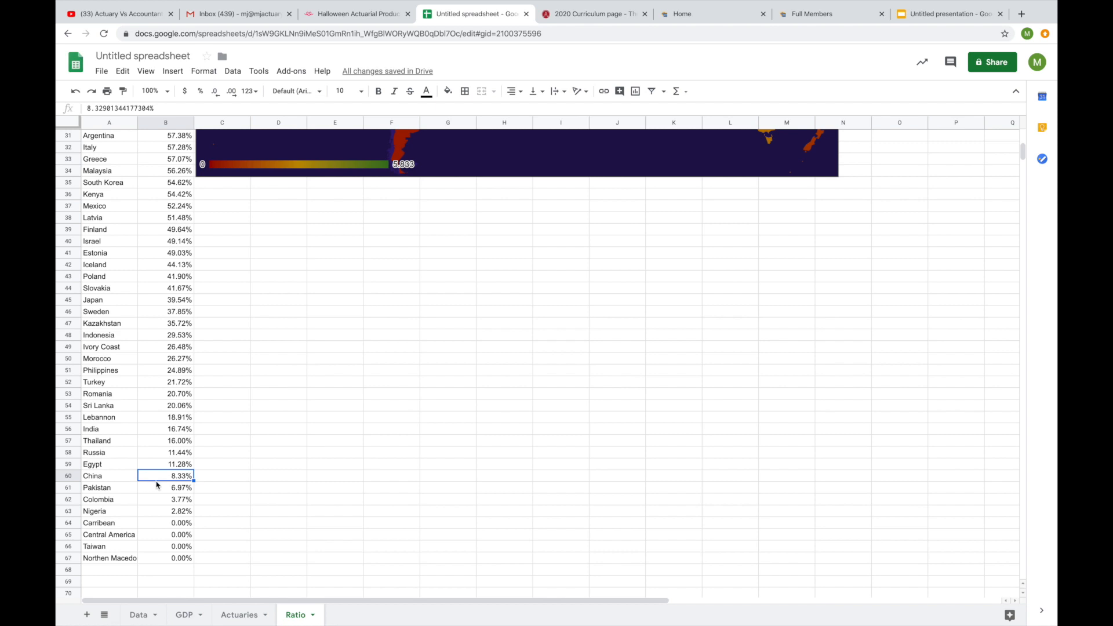
click(165, 487)
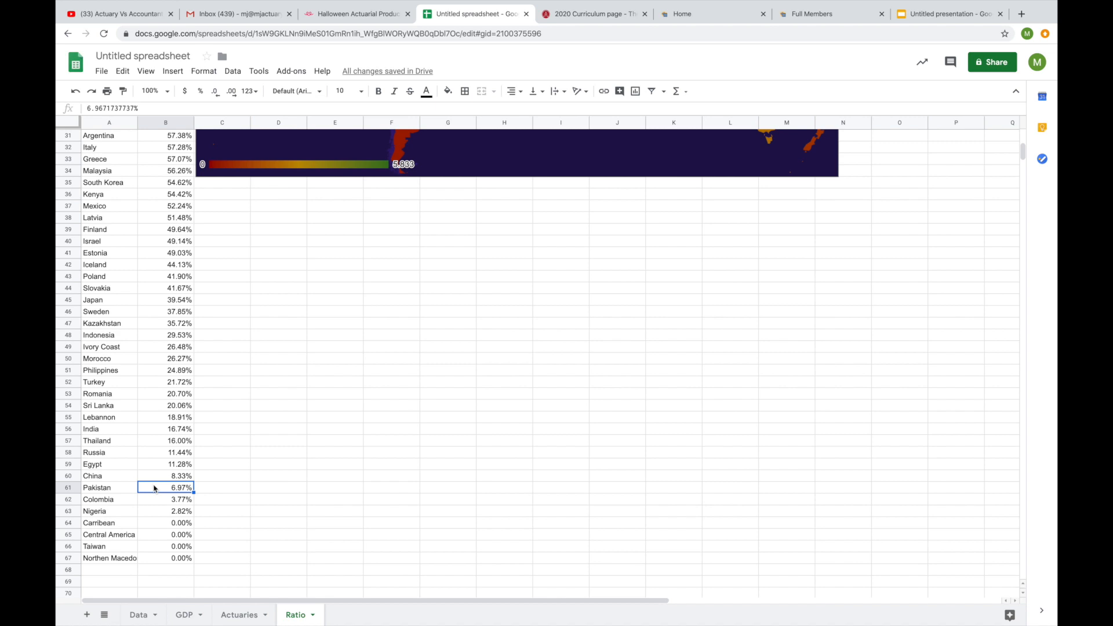
click(102, 487)
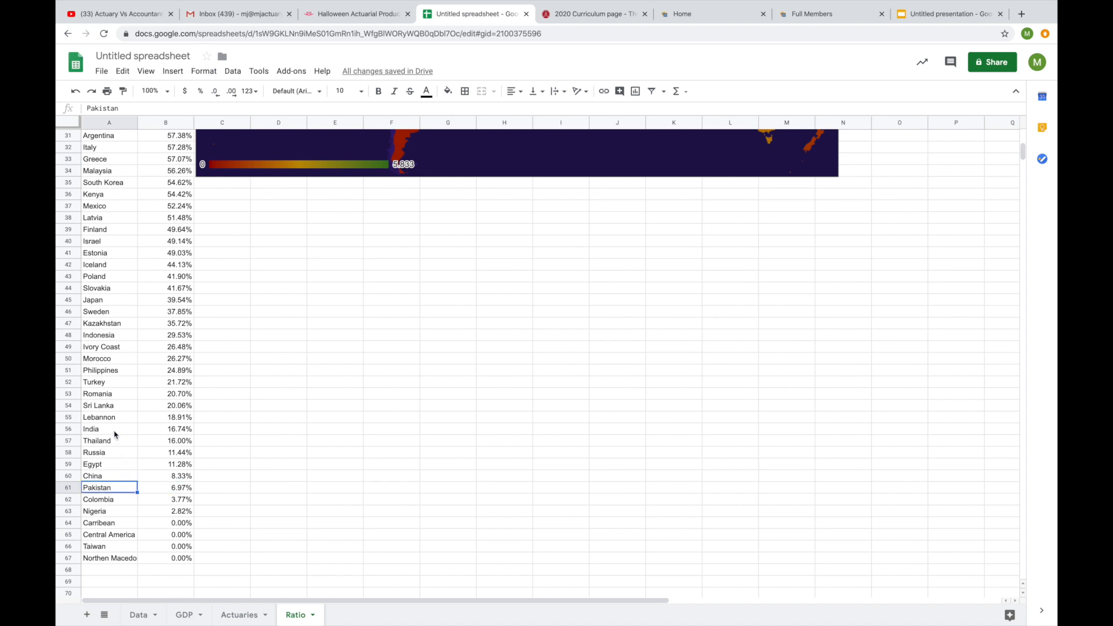
click(99, 429)
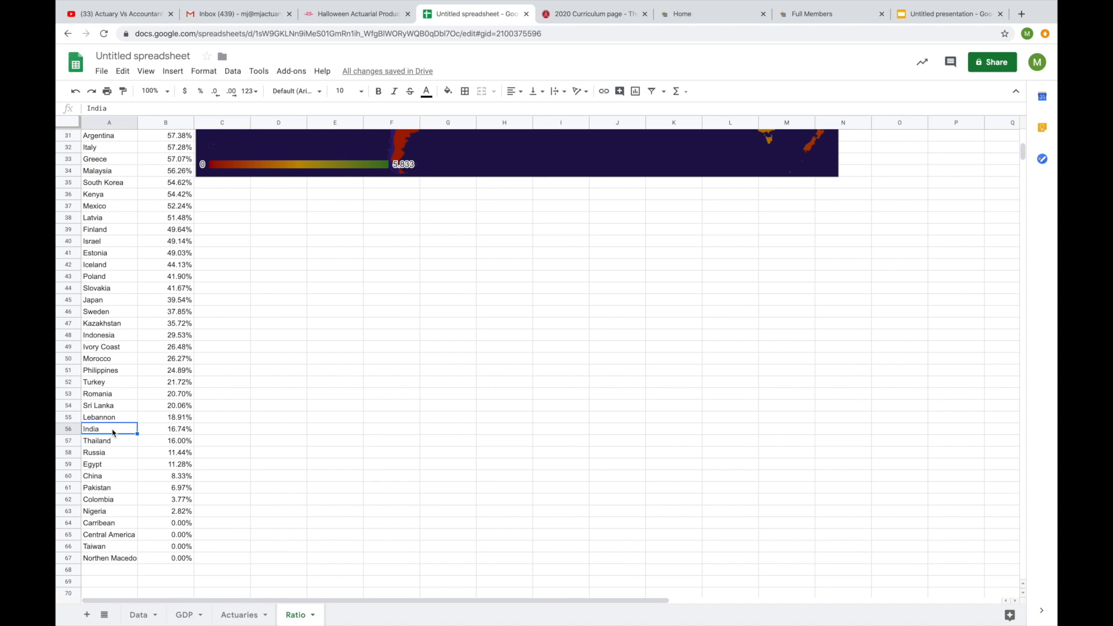
mouse_move(116, 488)
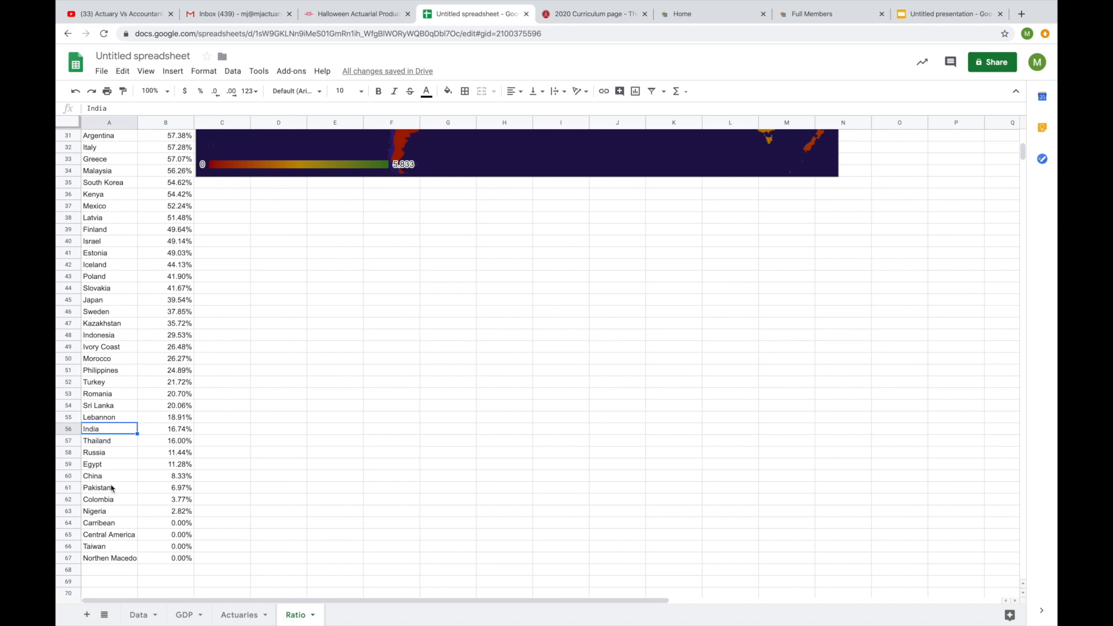
mouse_move(109, 465)
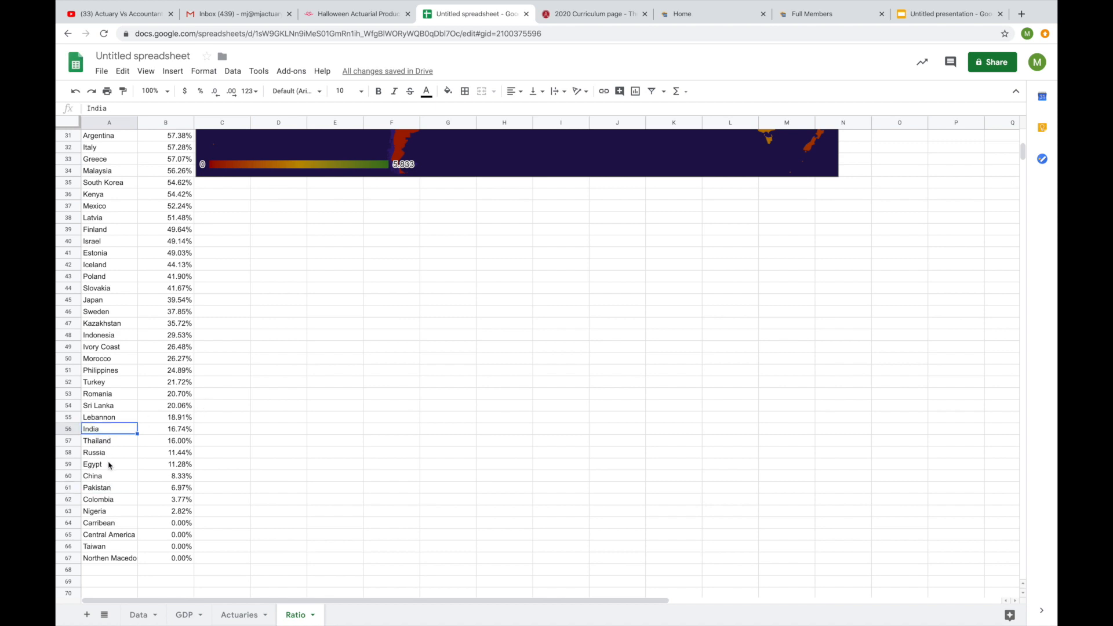
View United Kingdom's full ratio value at the top of the Ratio sheet, then return to the Actuaries sheet.
scroll(up, 3)
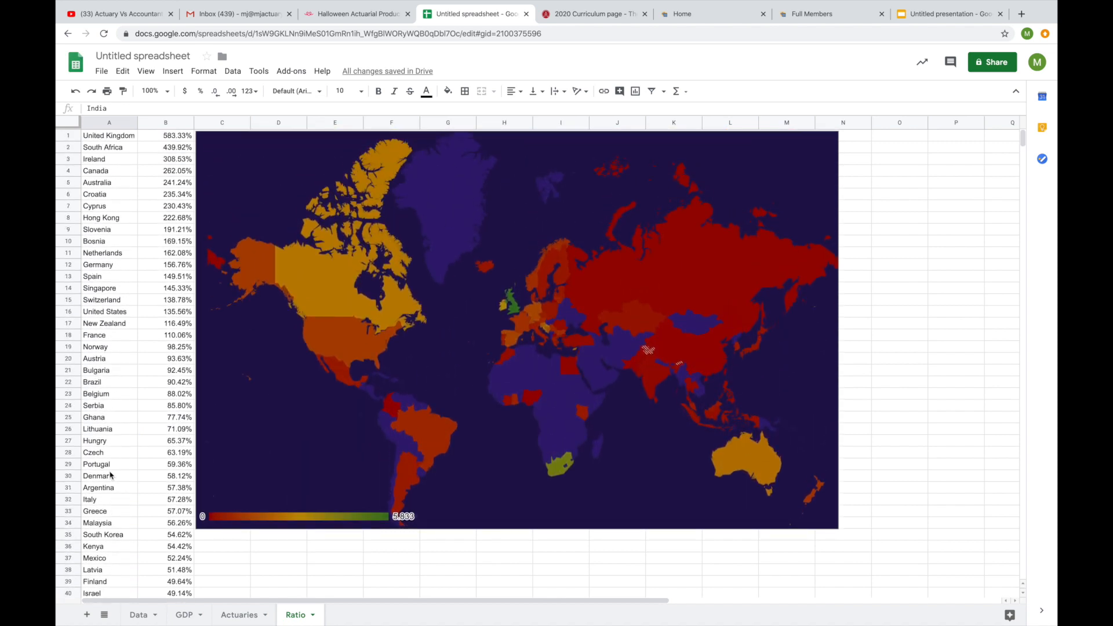
click(108, 135)
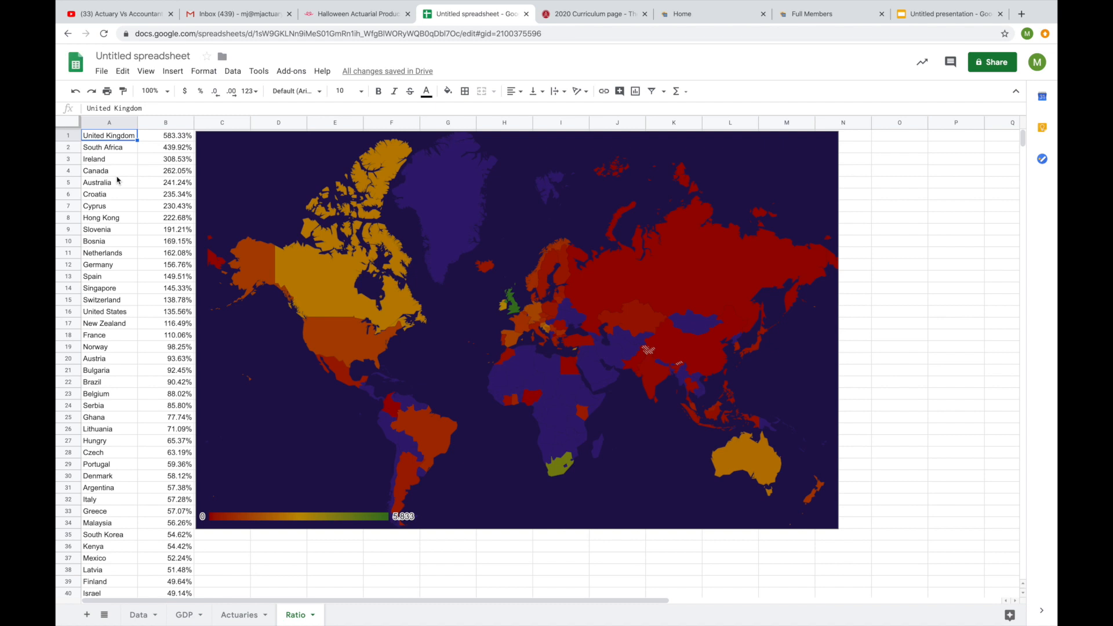
click(165, 135)
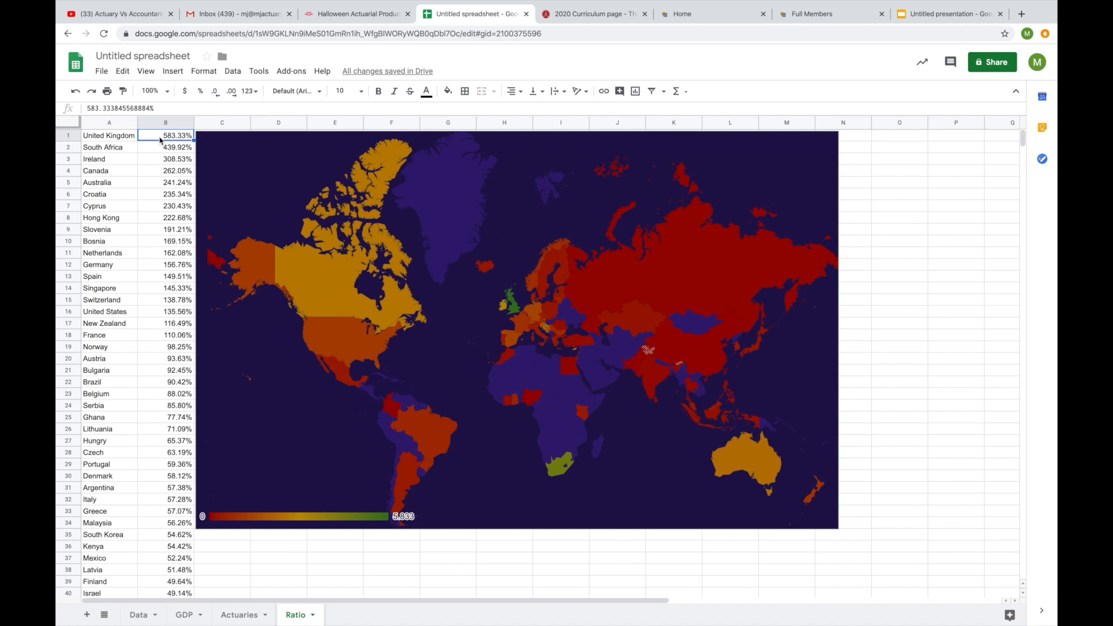
click(164, 147)
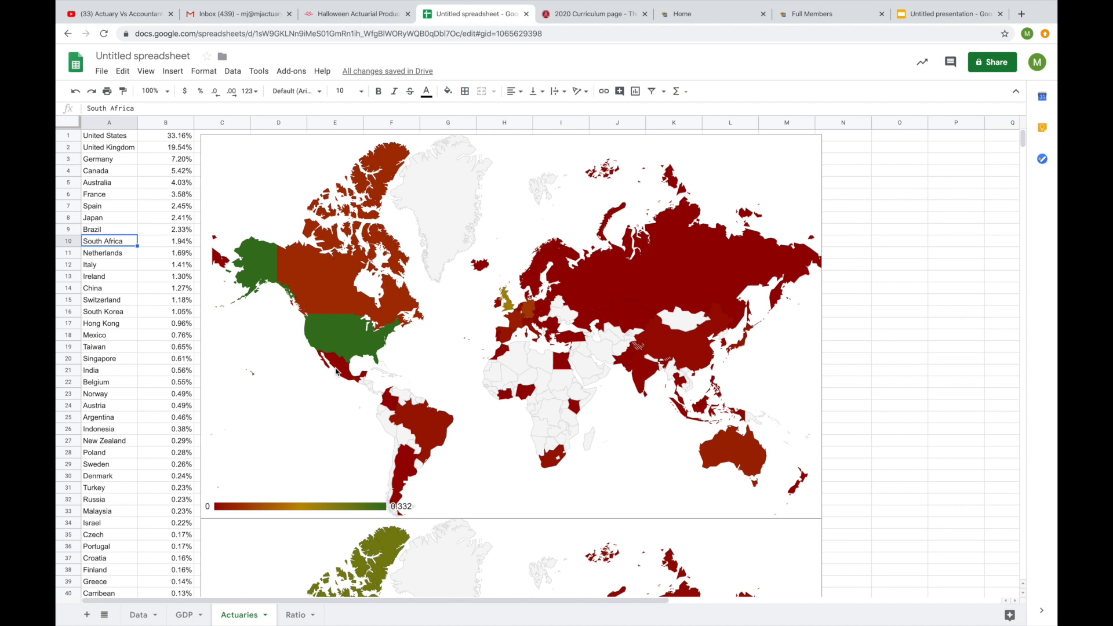
Select the actuary-share world map and the second map below it on the Actuaries sheet.
click(336, 371)
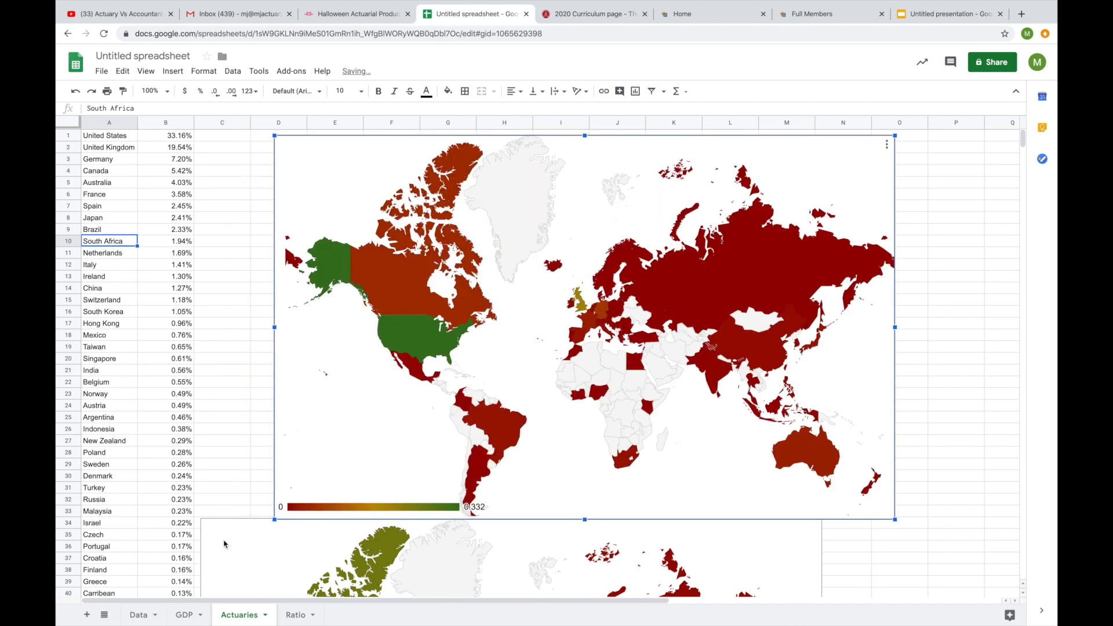
scroll(down, 3)
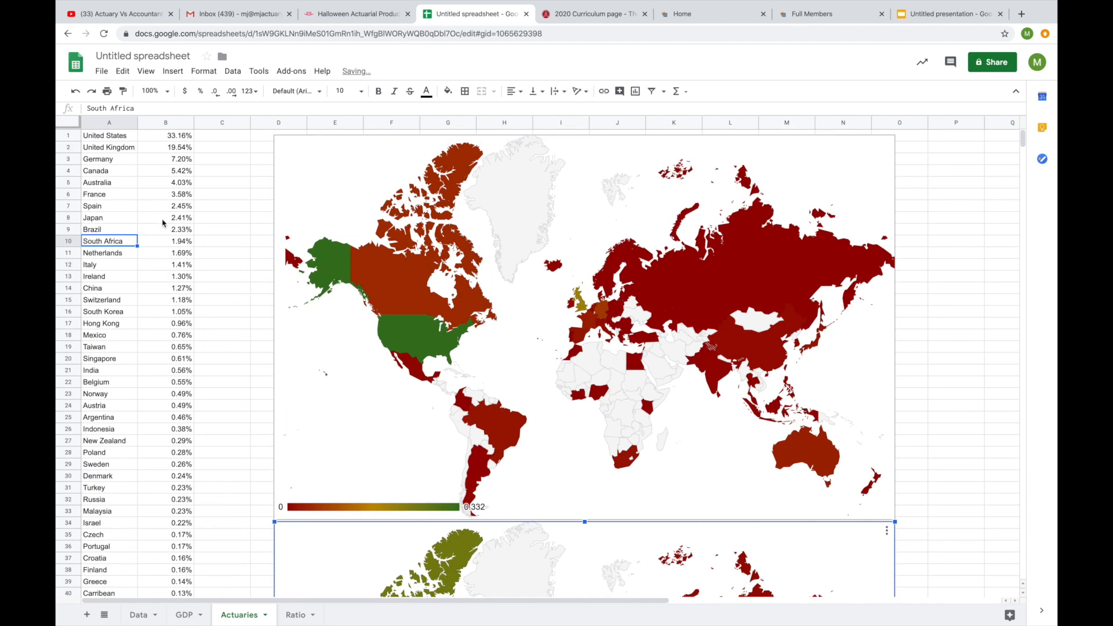
click(222, 135)
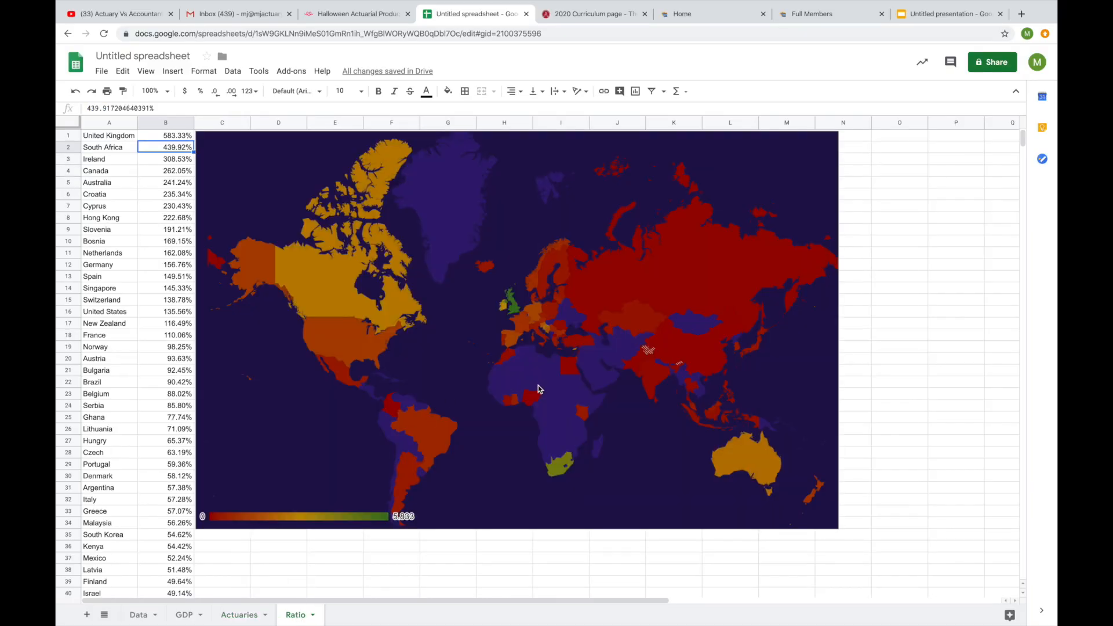
mouse_move(488, 369)
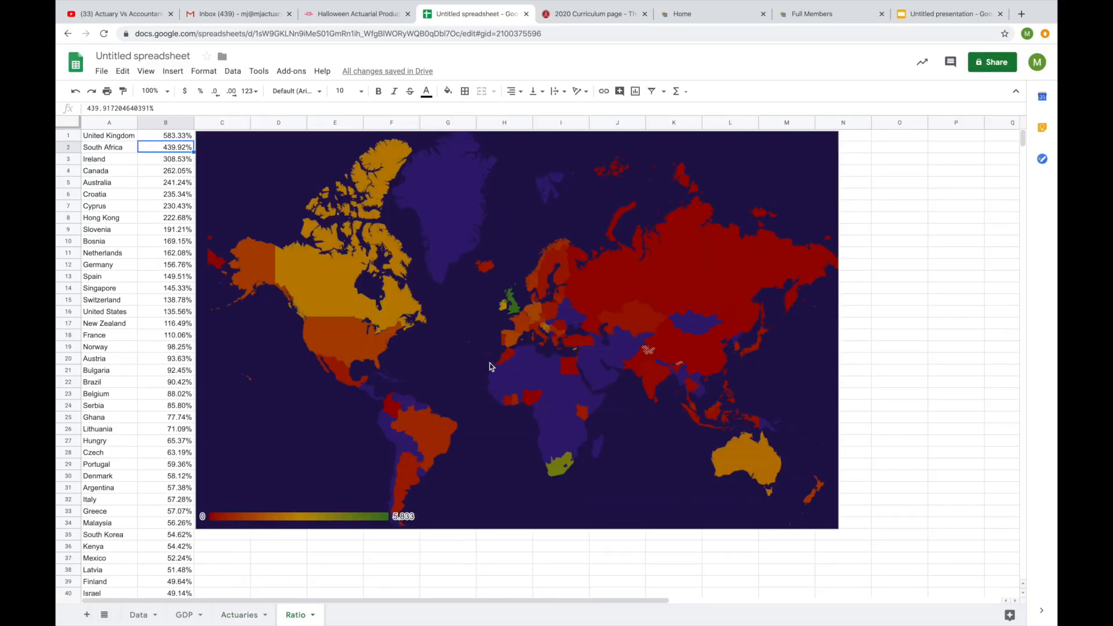
mouse_move(589, 329)
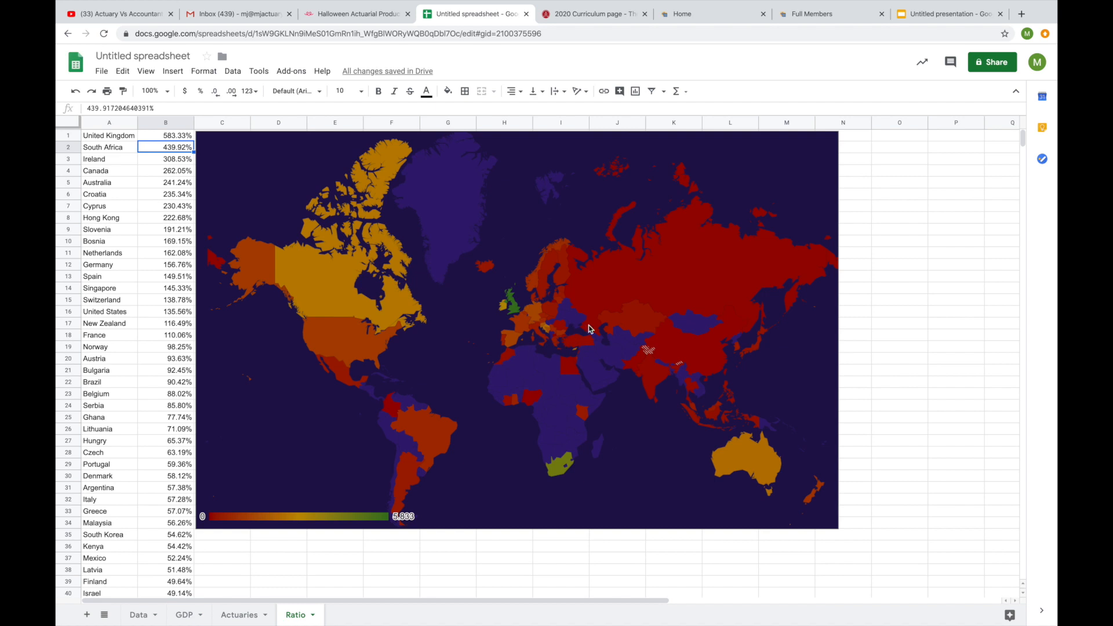
mouse_move(633, 335)
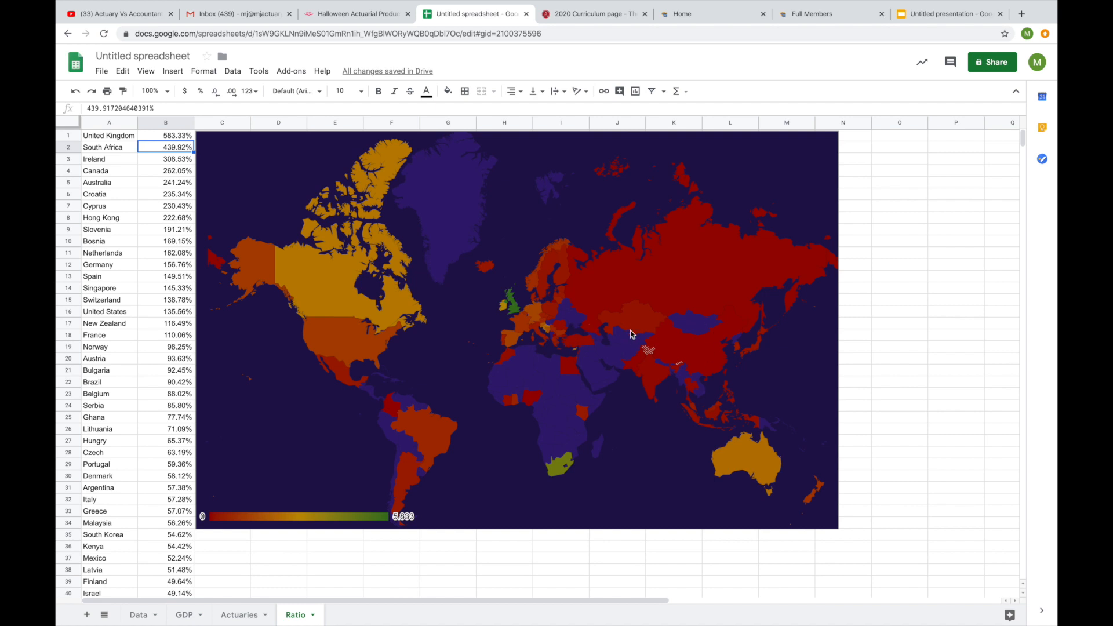
mouse_move(581, 360)
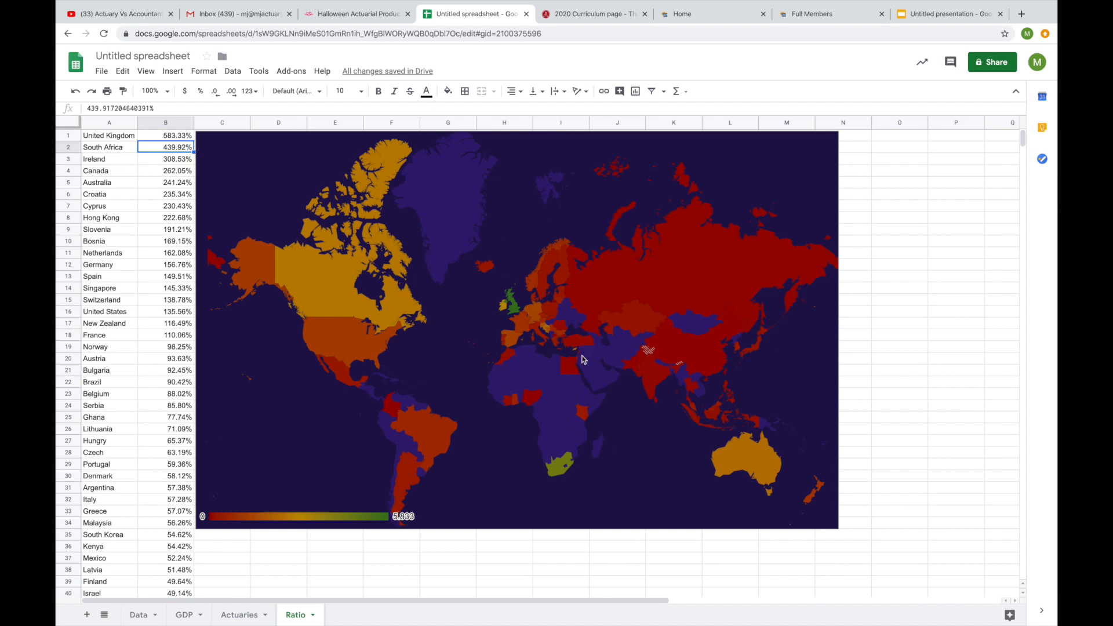
mouse_move(610, 341)
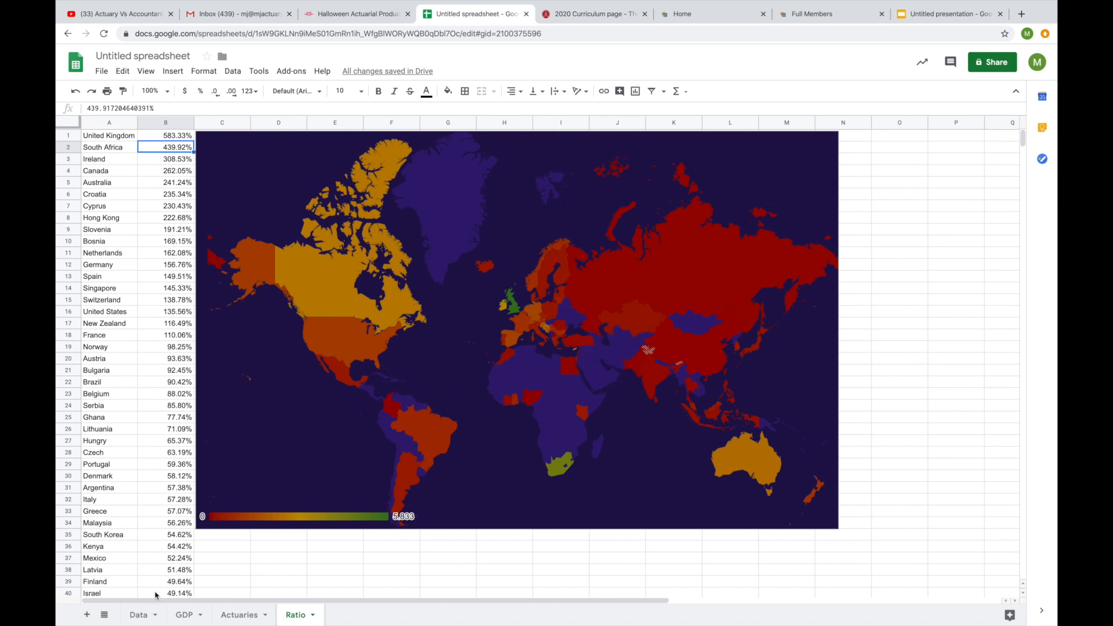
Pick out Iran in the Data sheet's Not Full Members list, then return to the Actuaries sheet.
click(144, 615)
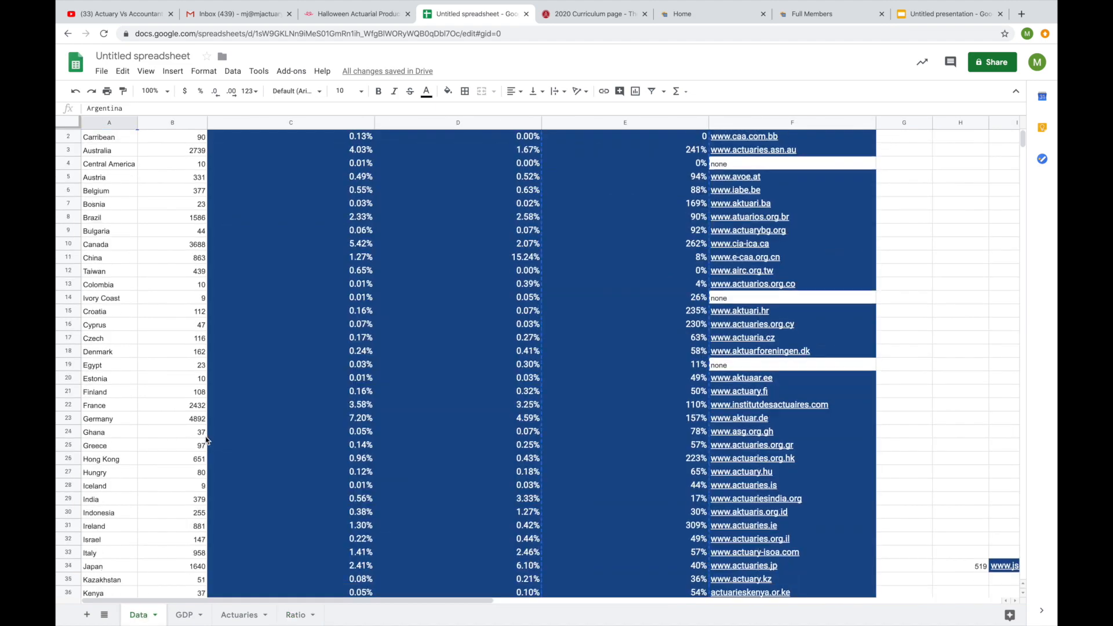
scroll(down, 3)
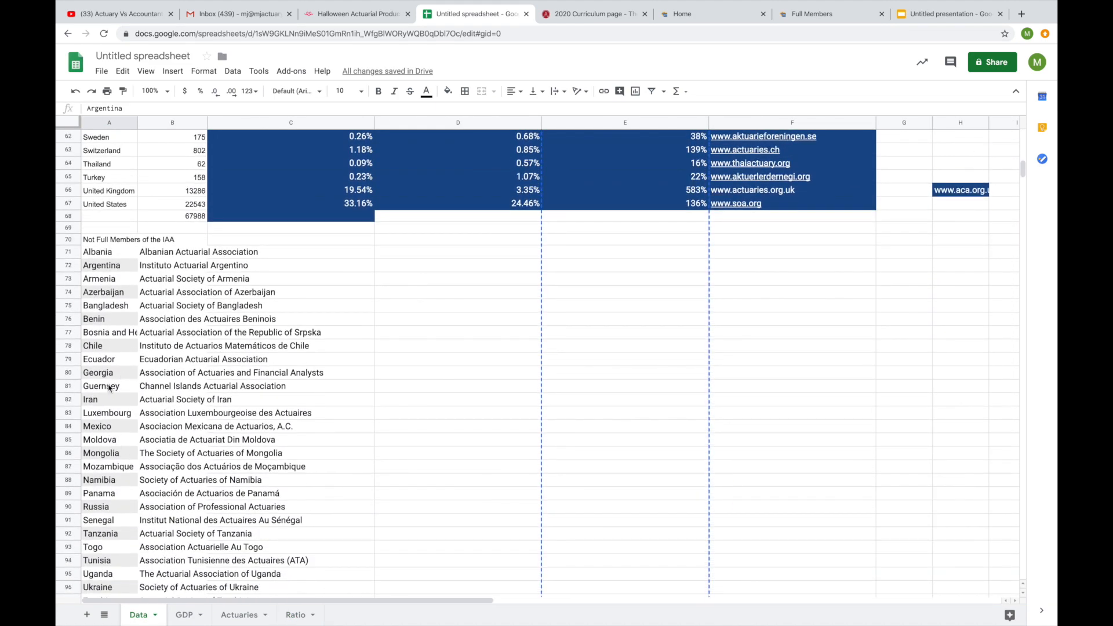
click(93, 399)
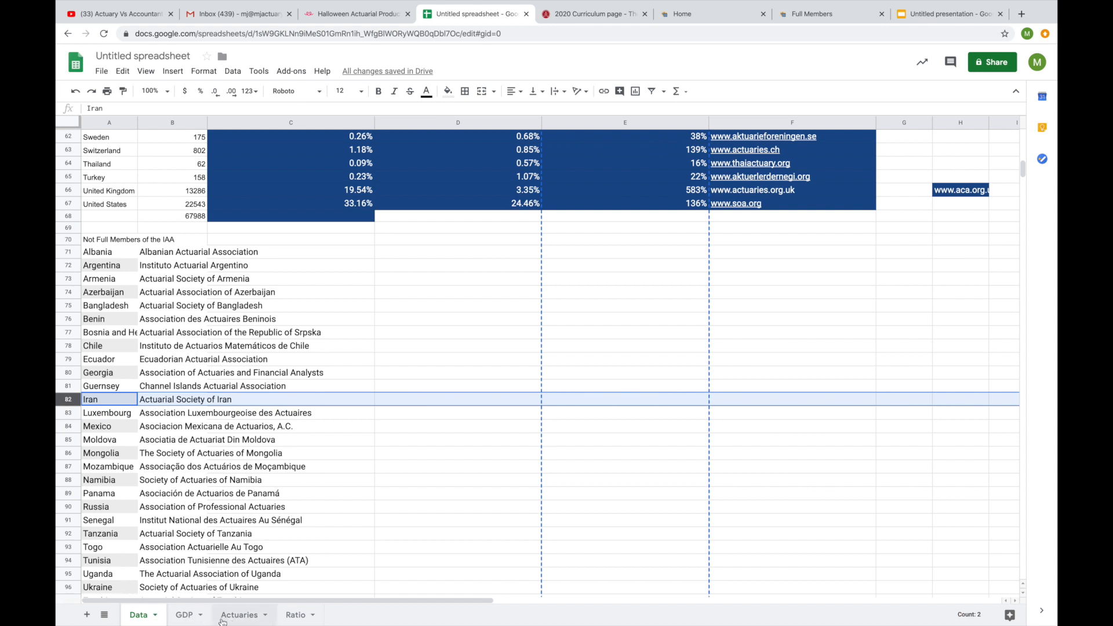
mouse_move(236, 624)
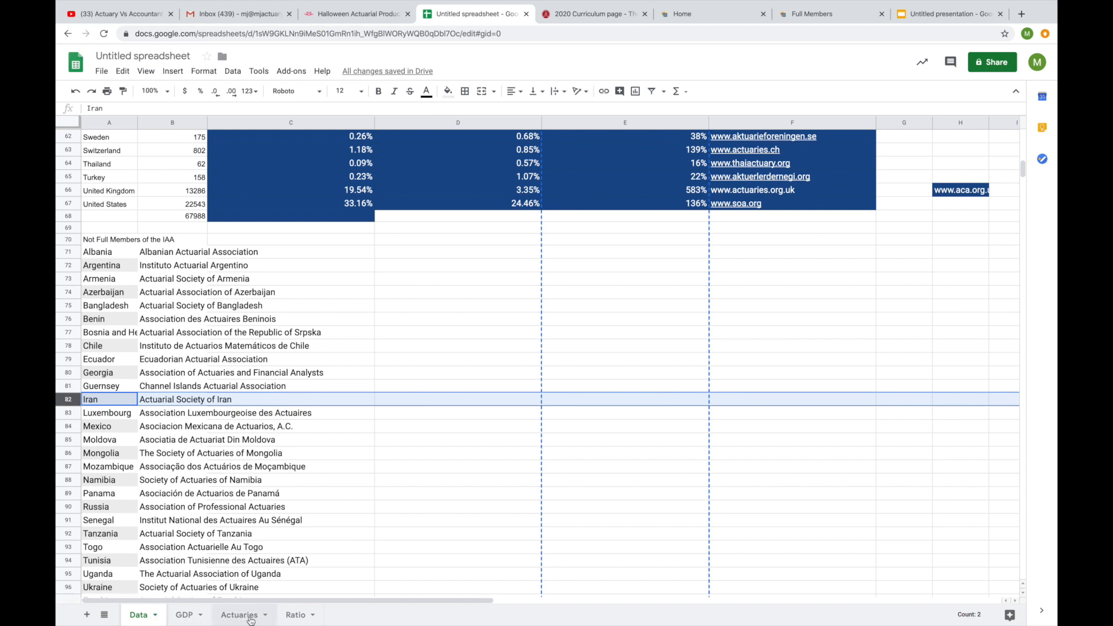
click(293, 614)
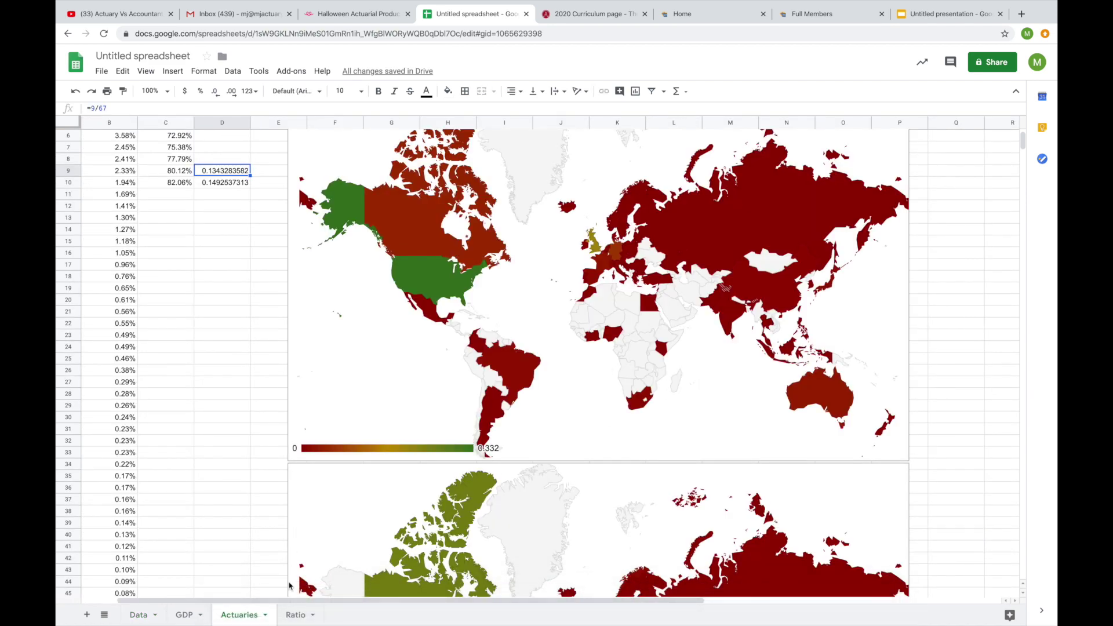
Scroll through the Ratio sheet's actuary-to-GDP list and heat map, led by the United Kingdom at 583.33%.
click(295, 615)
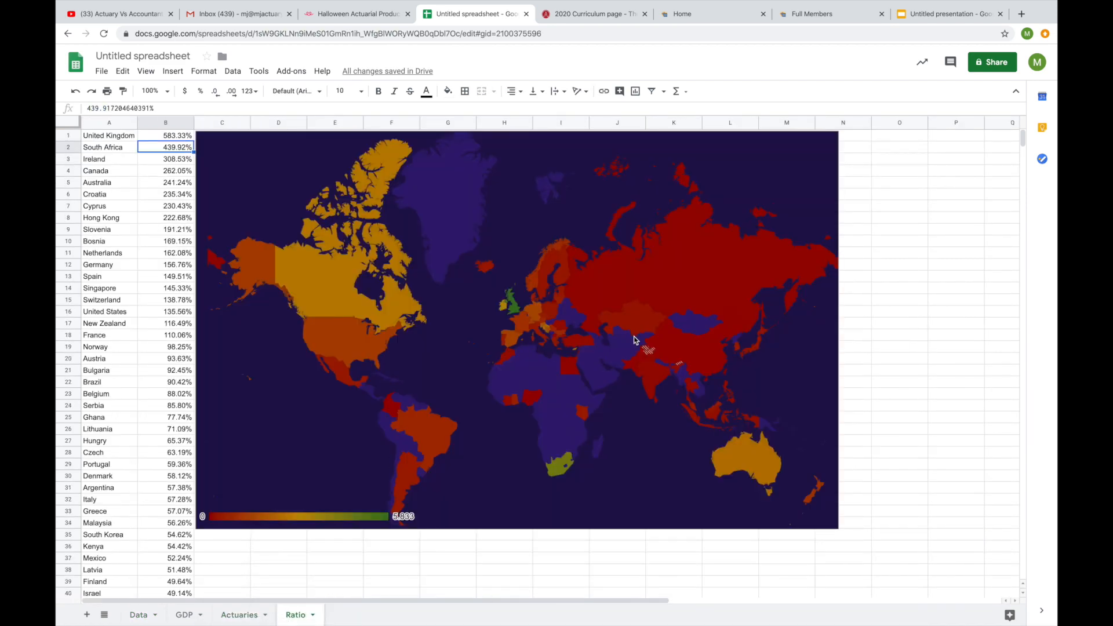
mouse_move(619, 356)
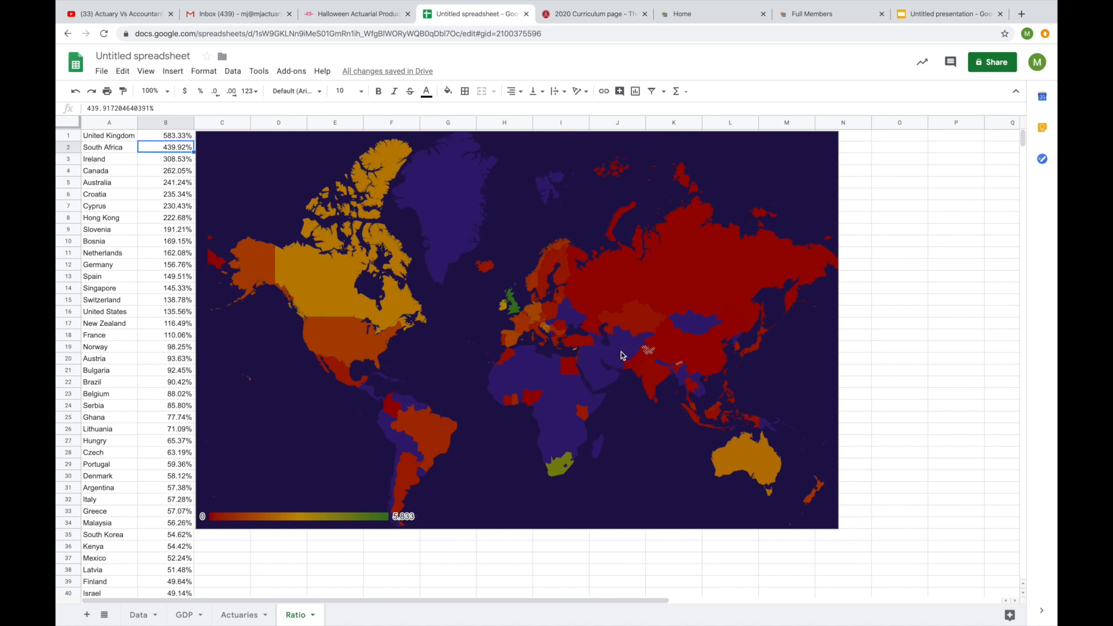
mouse_move(516, 379)
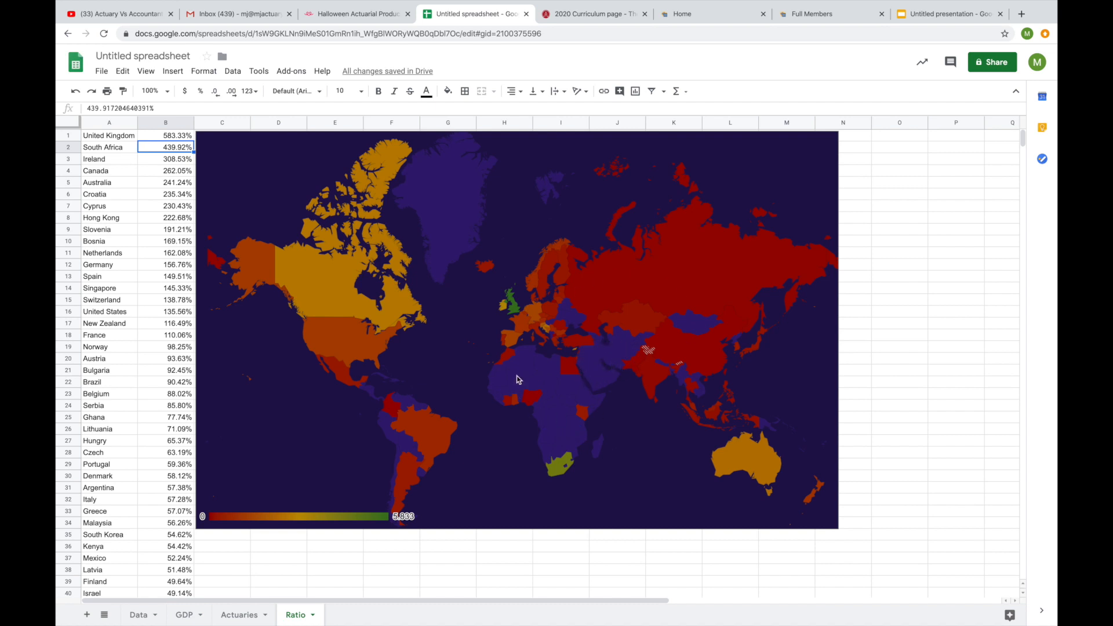
mouse_move(505, 383)
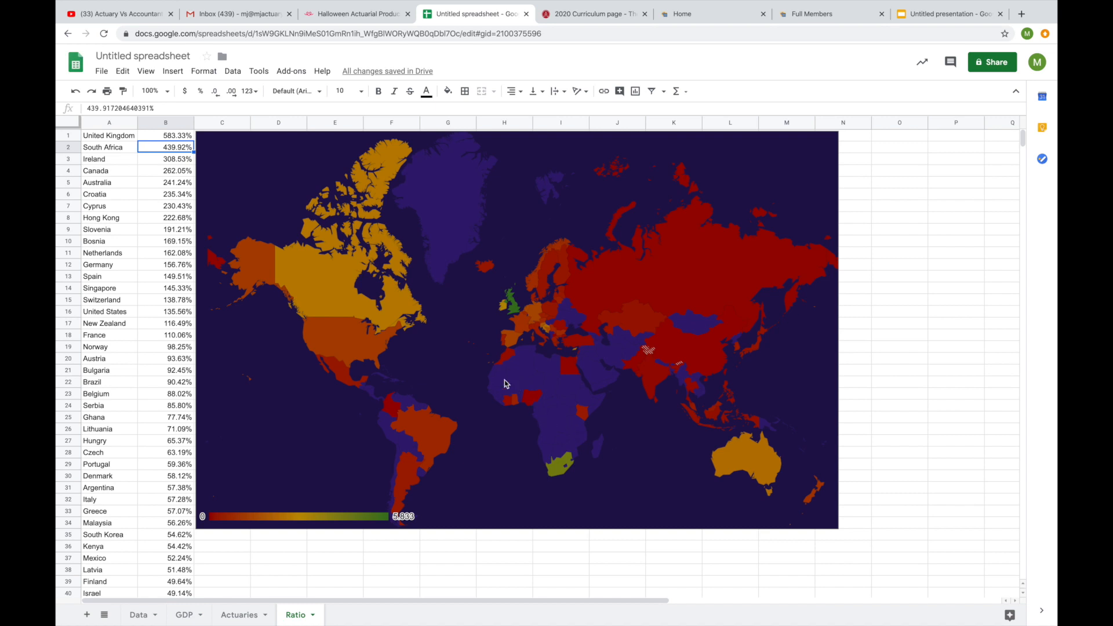
mouse_move(505, 381)
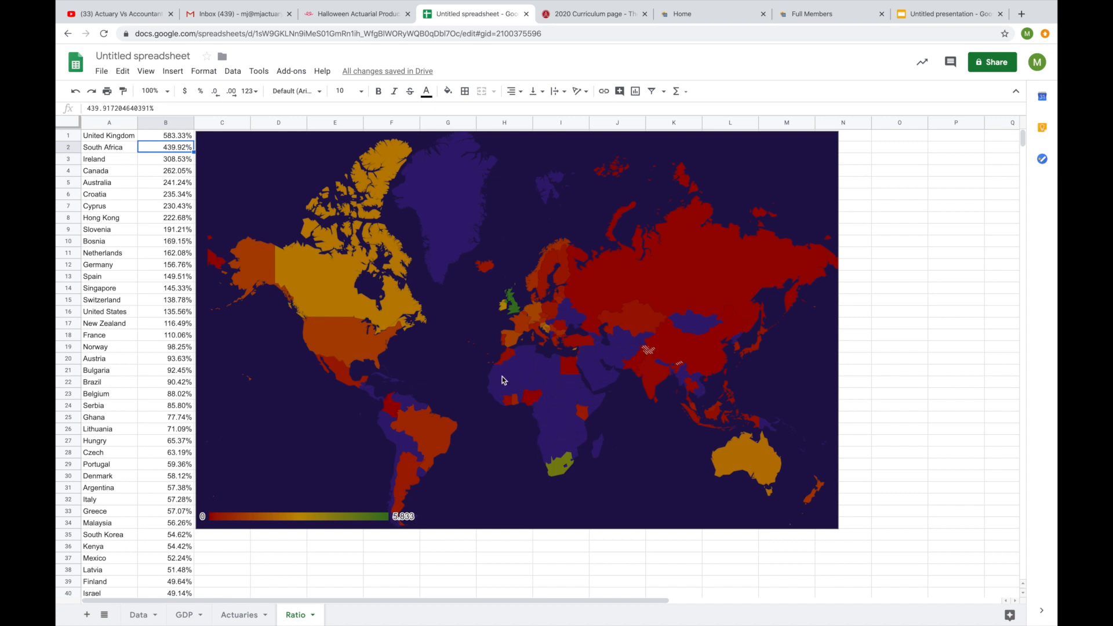
scroll(down, 3)
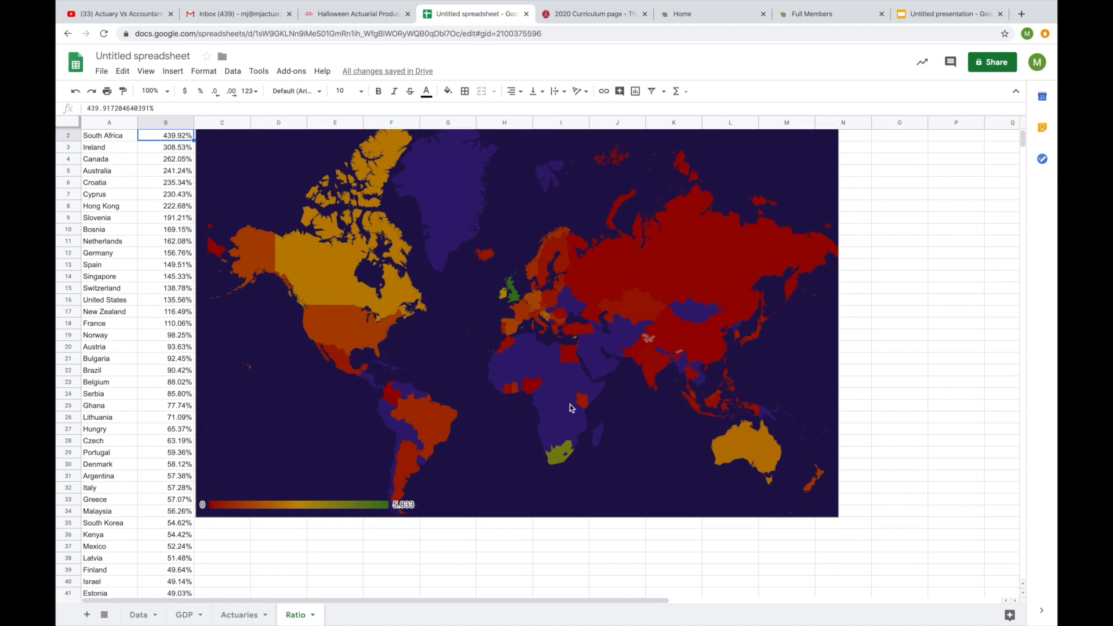
scroll(down, 3)
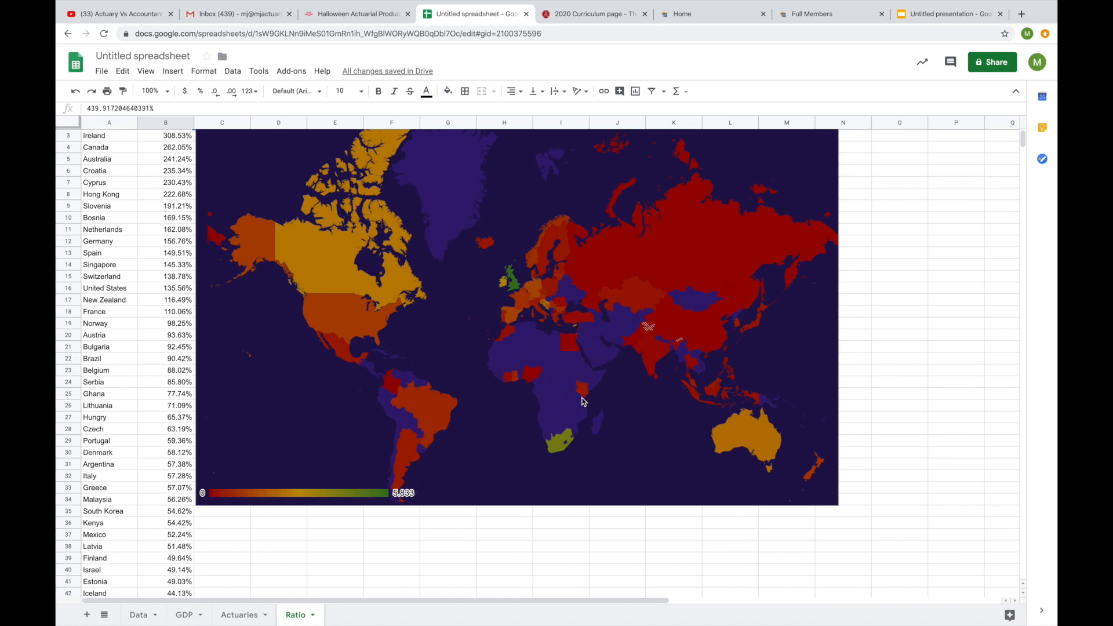
mouse_move(503, 337)
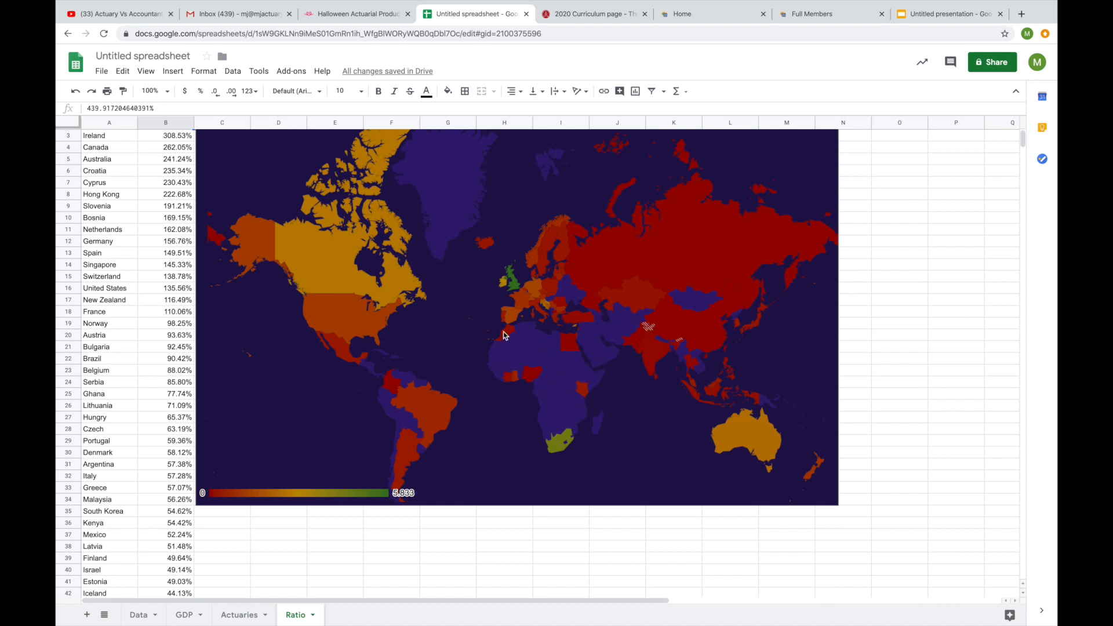
scroll(down, 3)
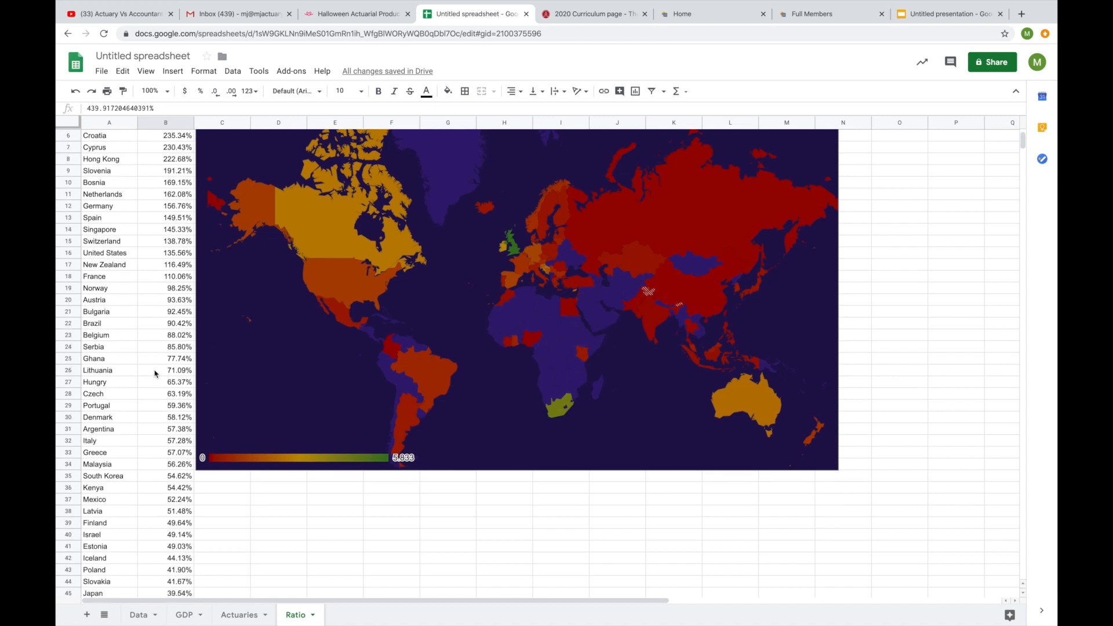
scroll(down, 3)
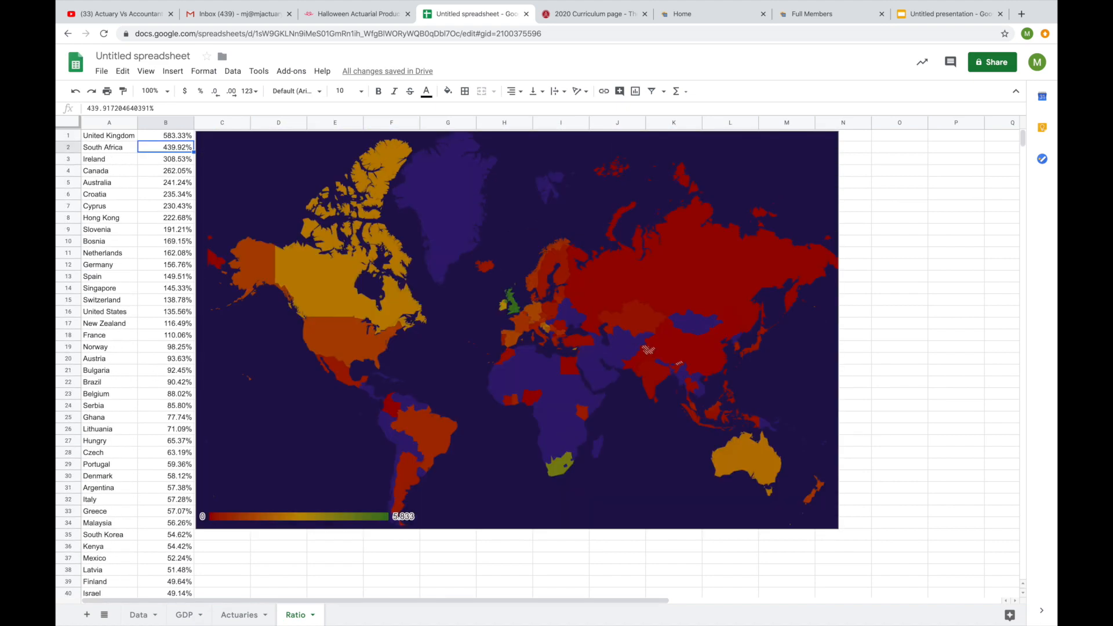
Pick out Tanzania in the Data sheet's Not Full Members list, then return to the Actuaries sheet.
click(141, 614)
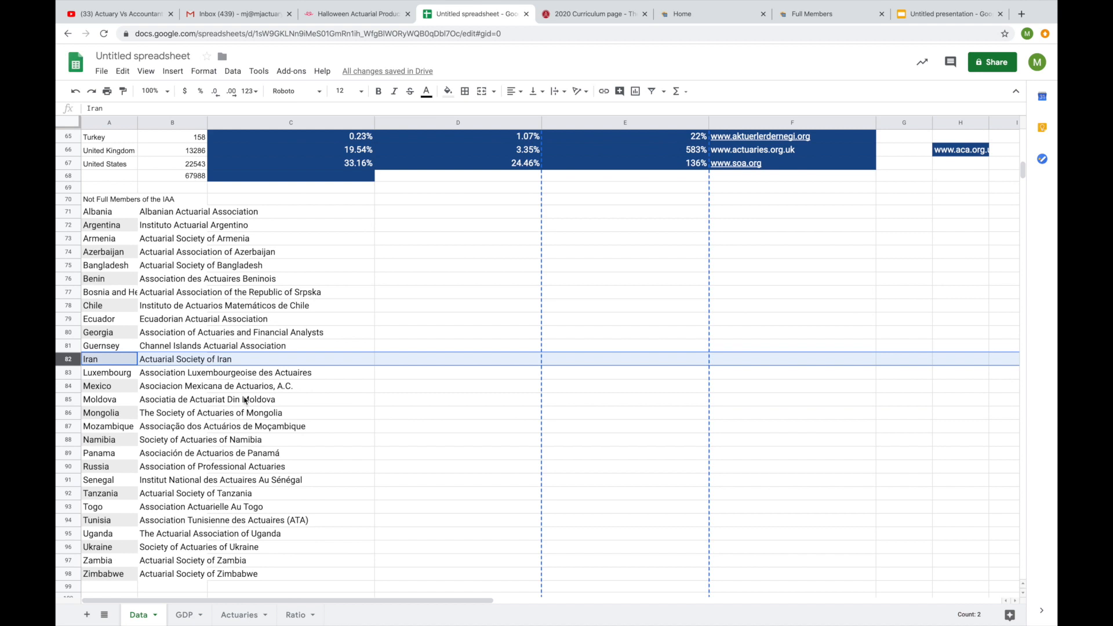
click(93, 480)
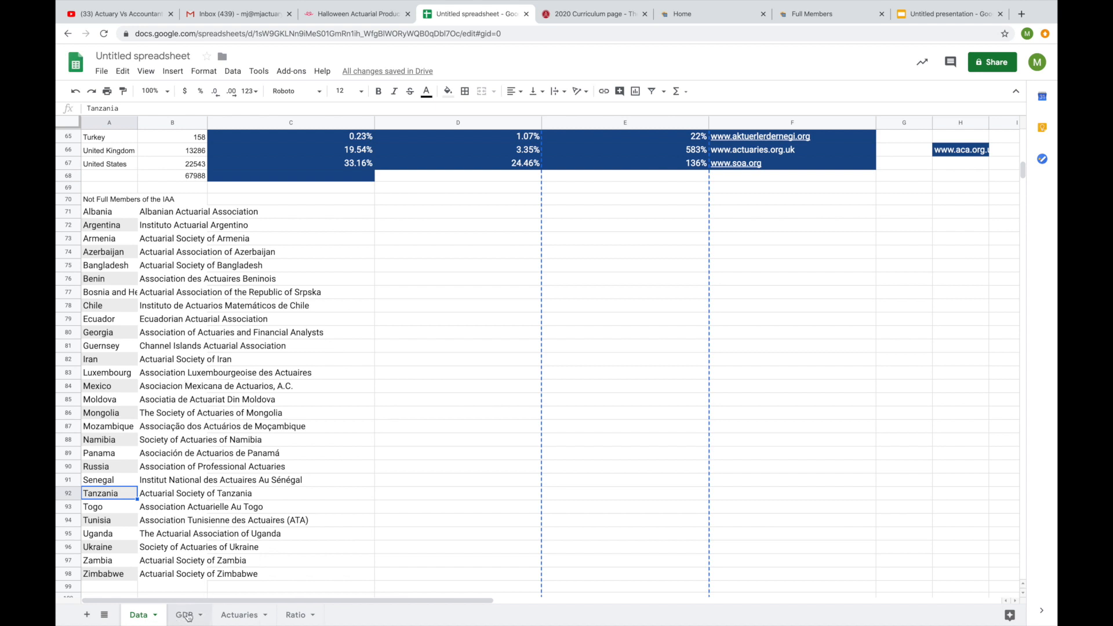
mouse_move(293, 617)
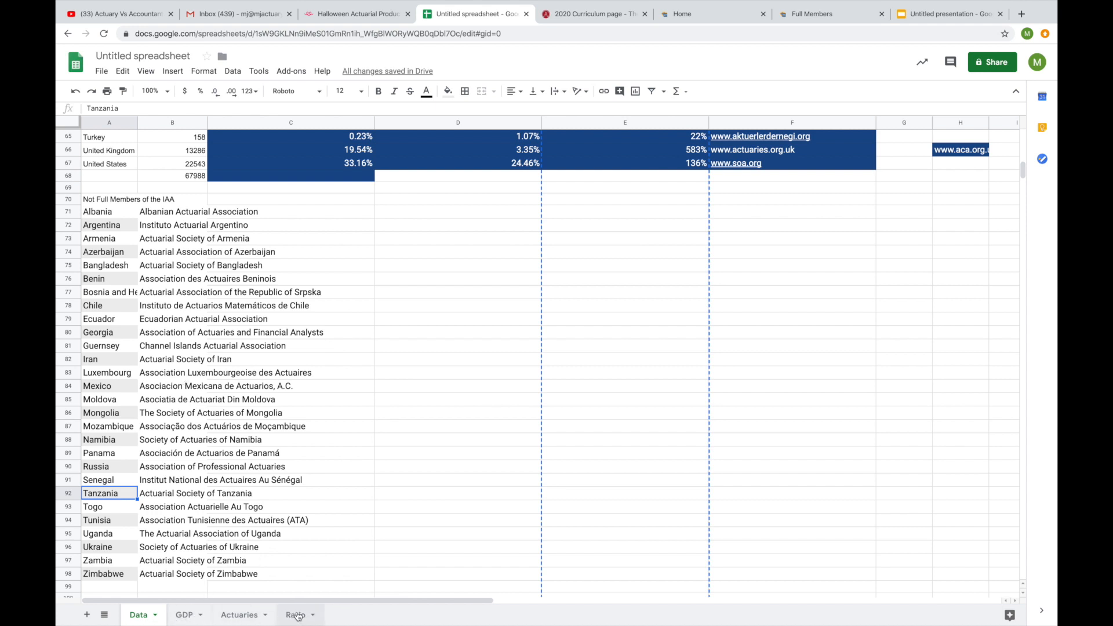
click(238, 614)
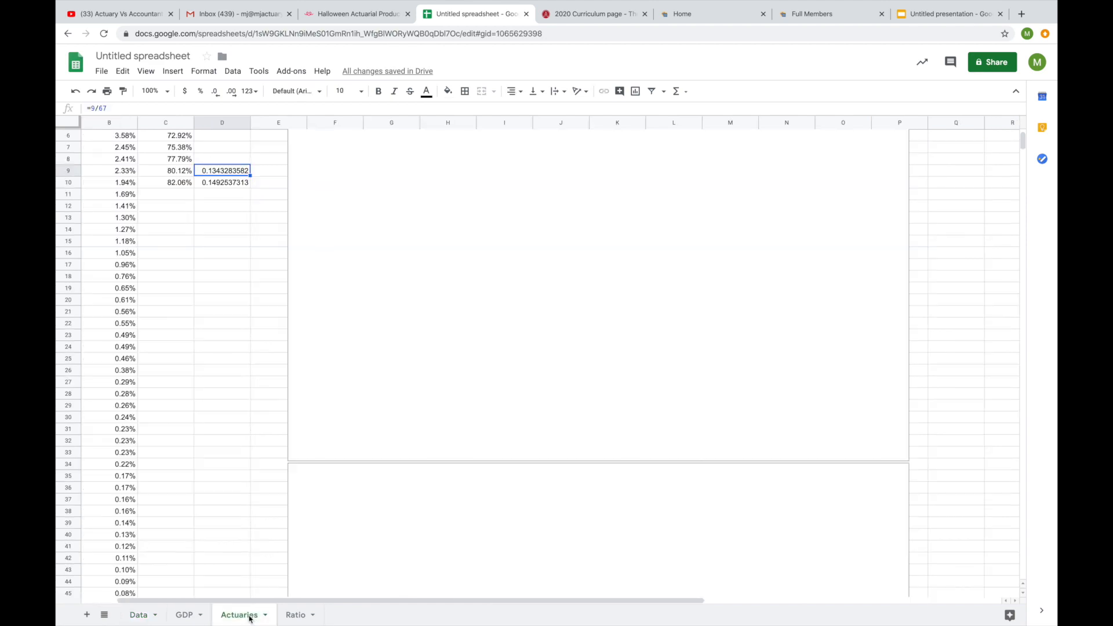
click(296, 614)
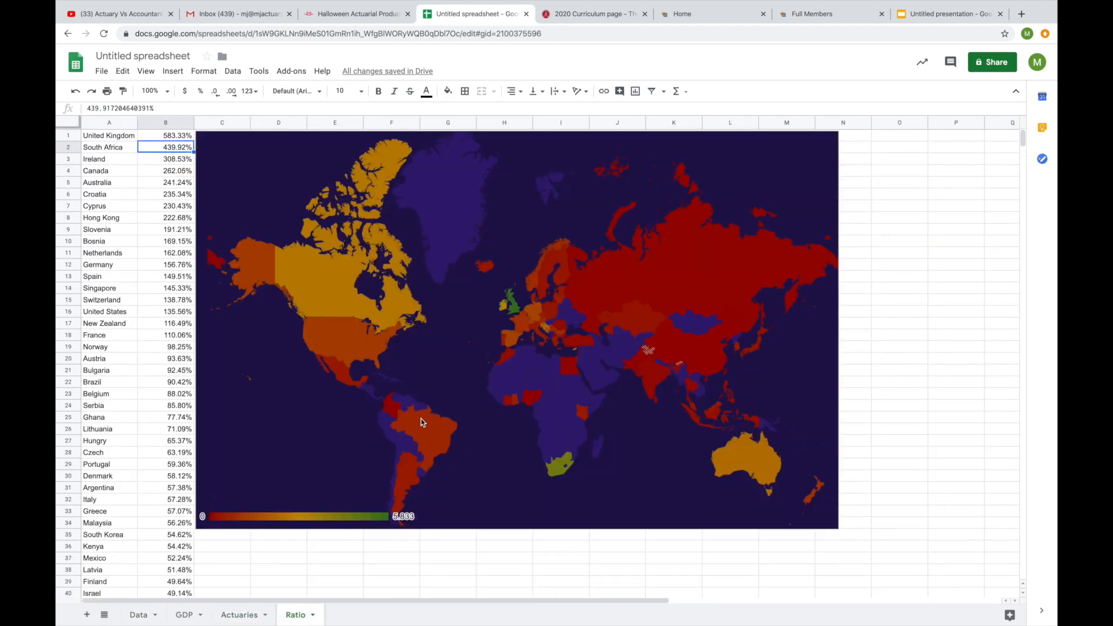
mouse_move(432, 412)
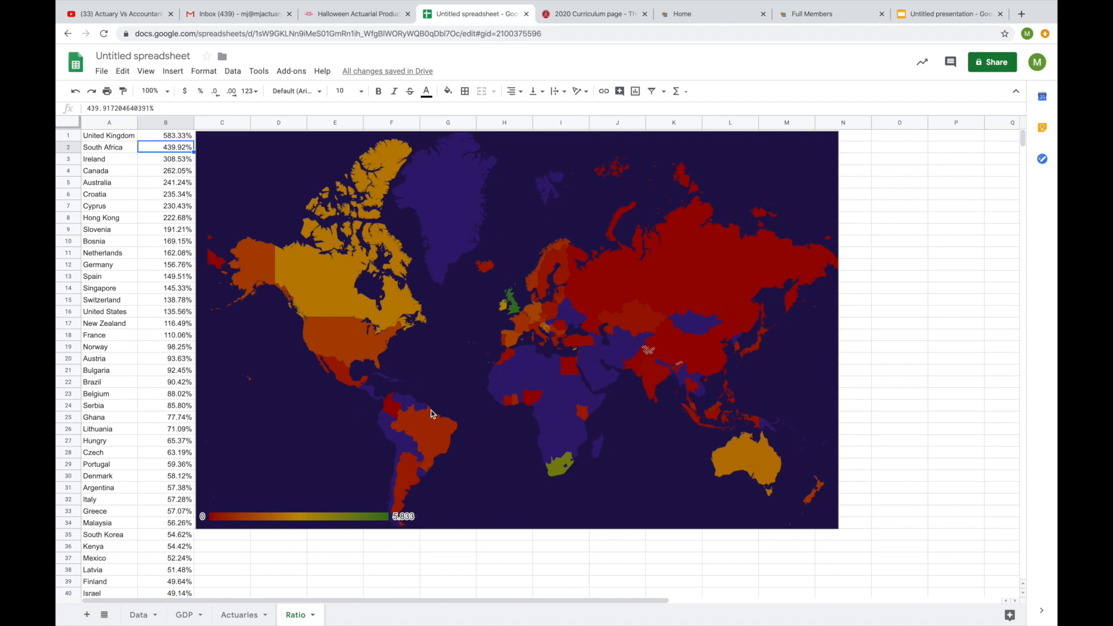
mouse_move(594, 237)
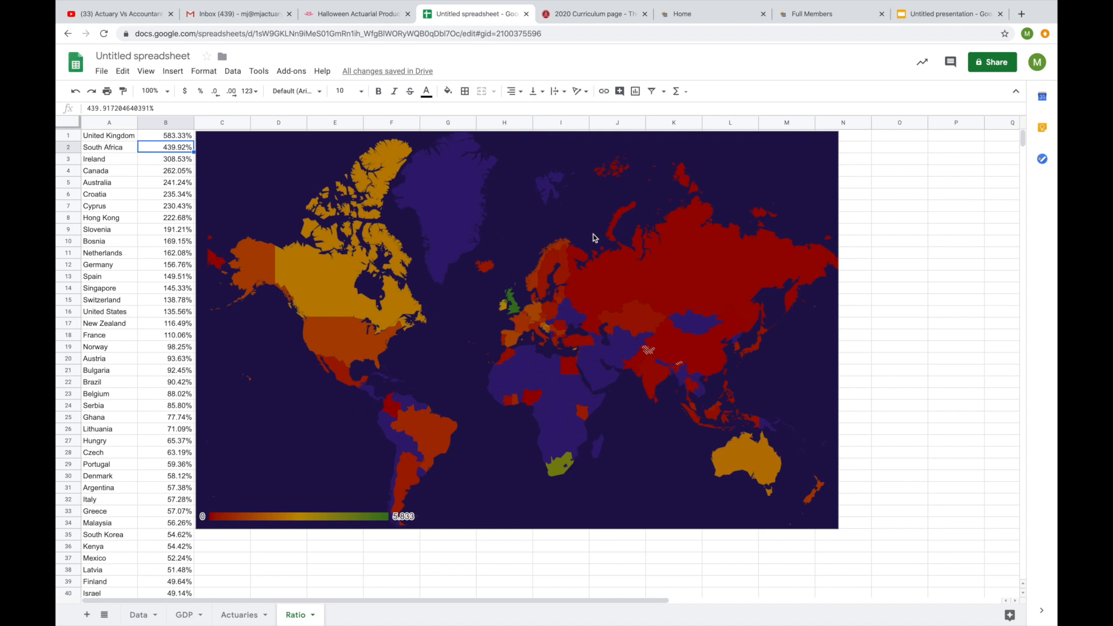
mouse_move(282, 422)
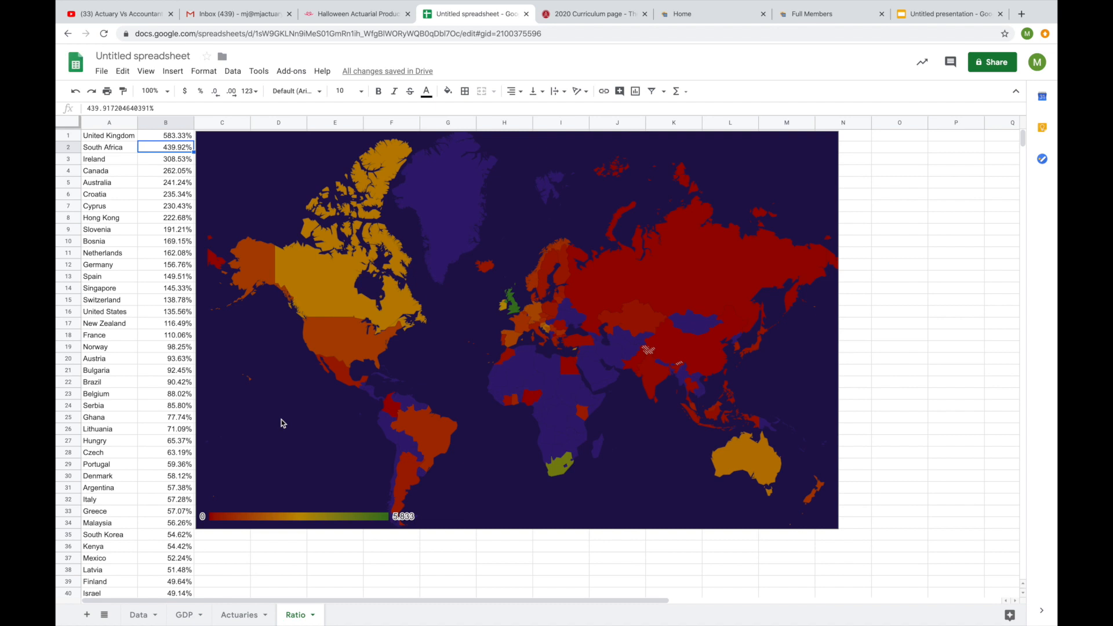
click(239, 614)
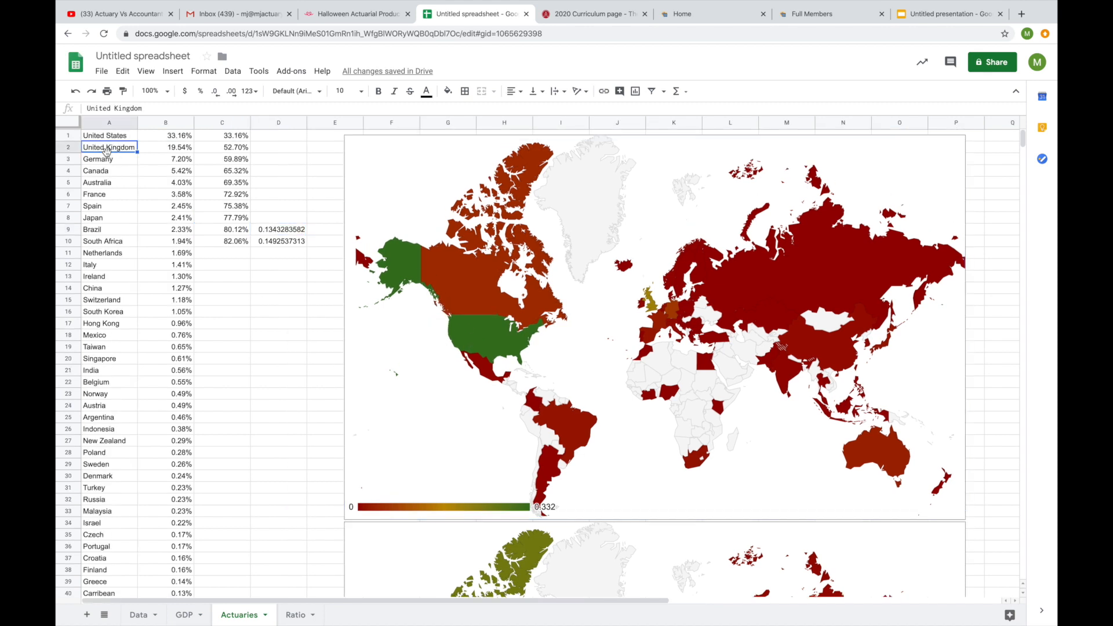
click(106, 182)
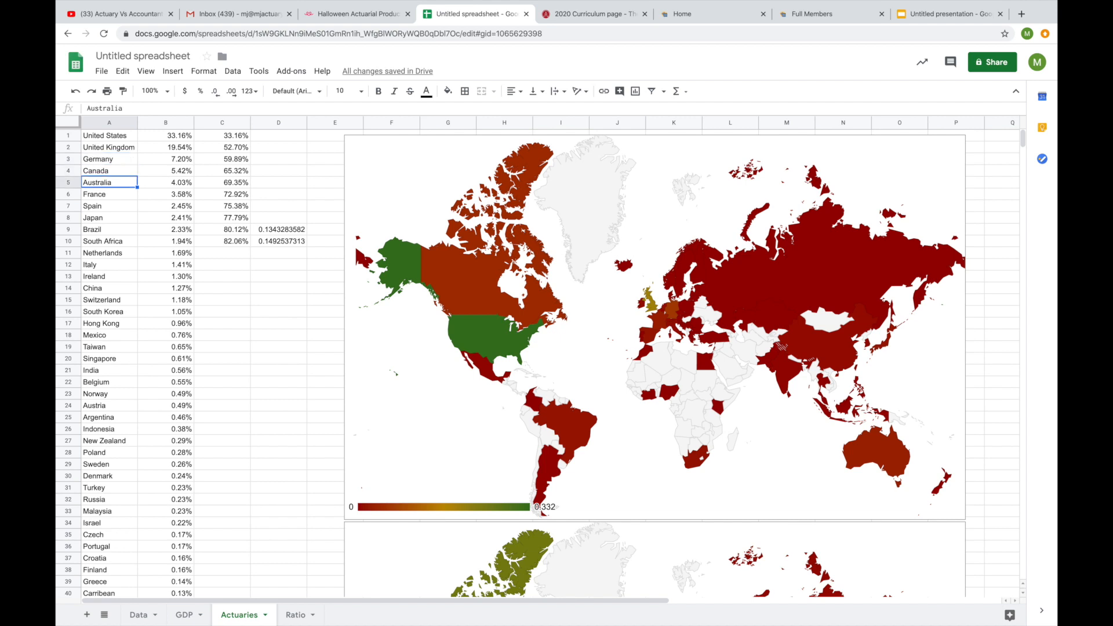
click(100, 218)
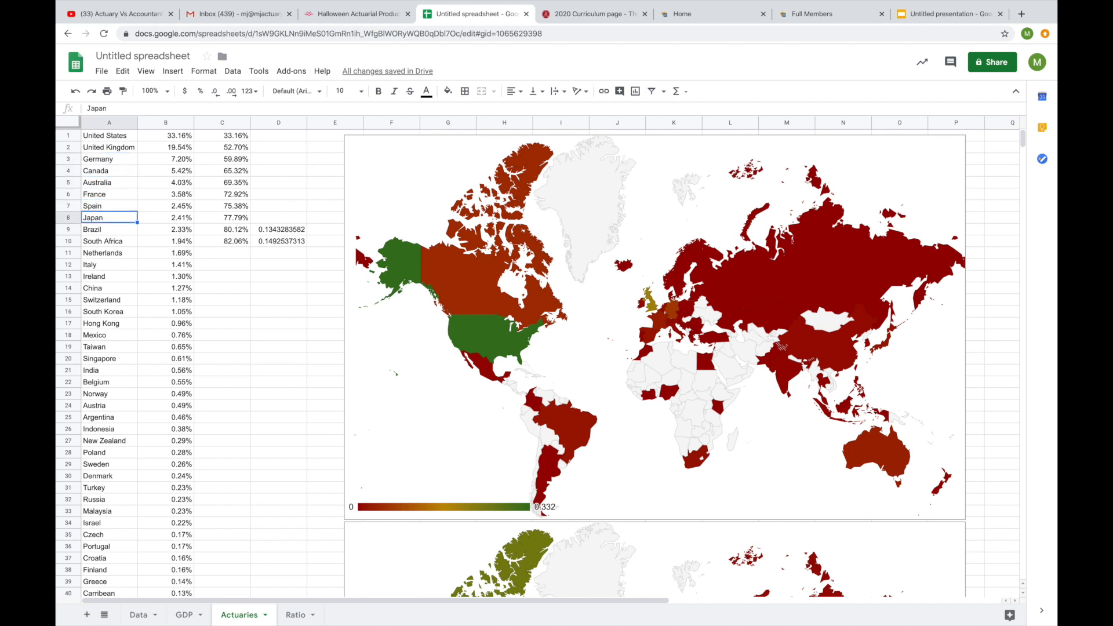
click(103, 241)
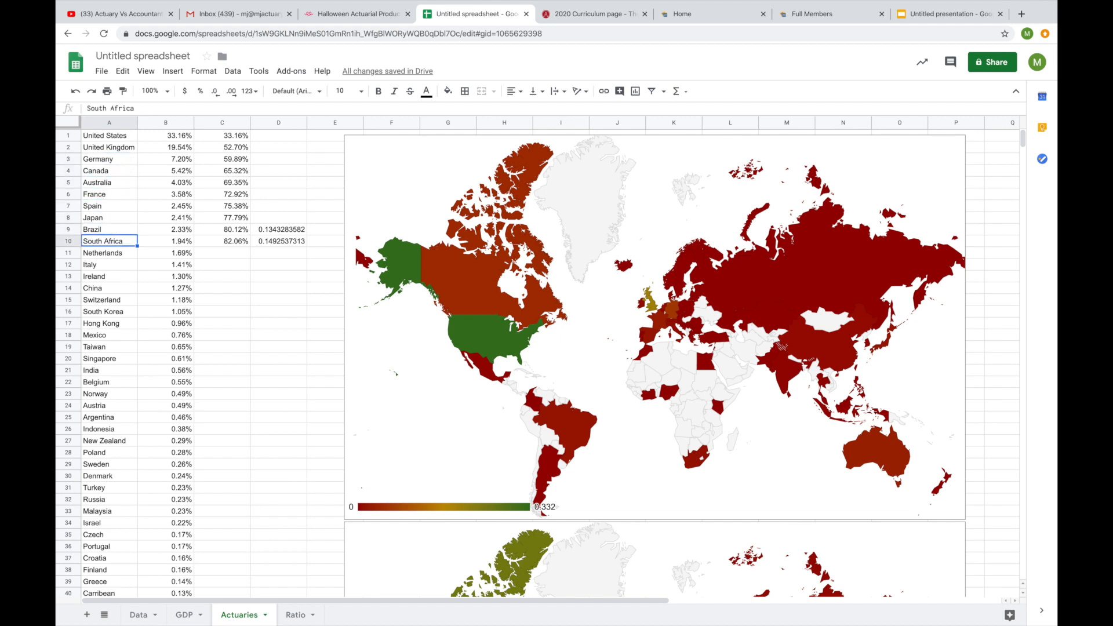